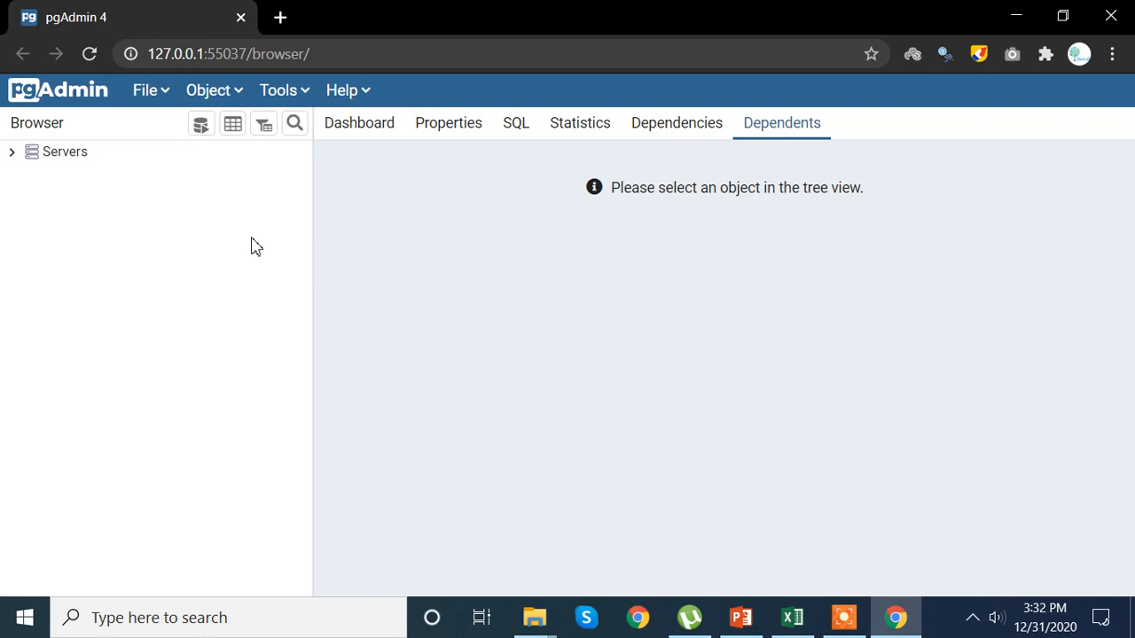
mouse_move(153, 172)
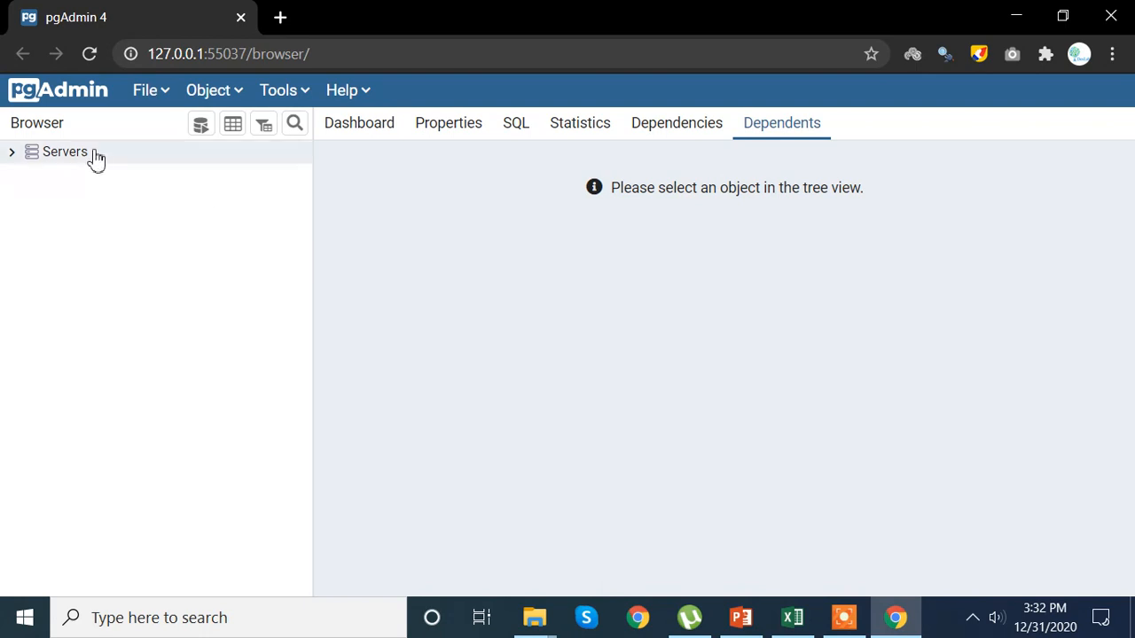
Step: Select the Servers group and bring up its Create options (Server Group..., Server...)
click(64, 152)
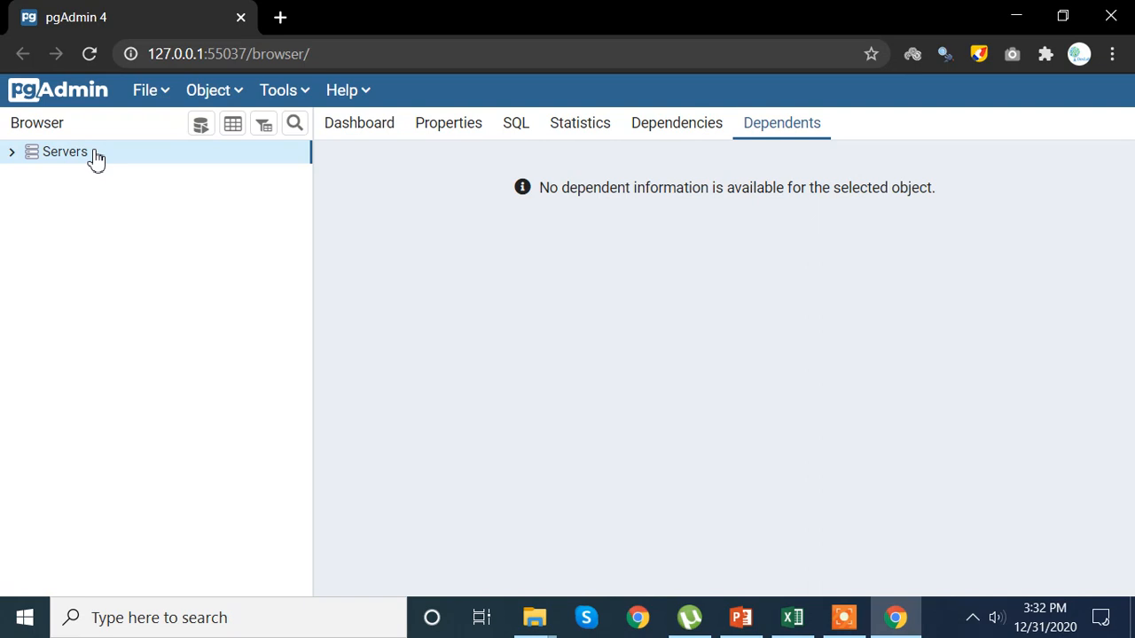
right_click(63, 152)
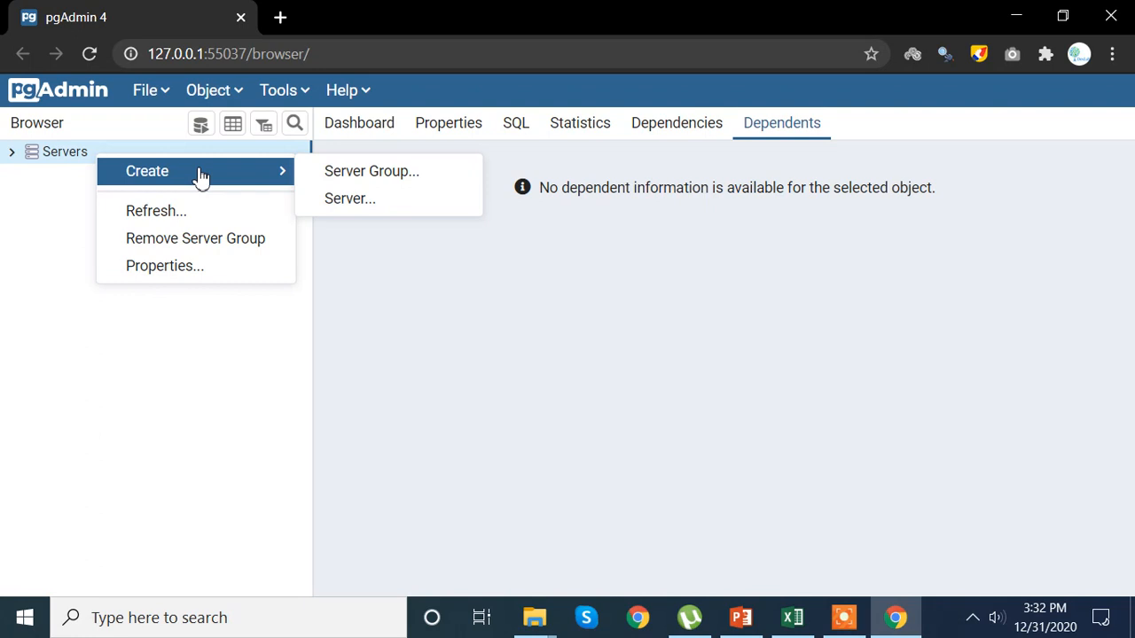
mouse_move(373, 202)
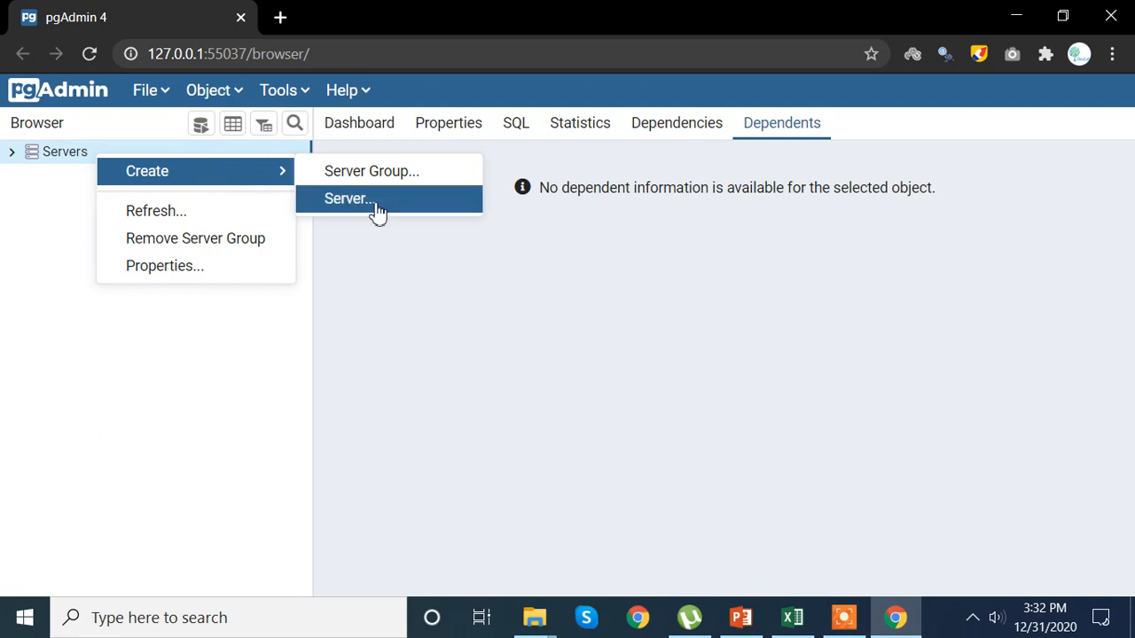
Step: Start a new server registration named 'Ni' and move to its Connection settings
click(348, 198)
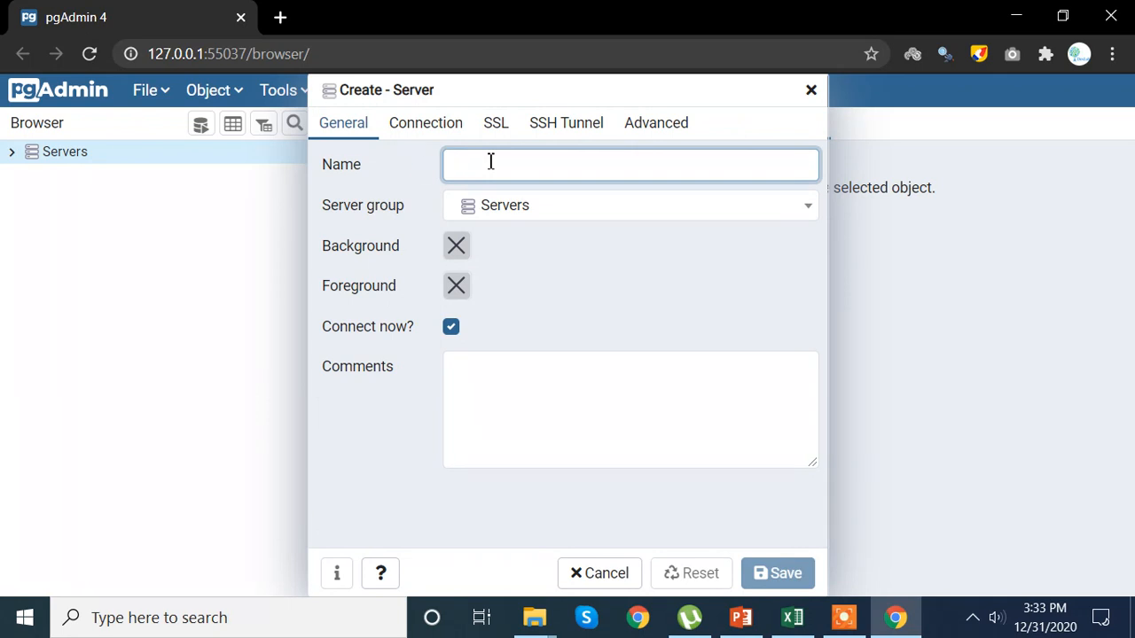
text(Niharika Rai)
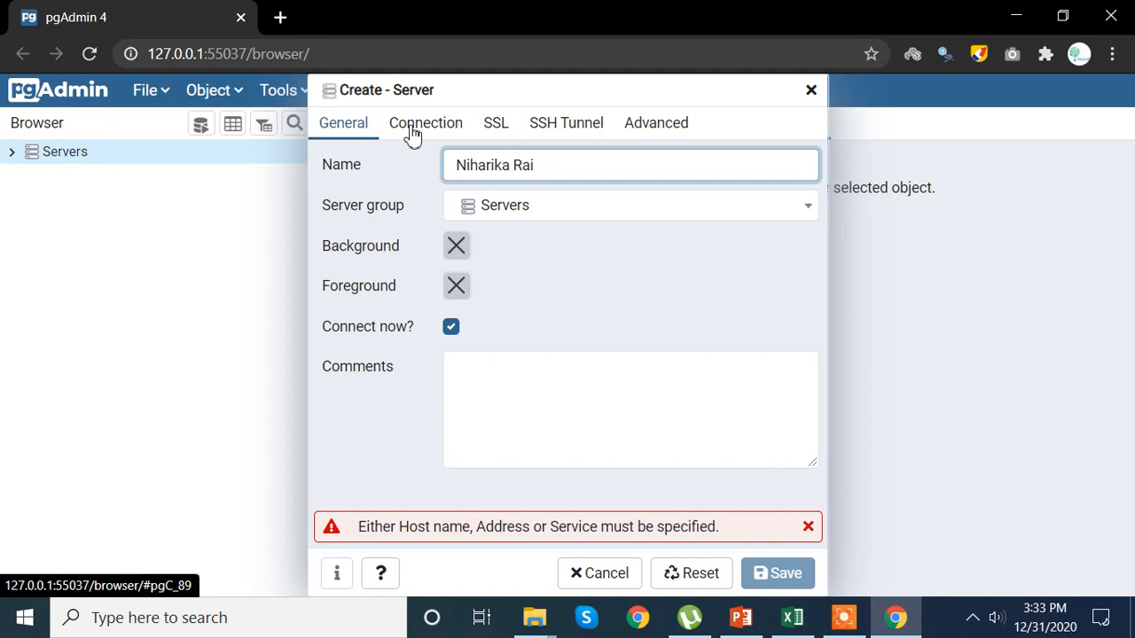
click(426, 122)
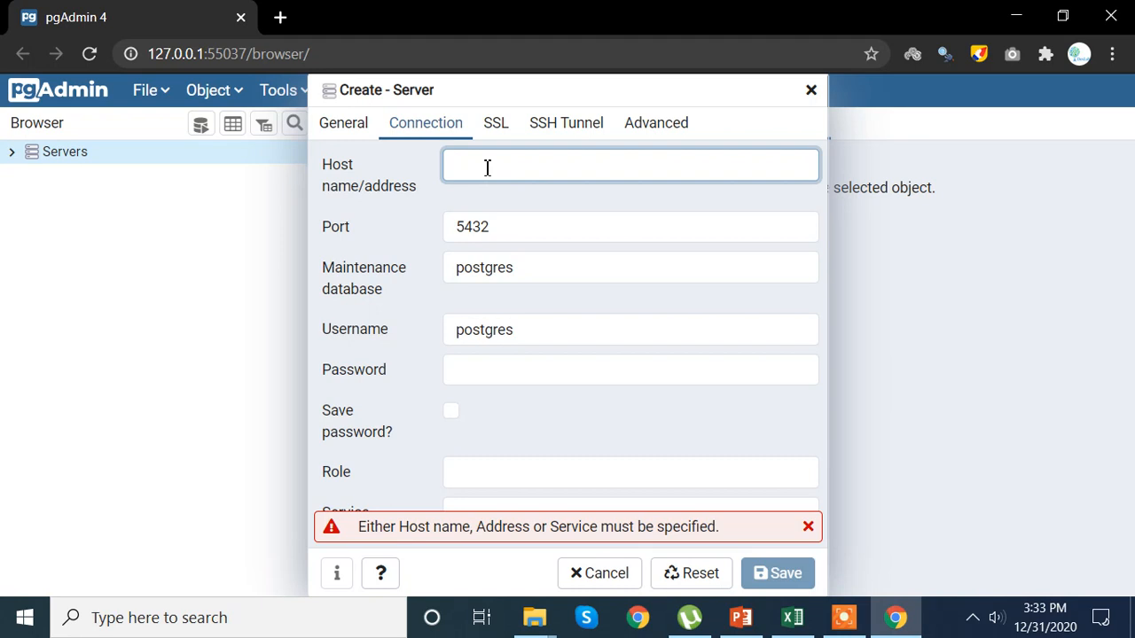
mouse_move(145, 594)
text(p)
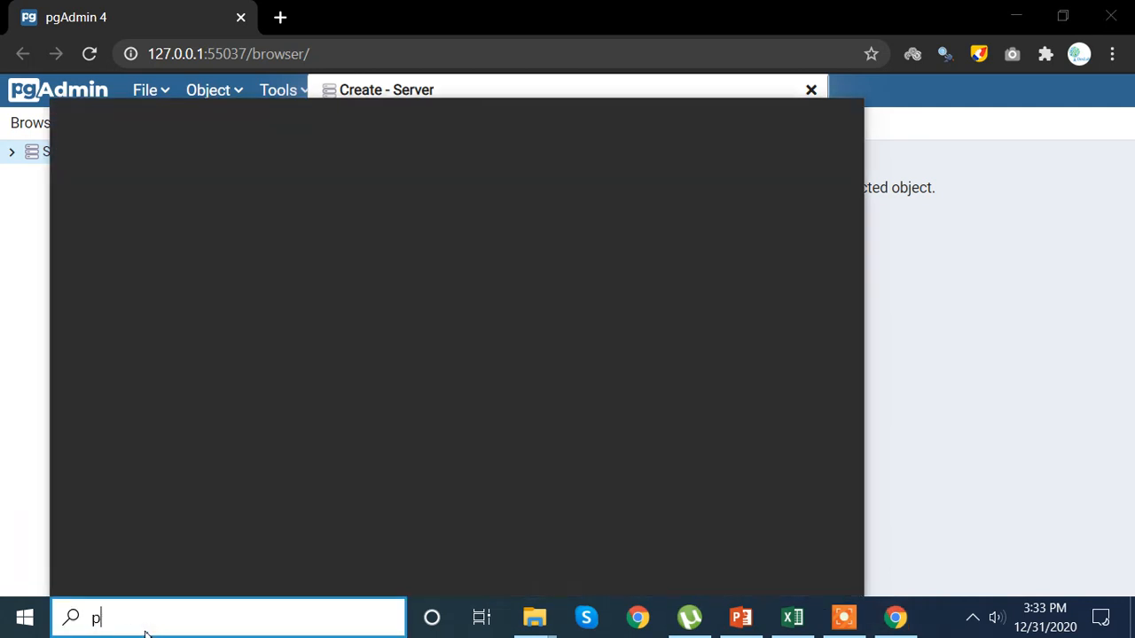
Step: Launch SQL Shell (psql) from Windows search so it prompts for the server (localhost)
text(g)
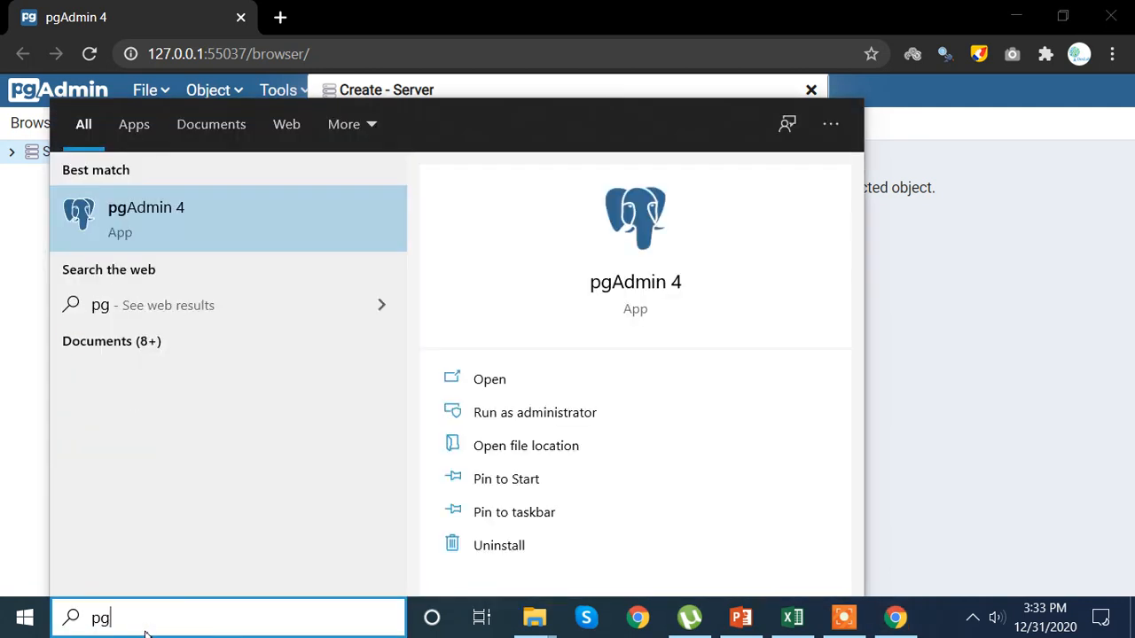
text(ps)
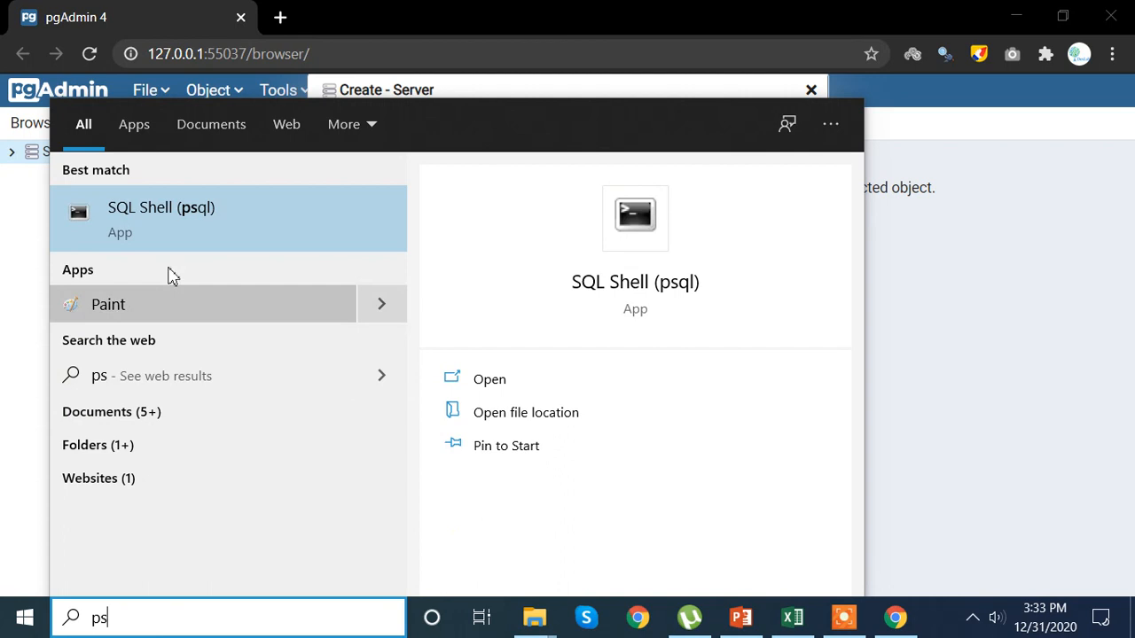
click(160, 218)
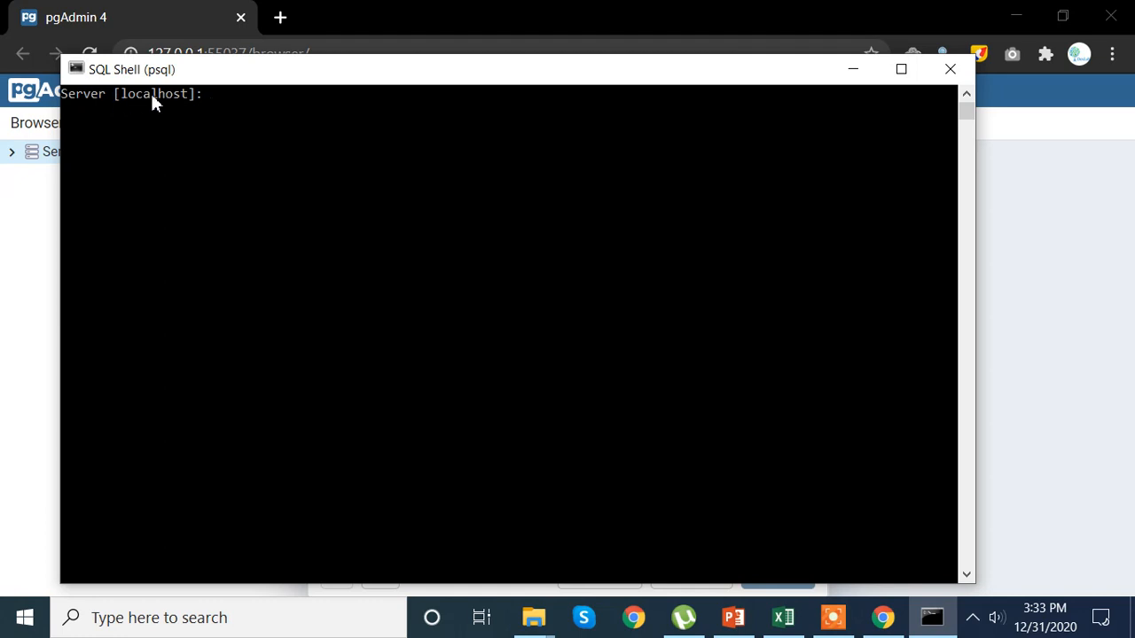
mouse_move(950, 69)
text(local)
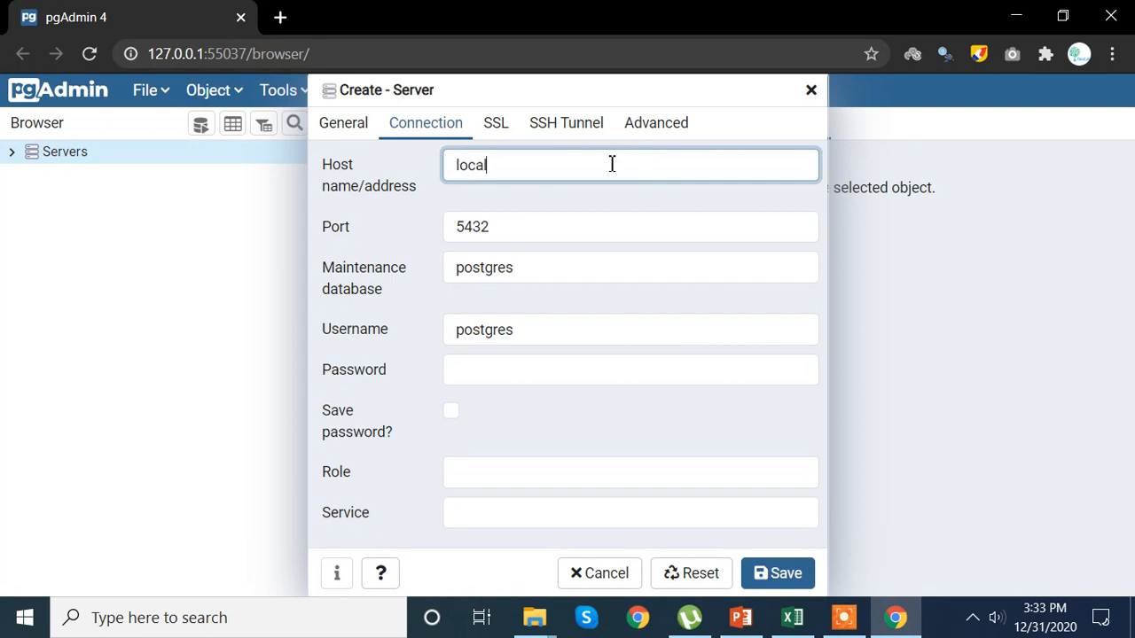
Step: Enter localhost as the new server's Host name/address
text(hos)
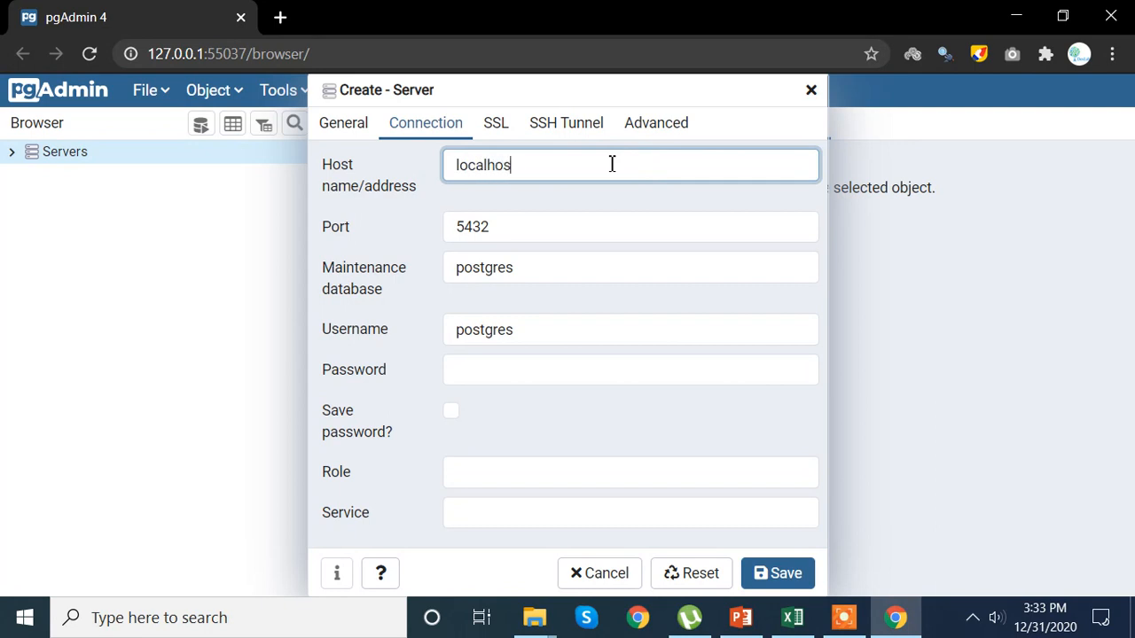
text(t)
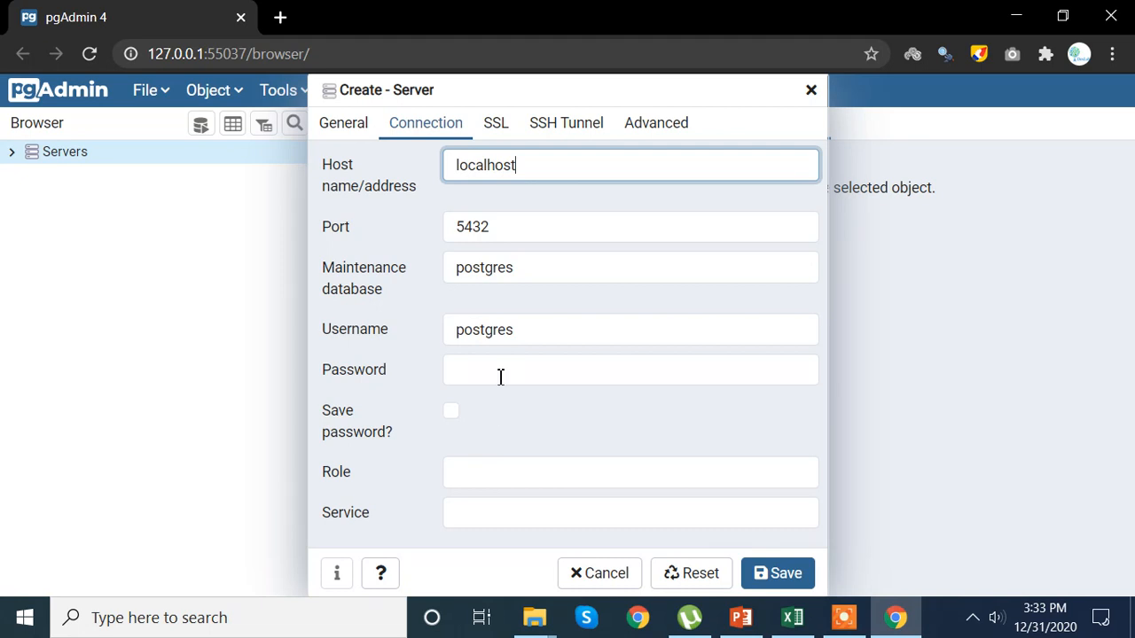
mouse_move(468, 383)
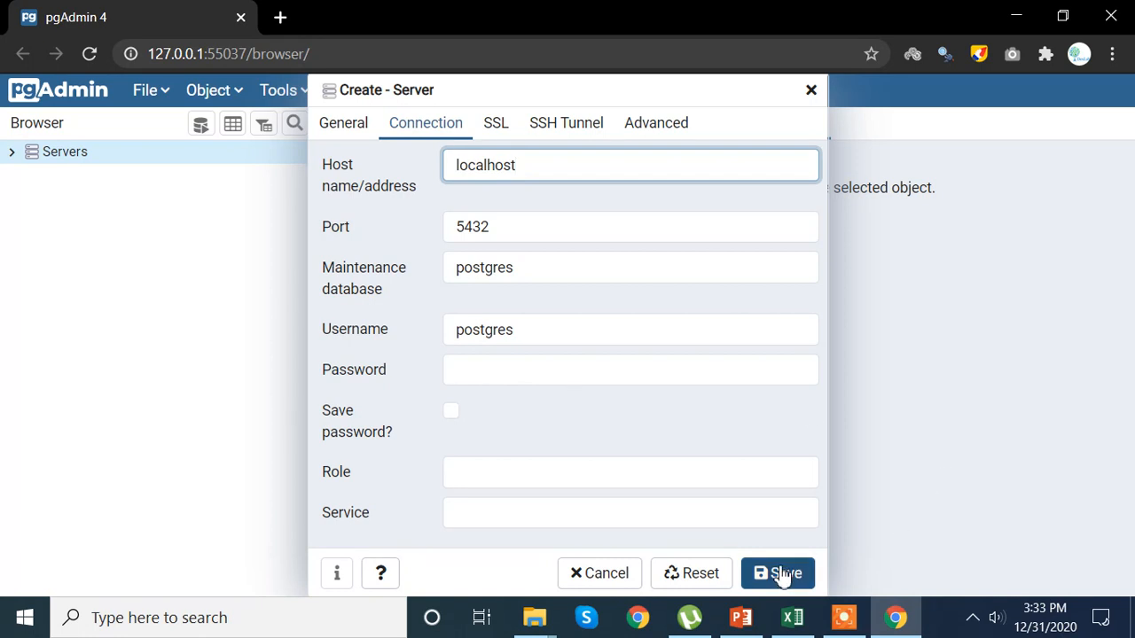
click(776, 573)
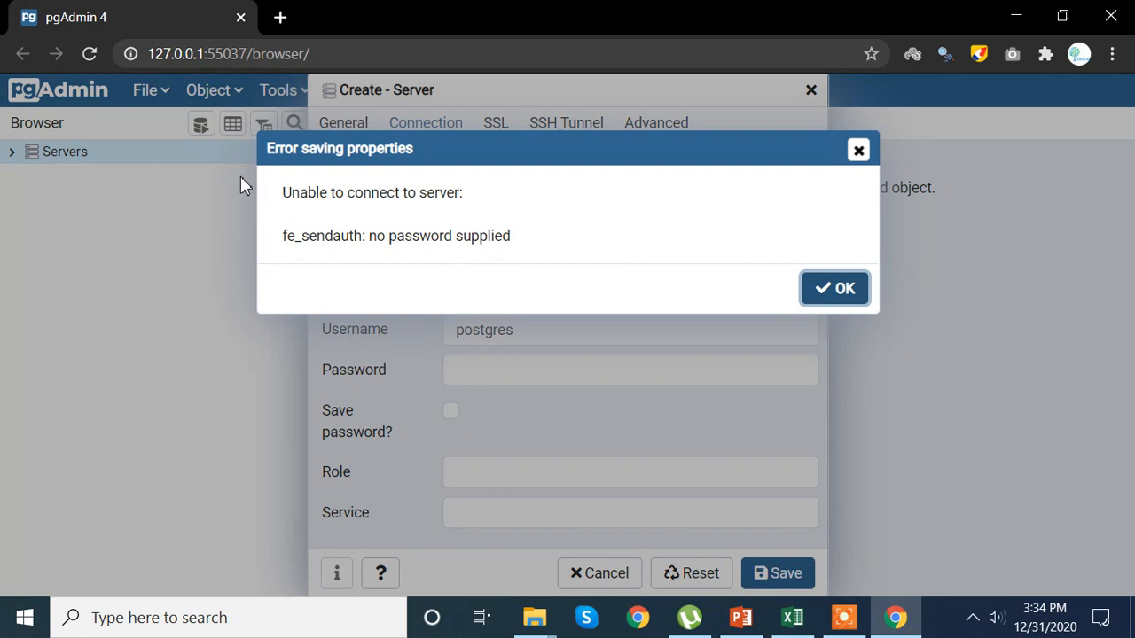
mouse_move(472, 209)
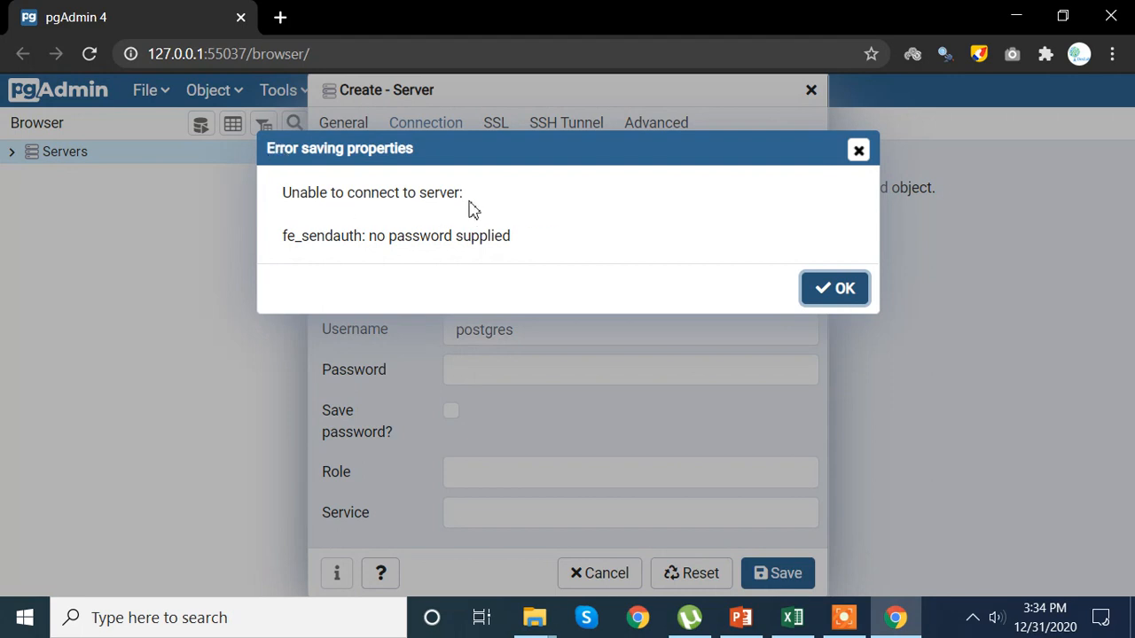
mouse_move(560, 256)
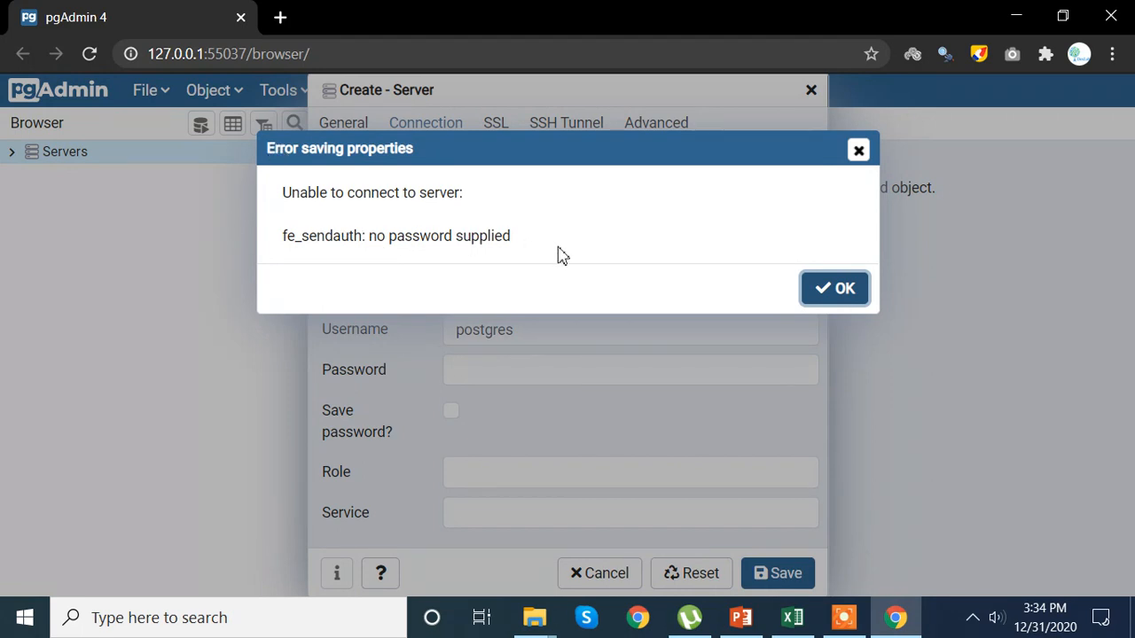
mouse_move(858, 149)
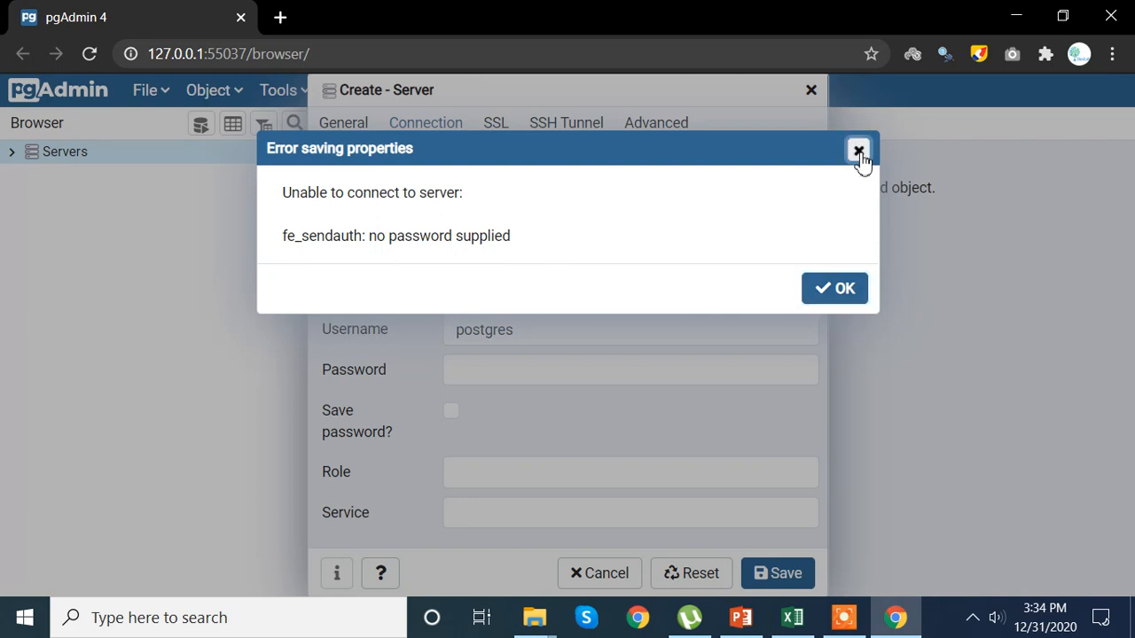
click(859, 149)
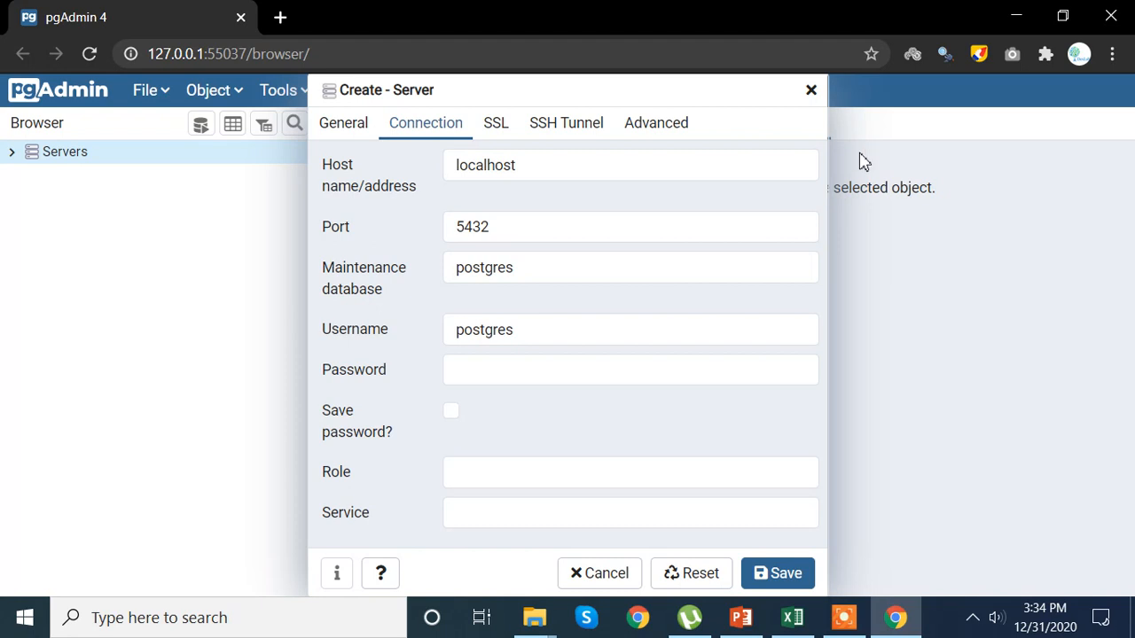
Step: Enter the postgres password and save the new server into the Servers group
click(522, 371)
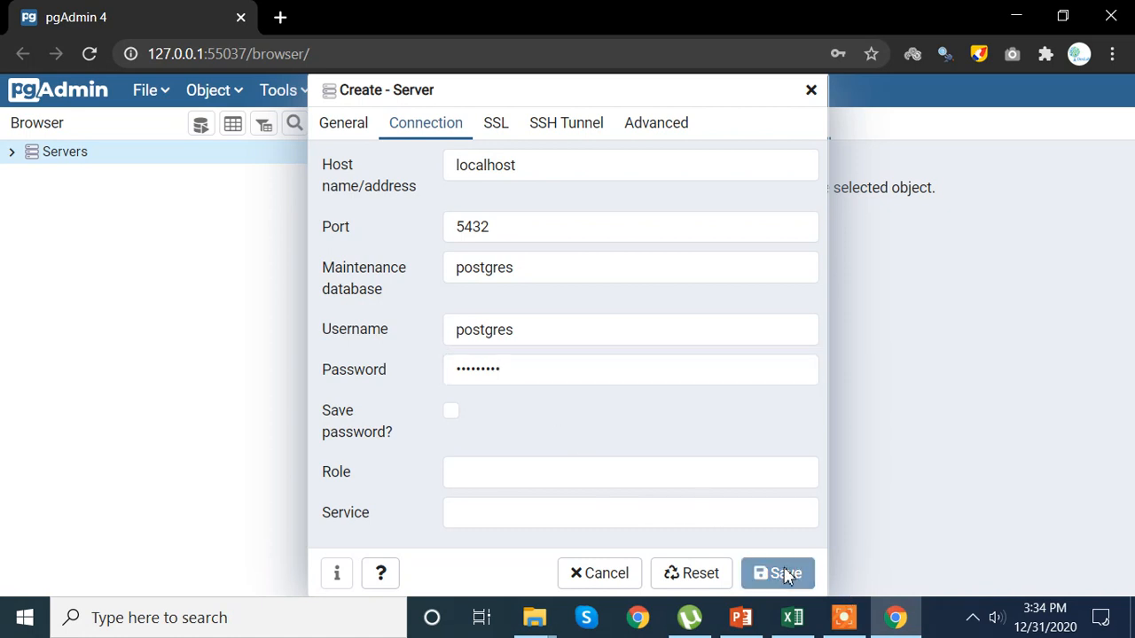
click(779, 575)
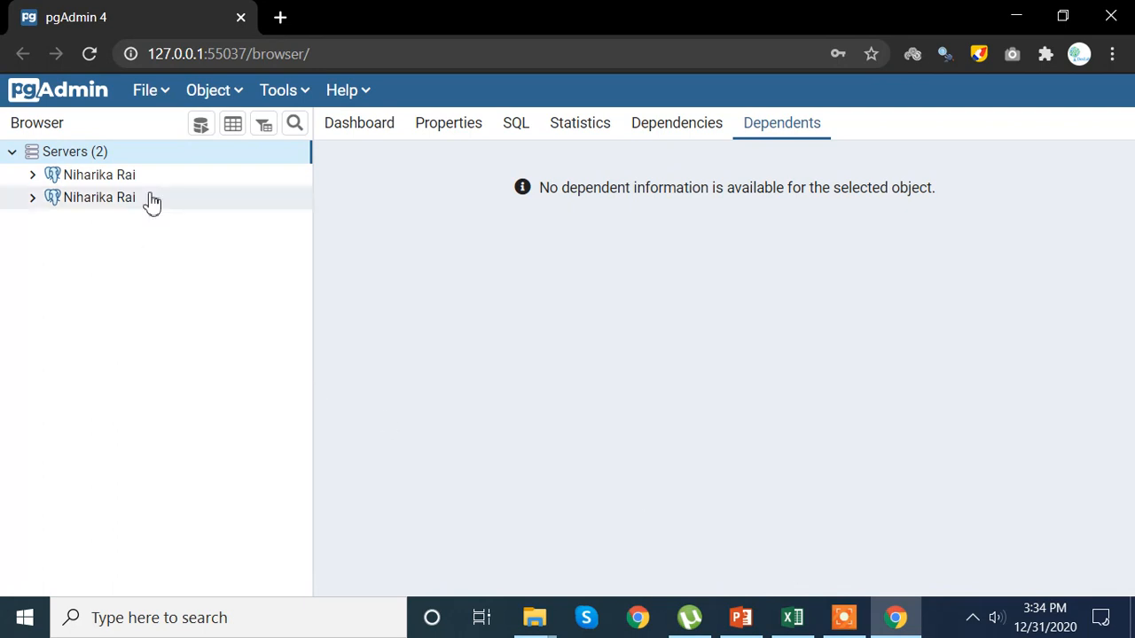
Step: Remove the duplicate server entry and expand the remaining server to its Databases, Roles and Tablespaces
click(97, 197)
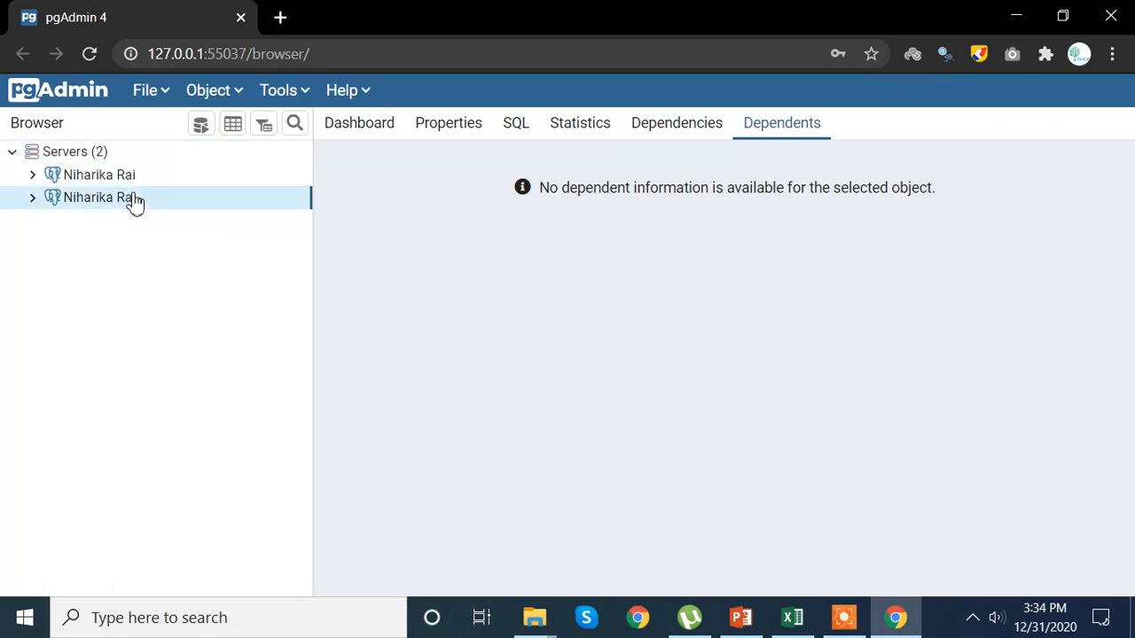
right_click(99, 197)
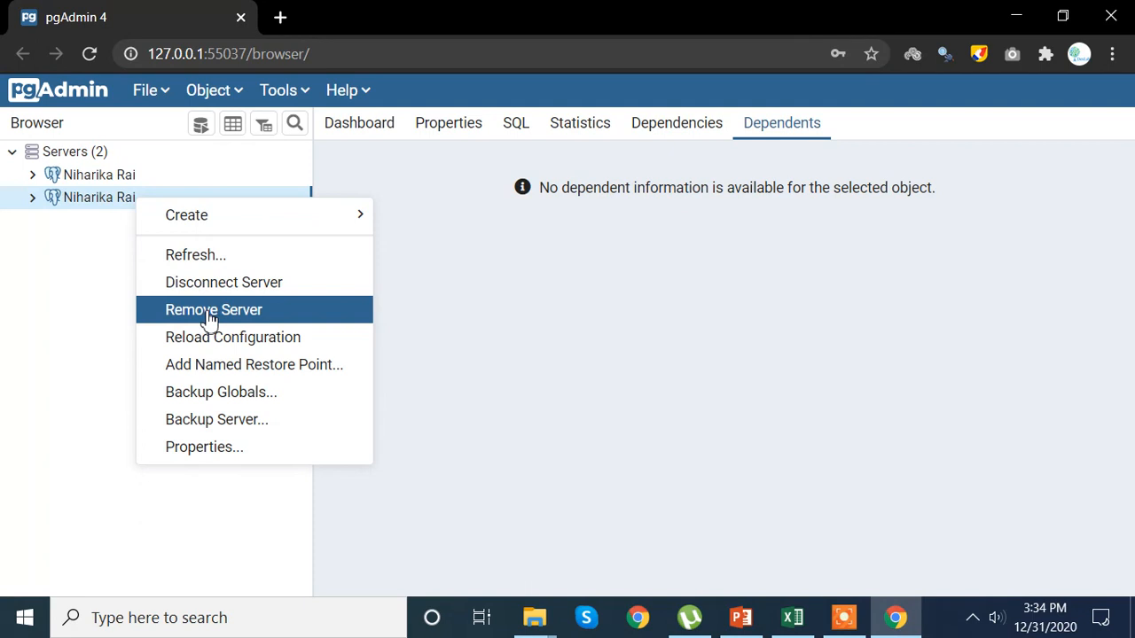
mouse_move(50, 298)
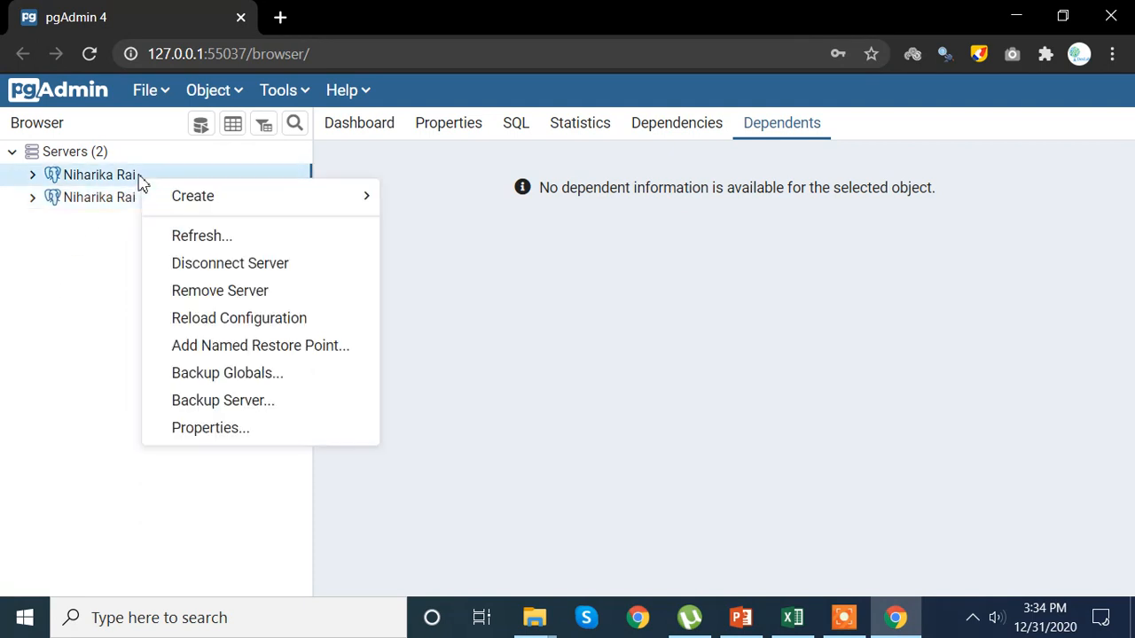
mouse_move(246, 291)
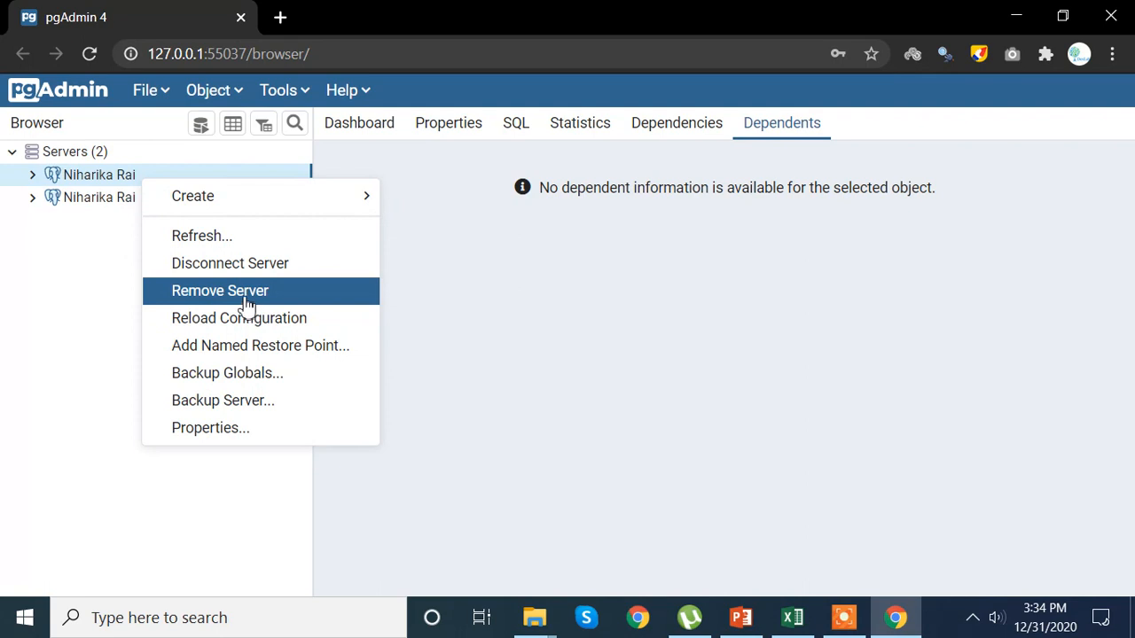
click(220, 291)
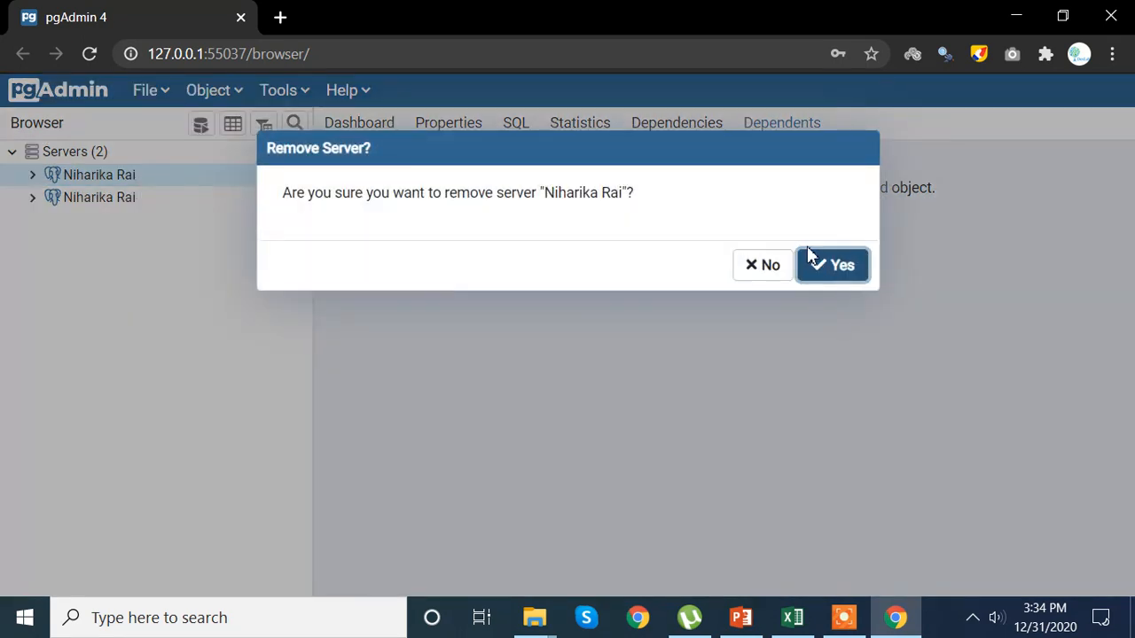
click(832, 264)
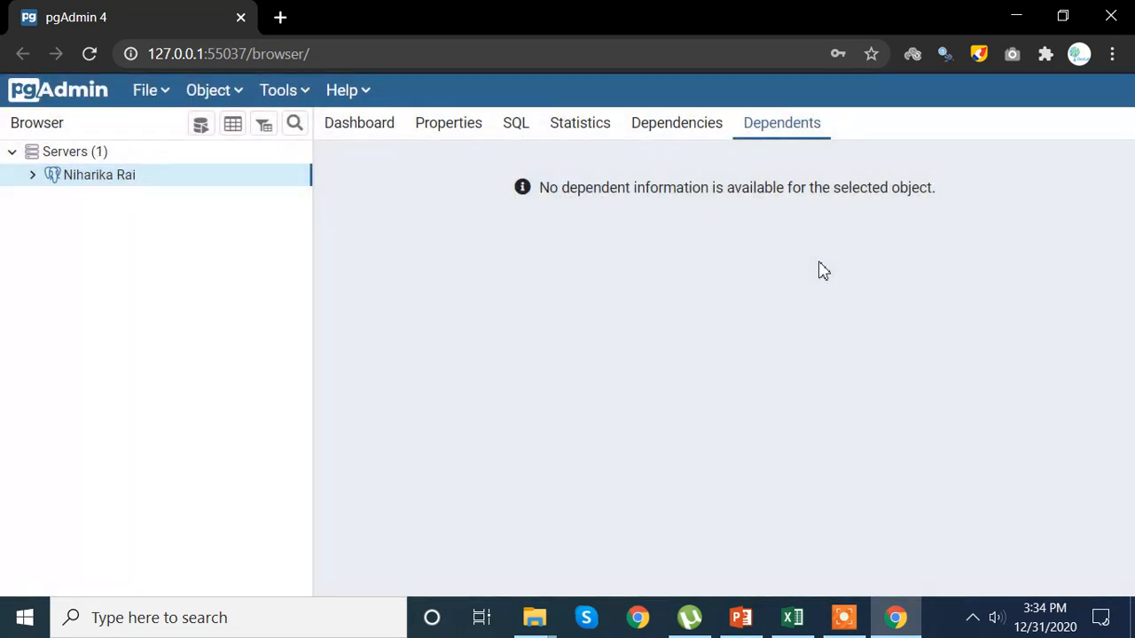
click(32, 176)
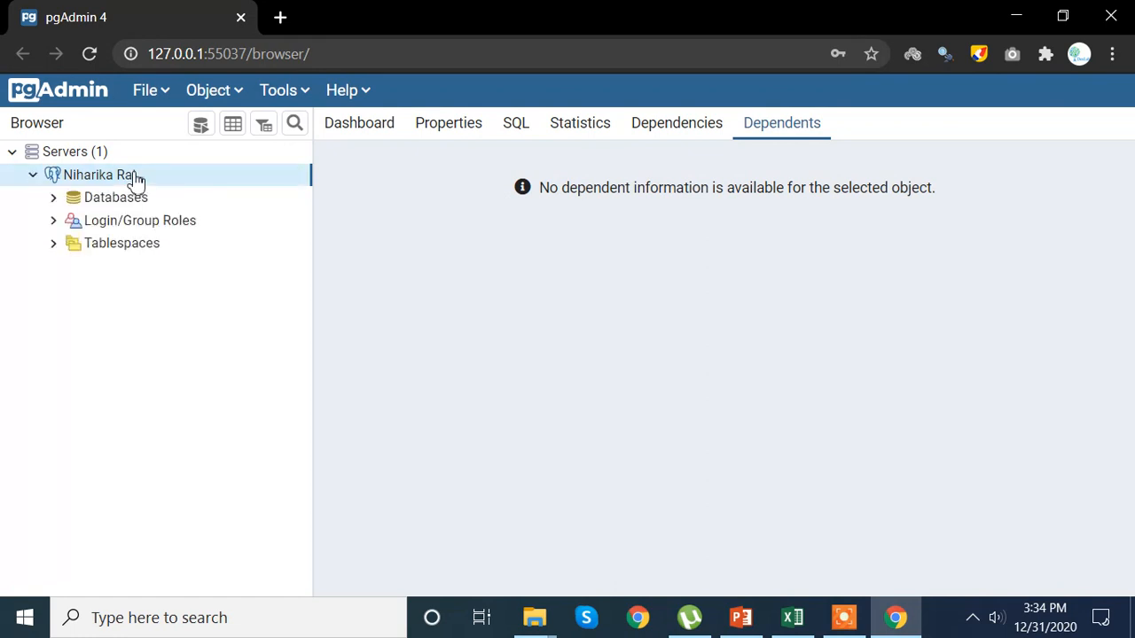
mouse_move(110, 181)
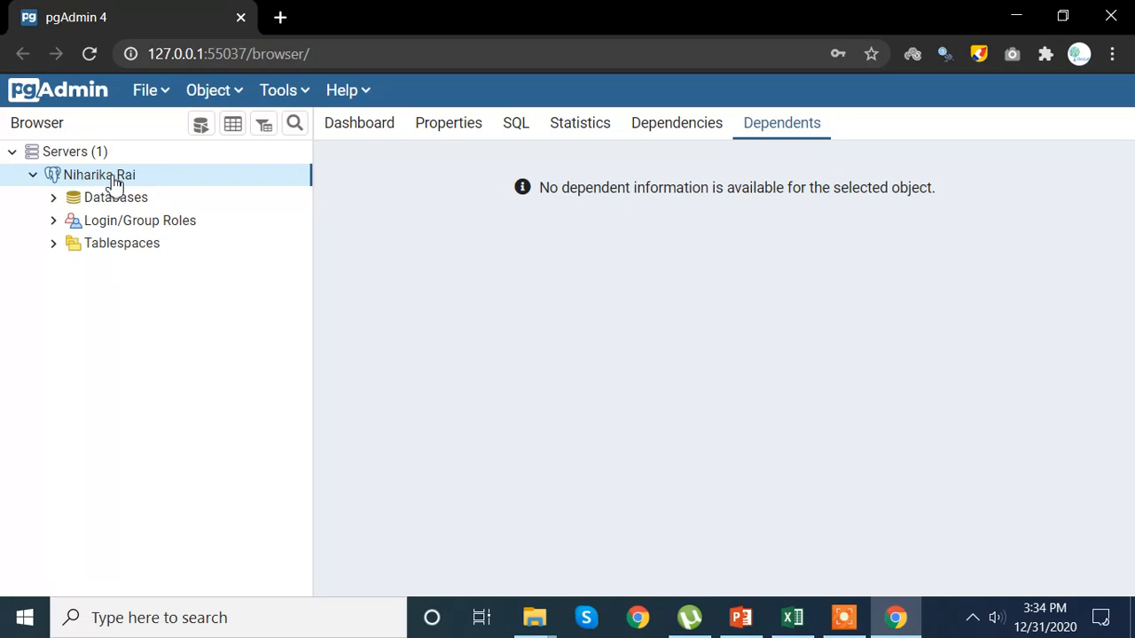
Step: Start a new database on the server and name it UCBAdmission, owner postgres
right_click(100, 176)
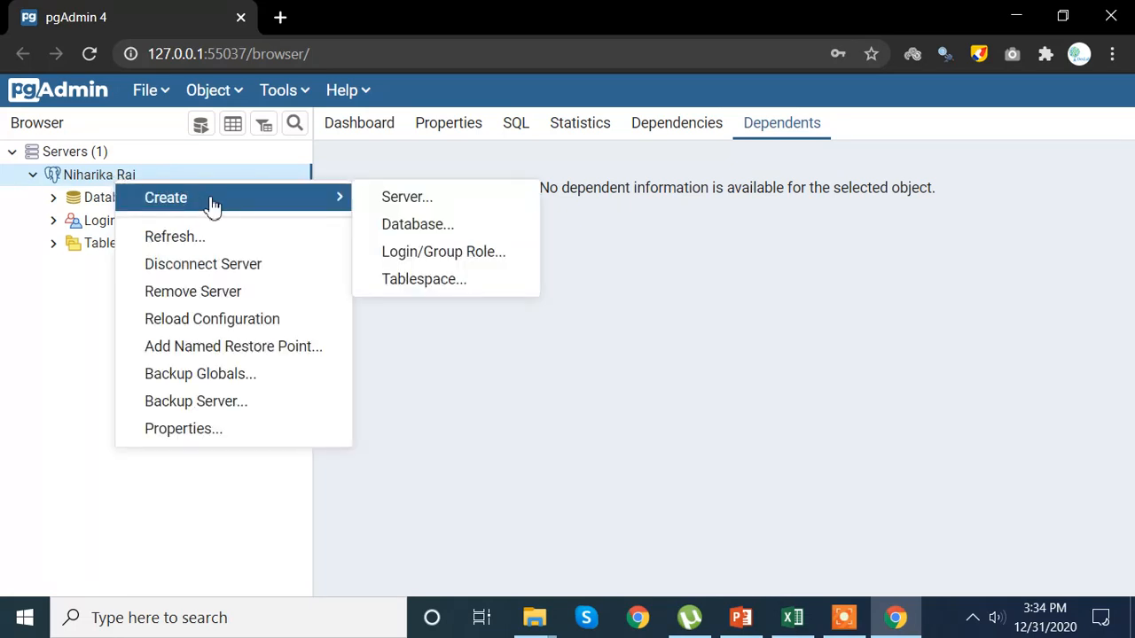
mouse_move(351, 205)
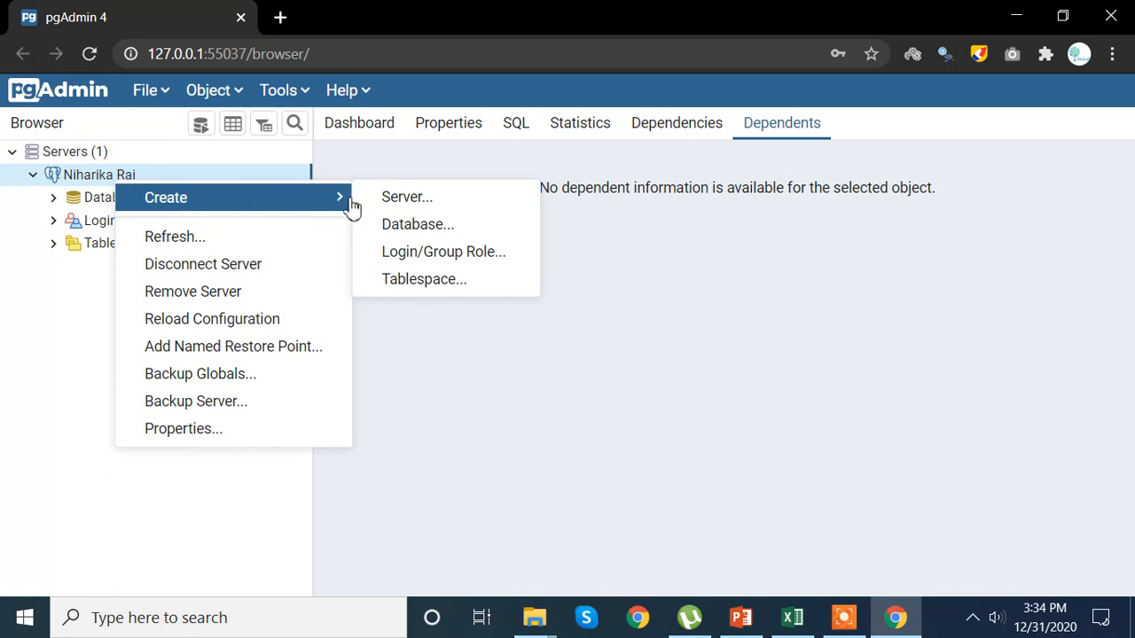
click(417, 223)
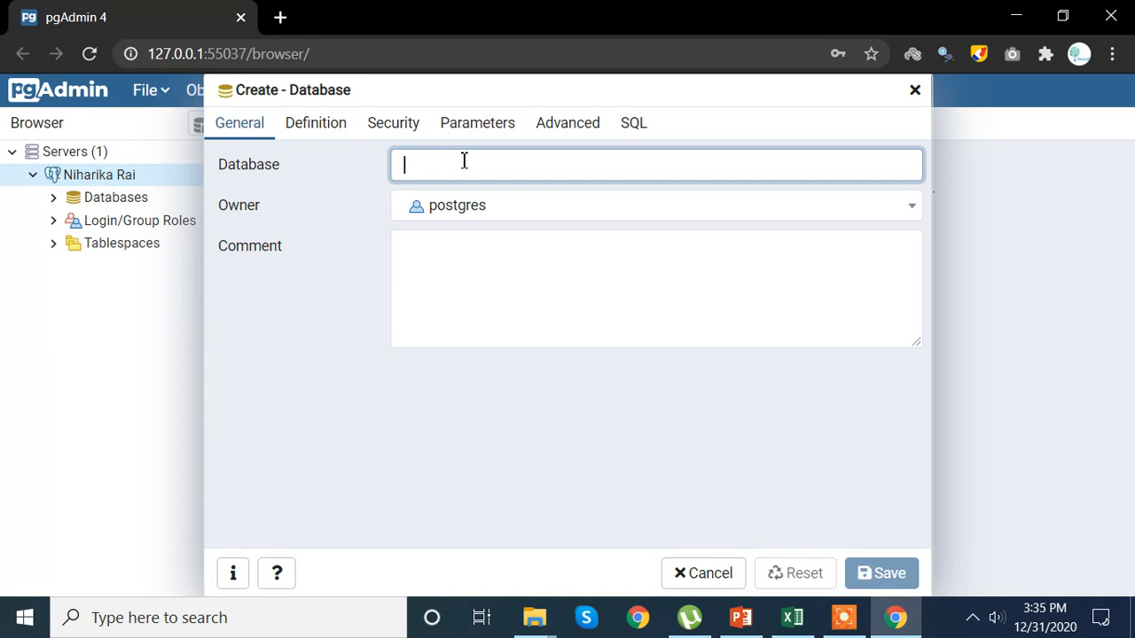
text(U)
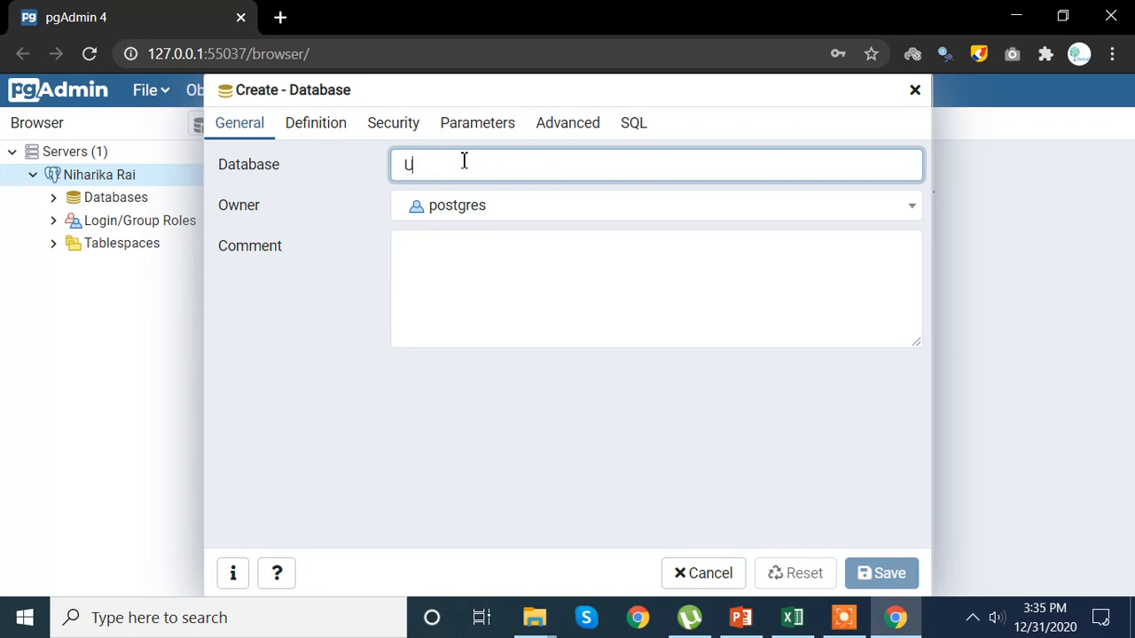
text(CBA)
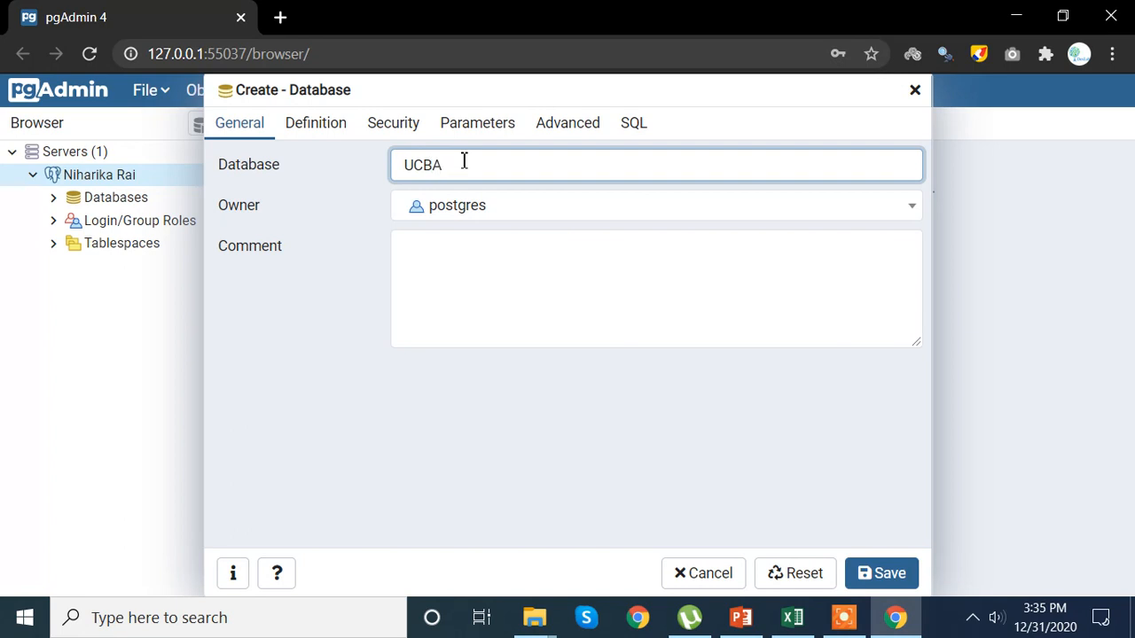
text(d)
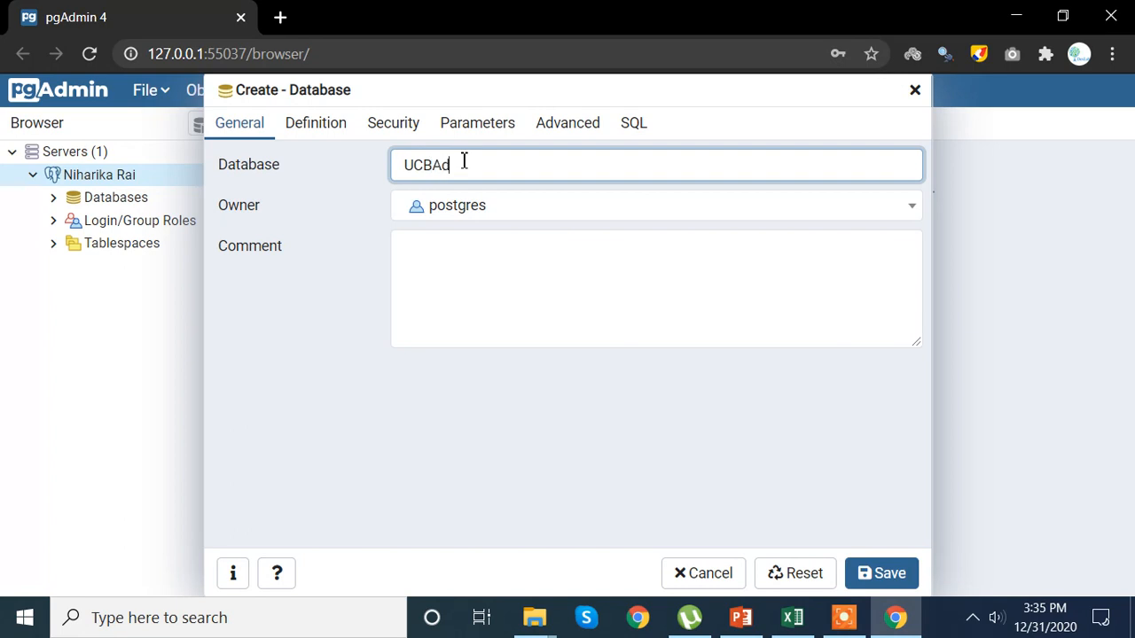
text(missi)
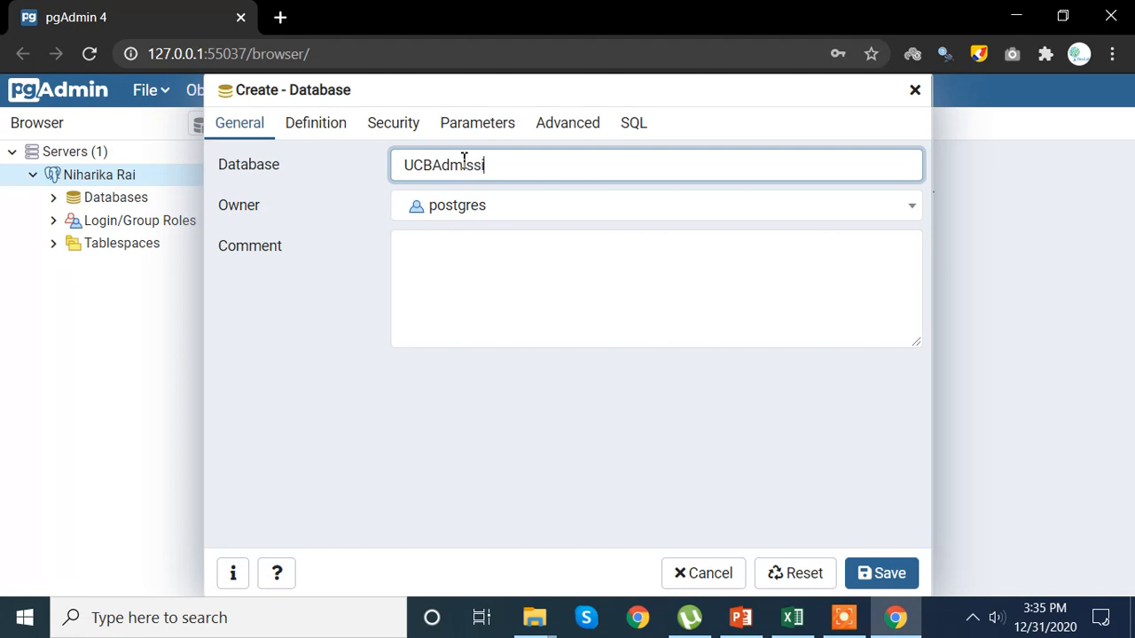
text(on)
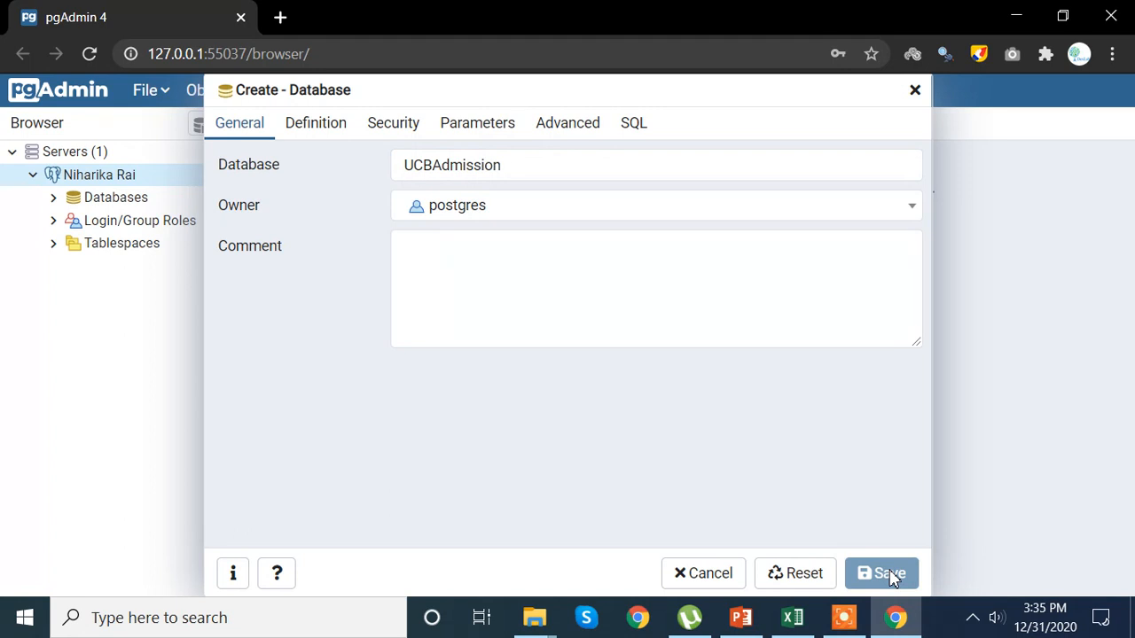
Step: Save the UCBAdmission database, connect to it and expand Schemas > public down to Tables
click(889, 573)
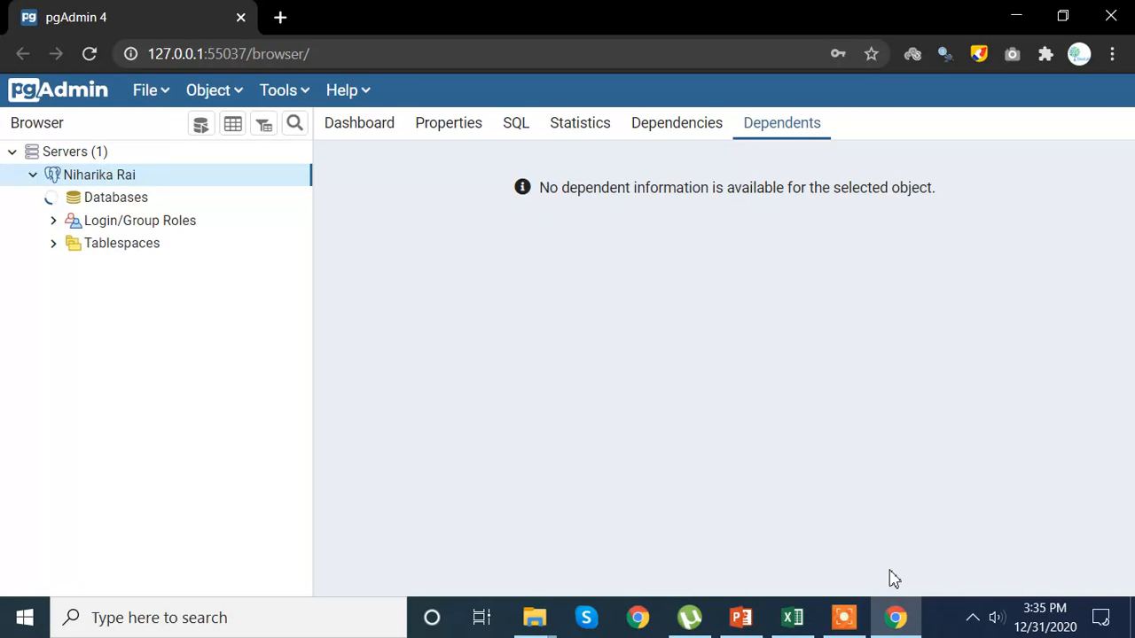
click(53, 197)
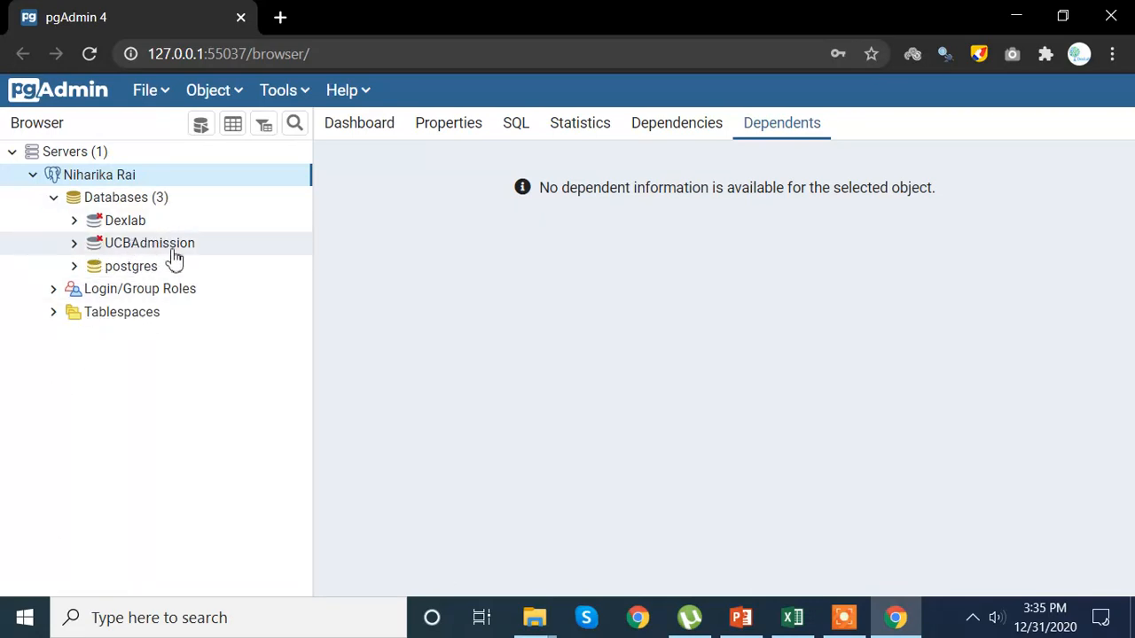
mouse_move(153, 248)
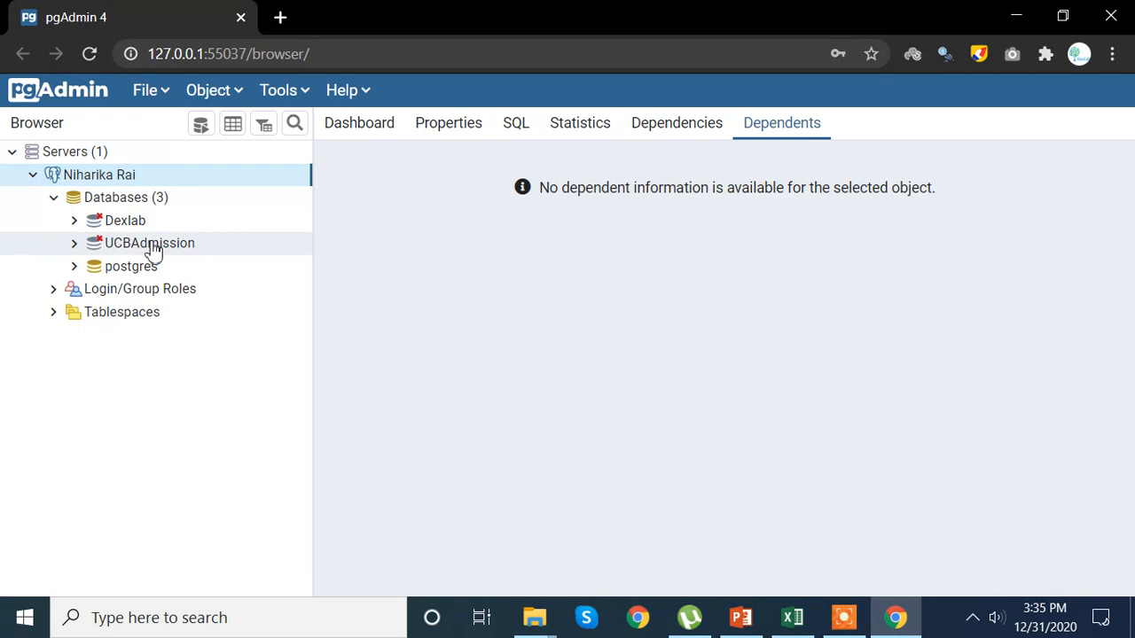
click(149, 243)
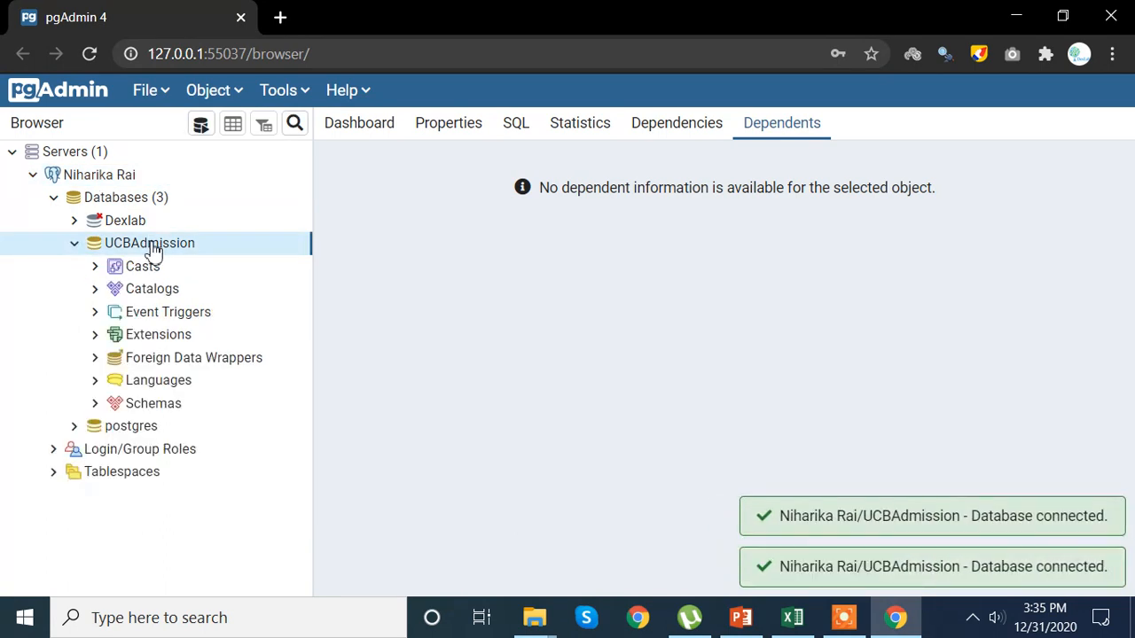
mouse_move(1074, 527)
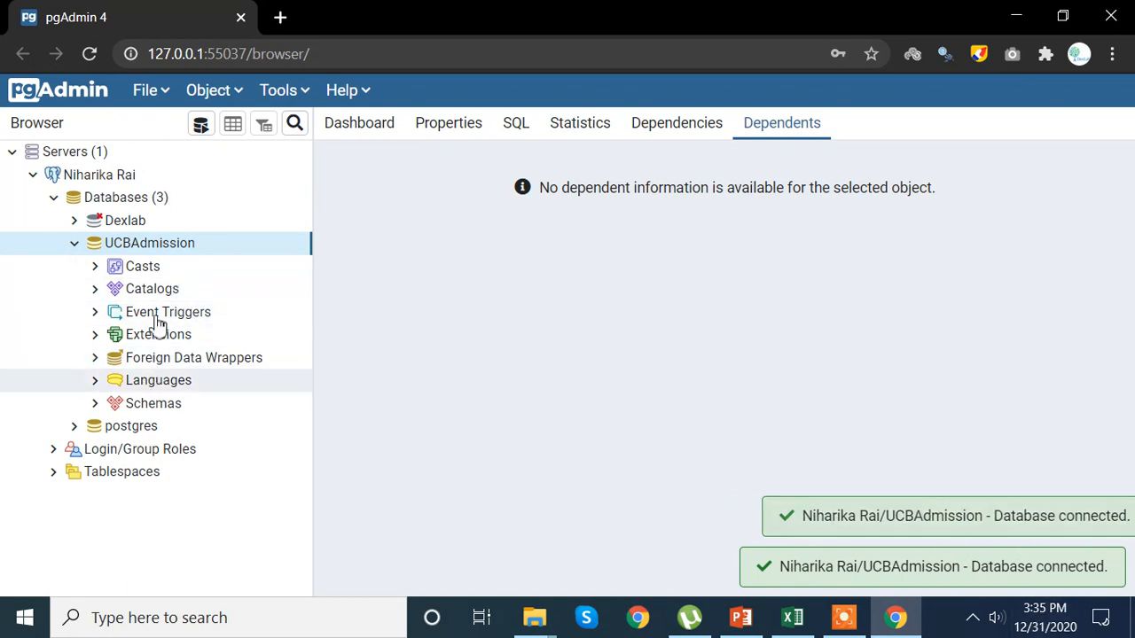
click(96, 404)
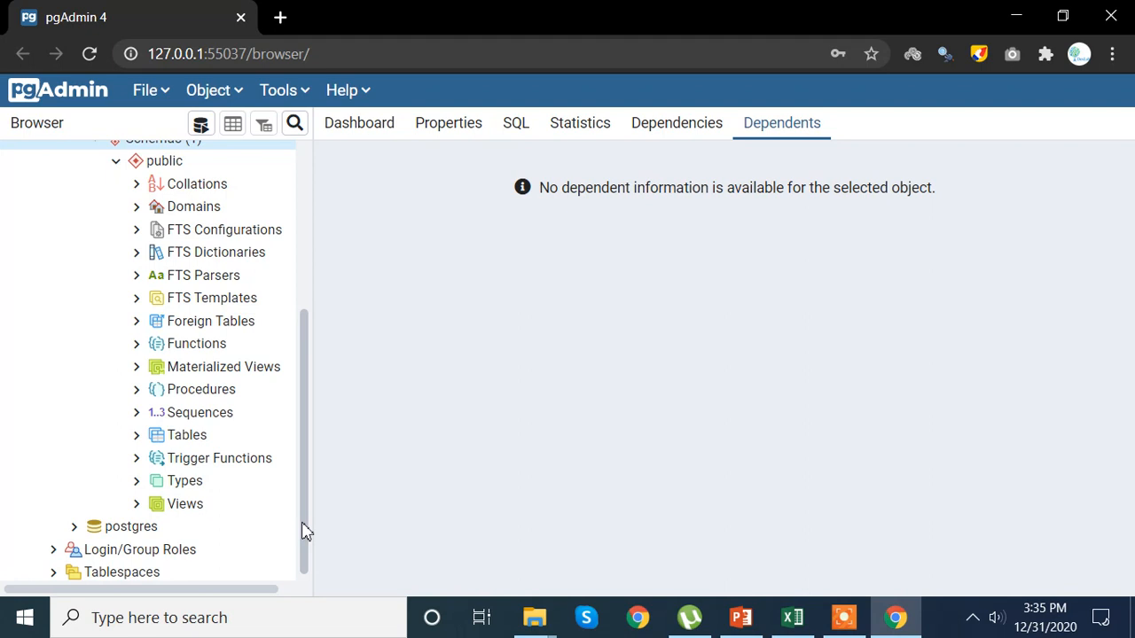
mouse_move(224, 159)
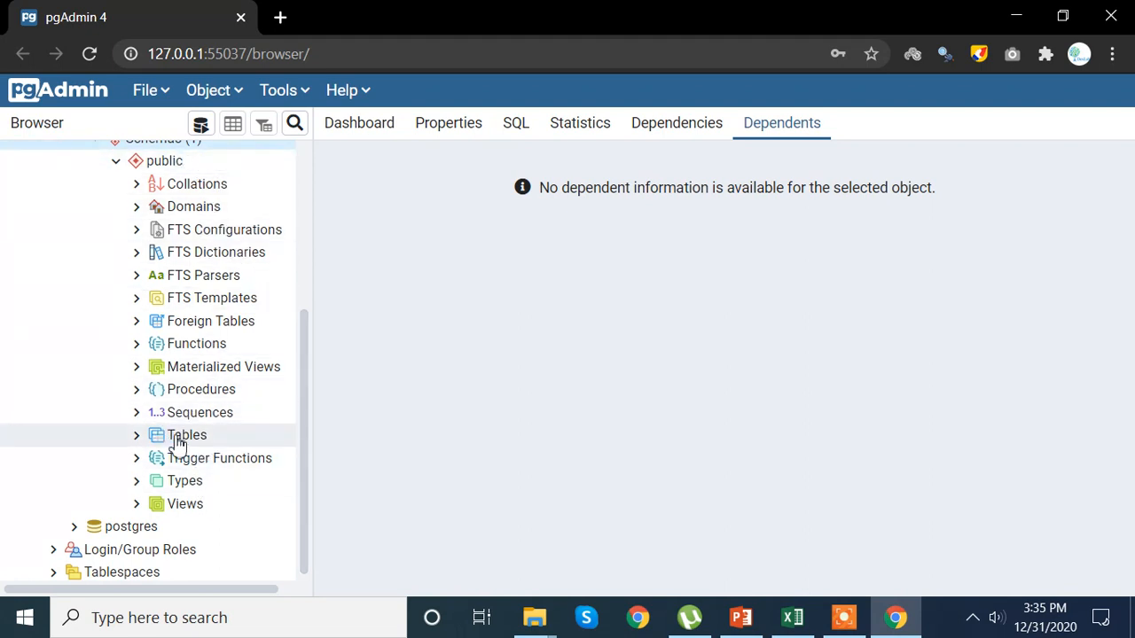
click(188, 437)
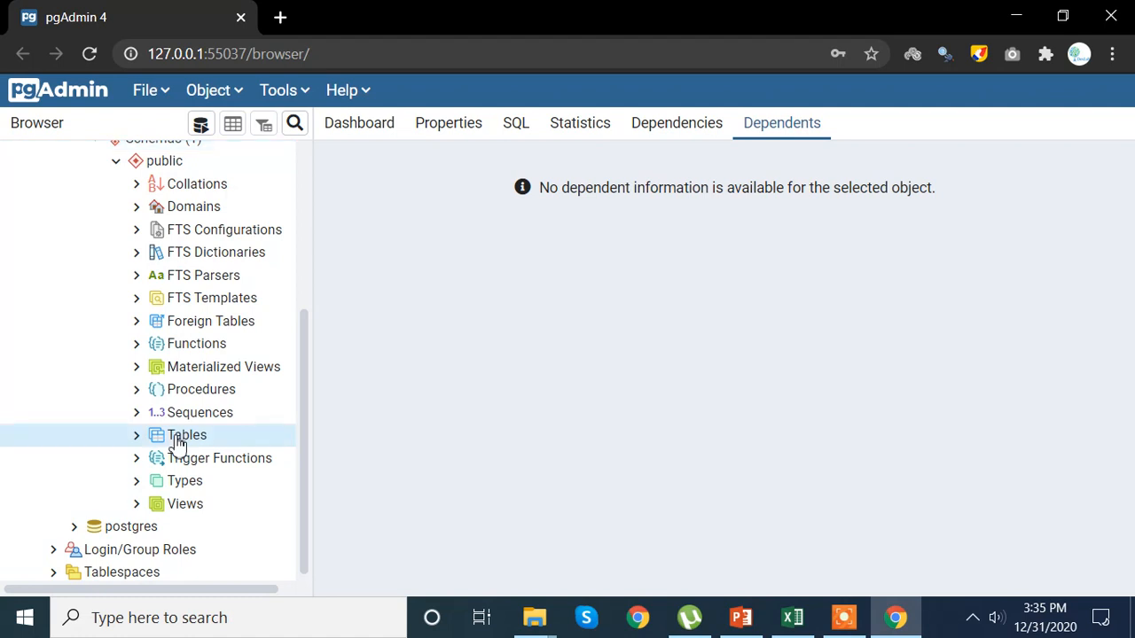
Step: Create a table named UCB in the public schema, save it and select it in the tree
right_click(187, 436)
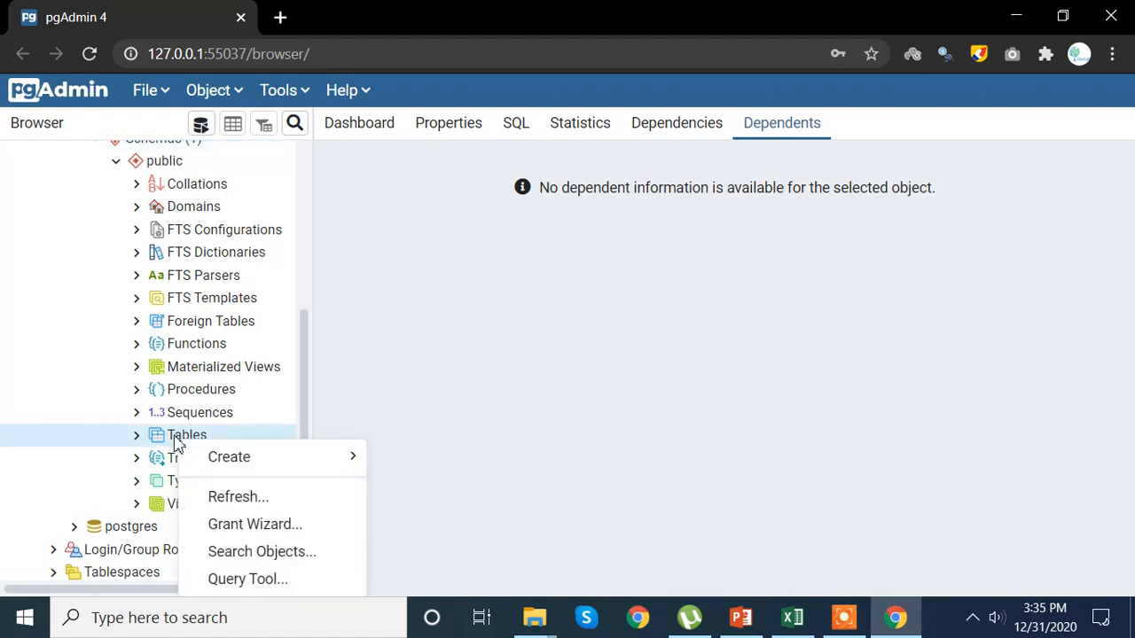
click(229, 457)
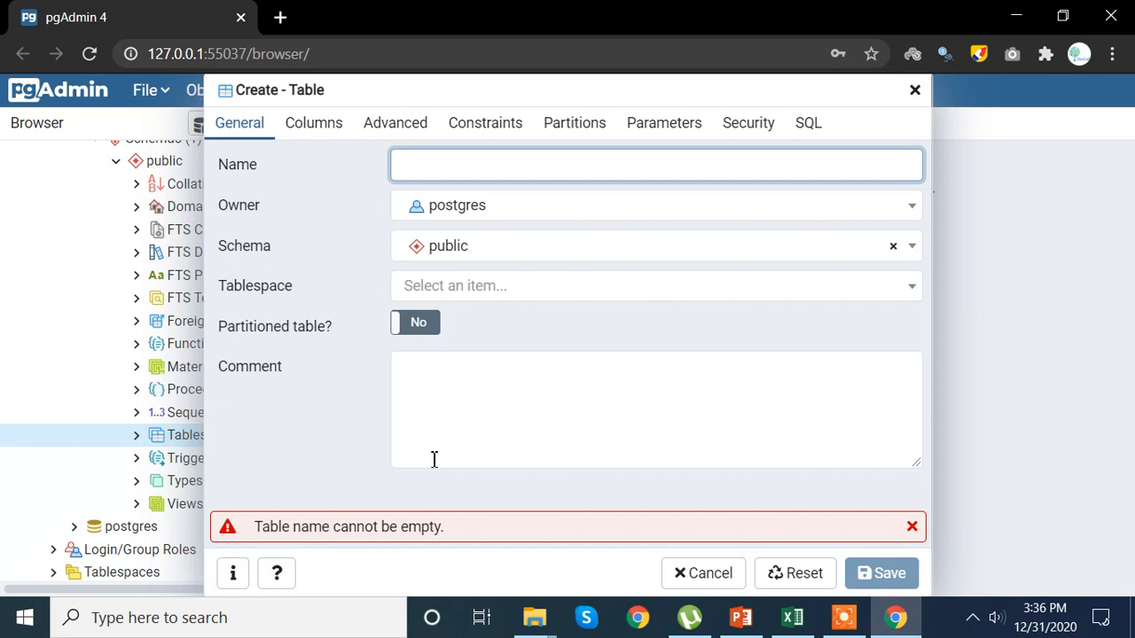
click(656, 165)
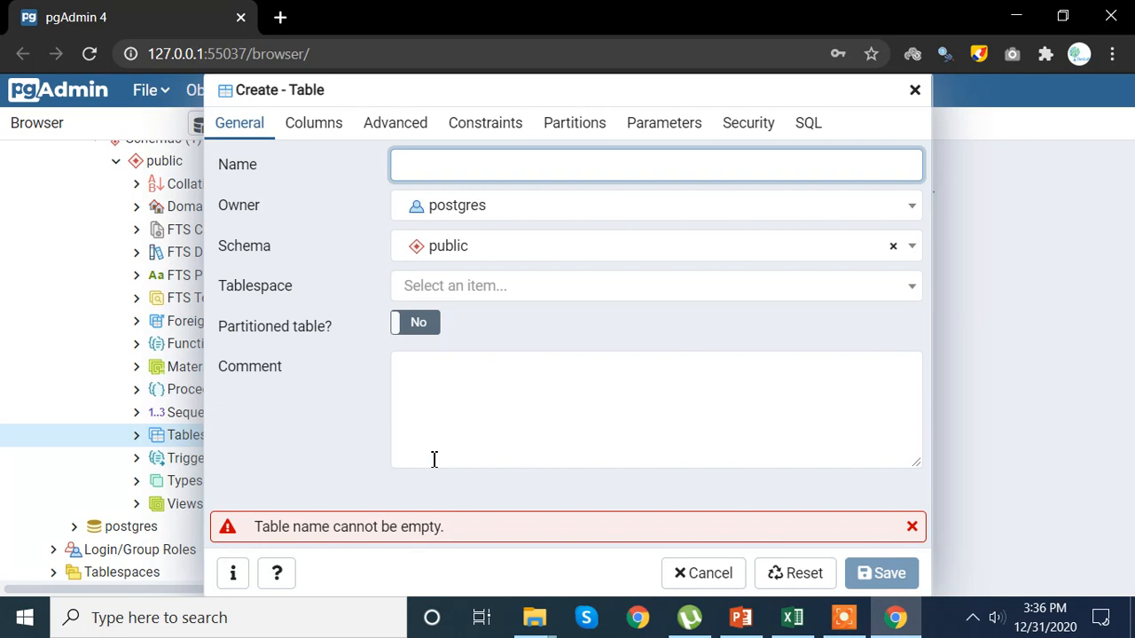
text(UC)
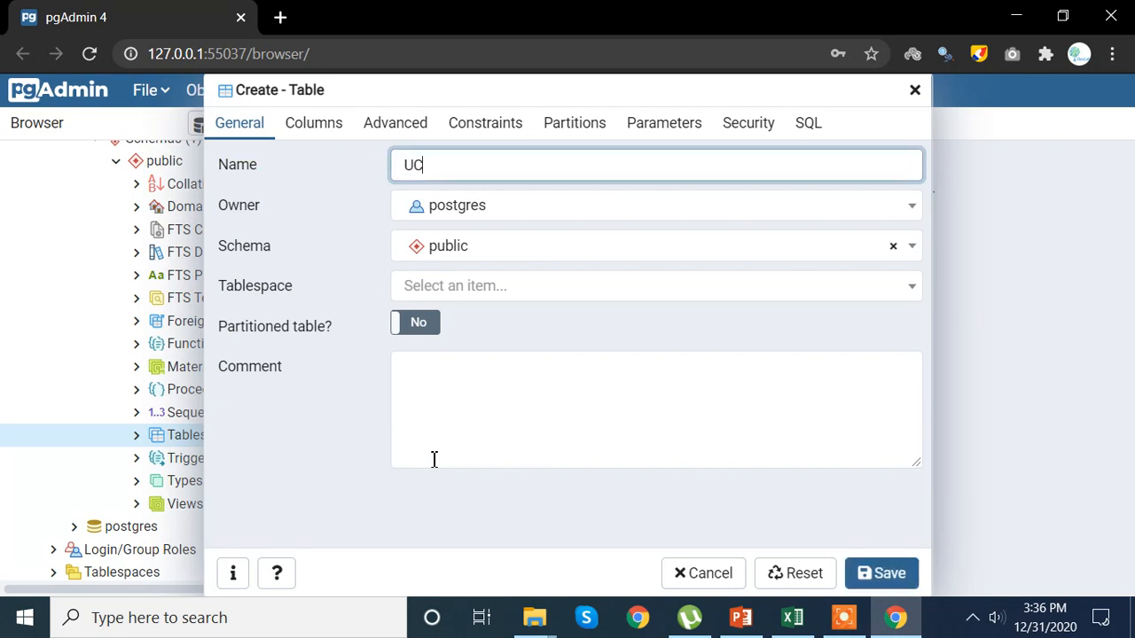
text(B)
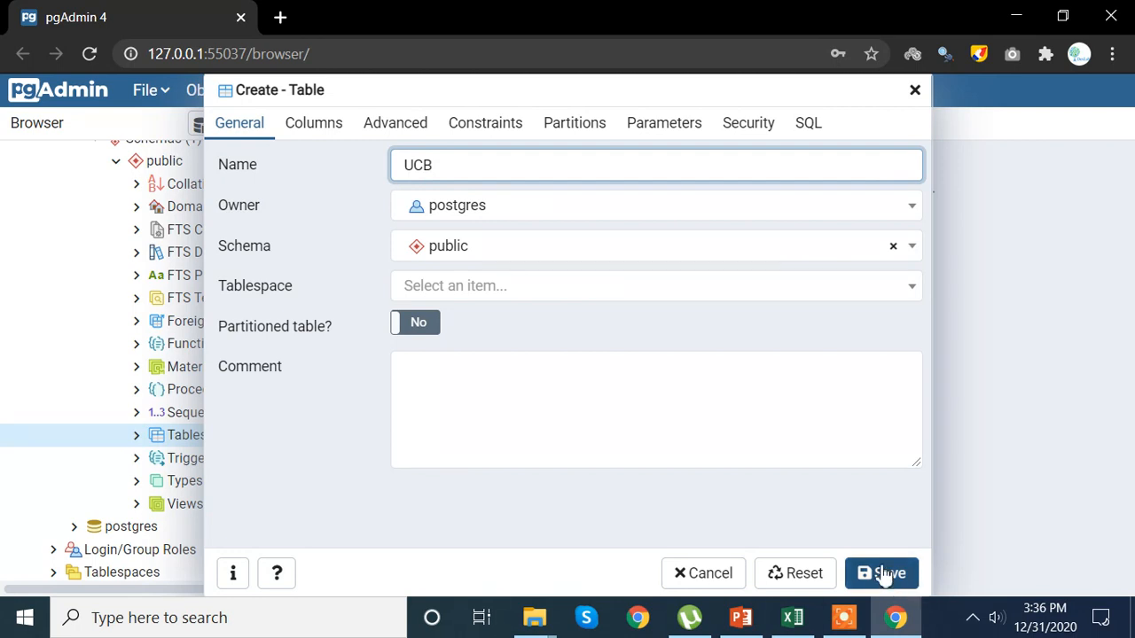
click(882, 573)
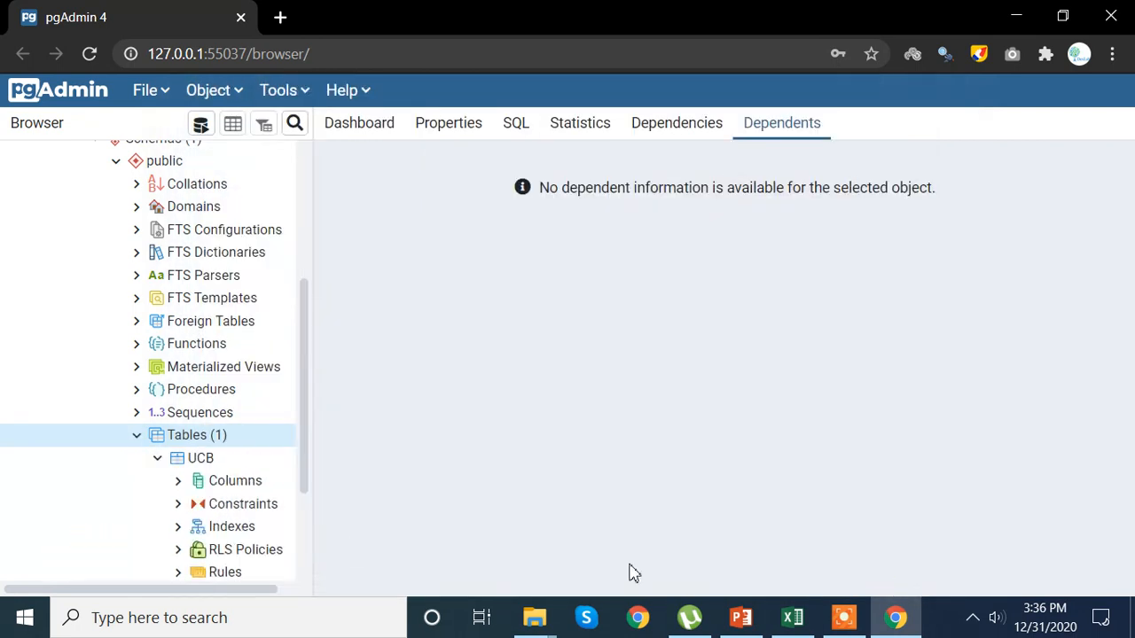
click(197, 458)
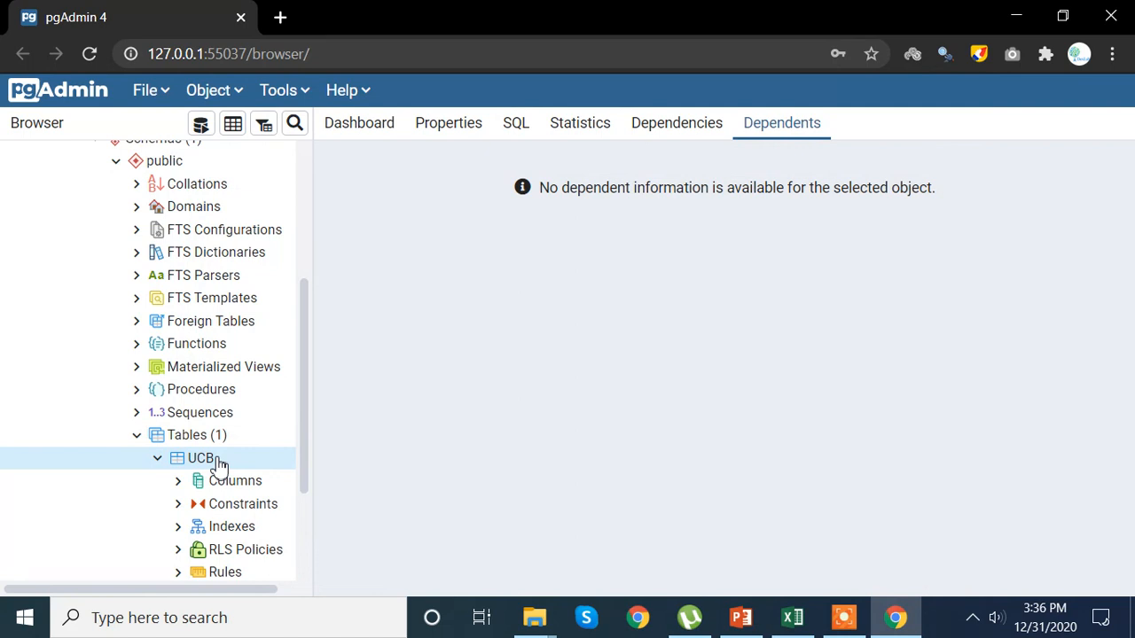
mouse_move(245, 114)
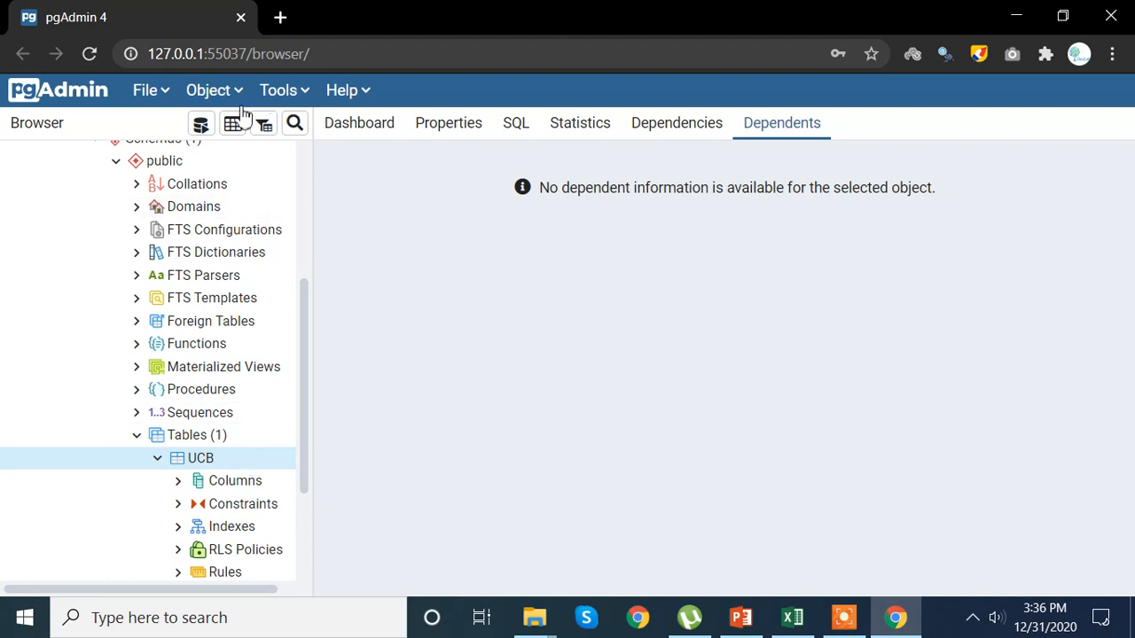
Step: In a Query Tool on UCBAdmission, write the partial statement 'create table ucb ()'
click(202, 125)
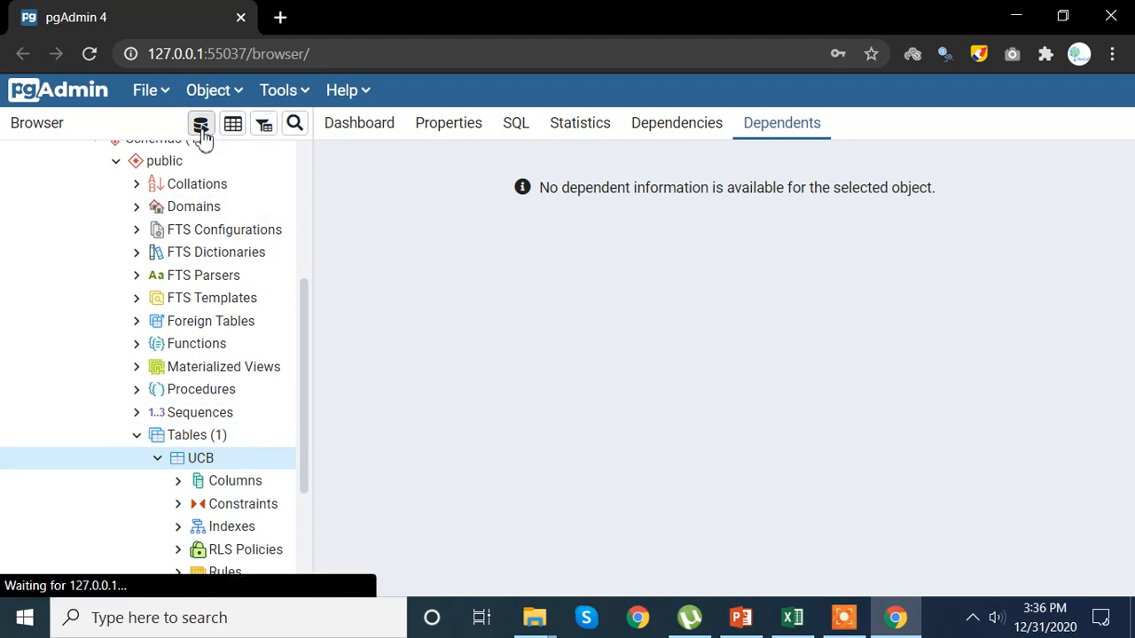
click(201, 124)
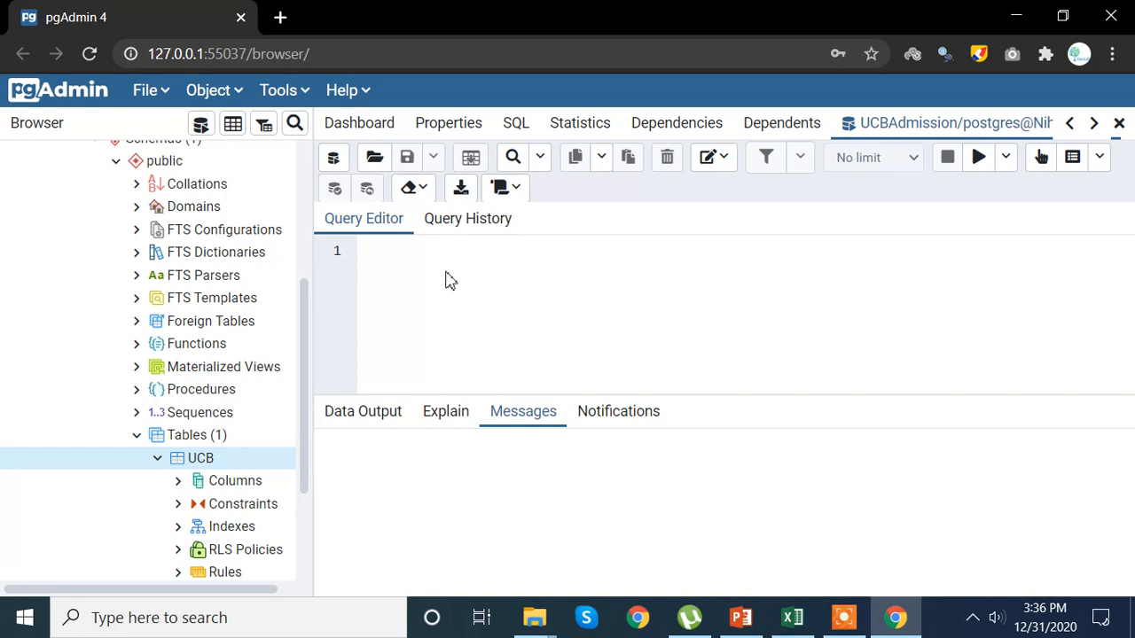
text(crea)
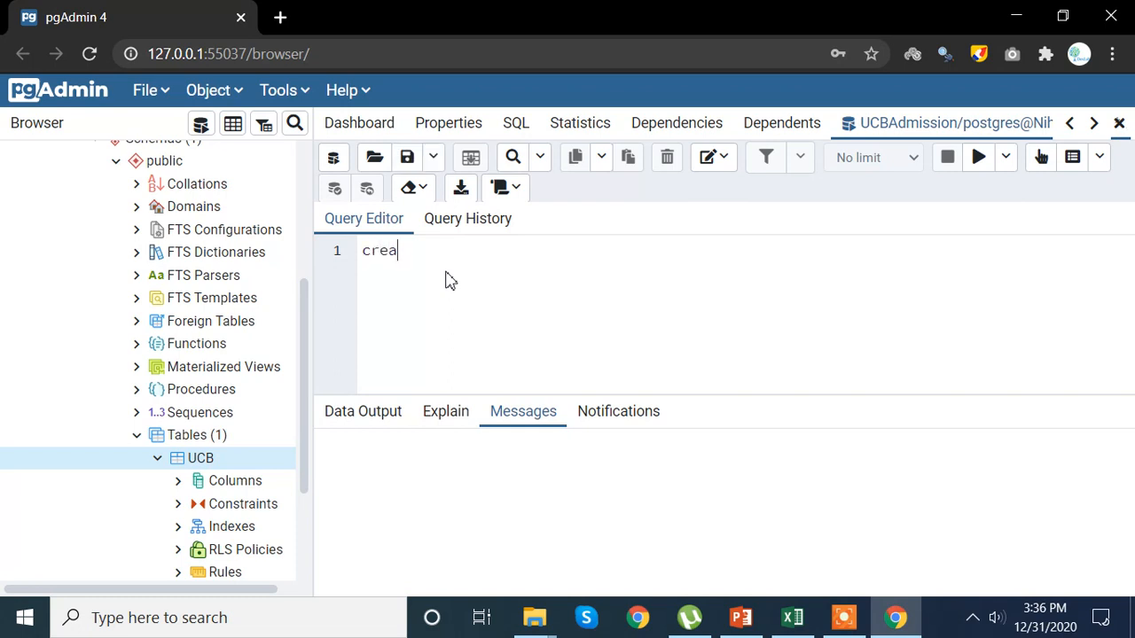
text(te tabl)
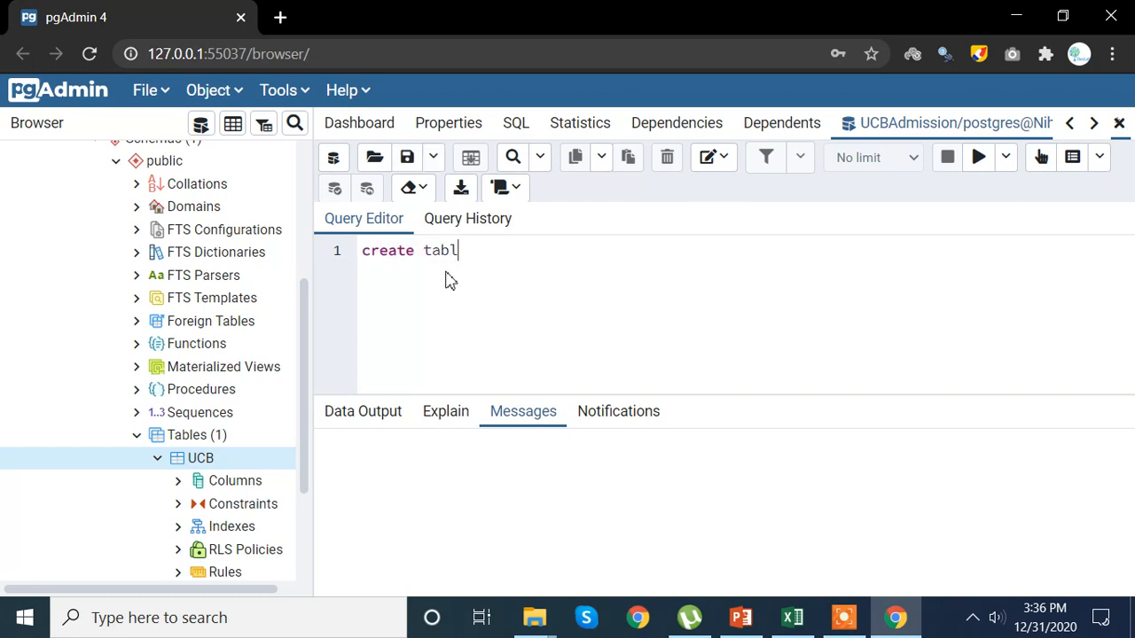
text(e uc)
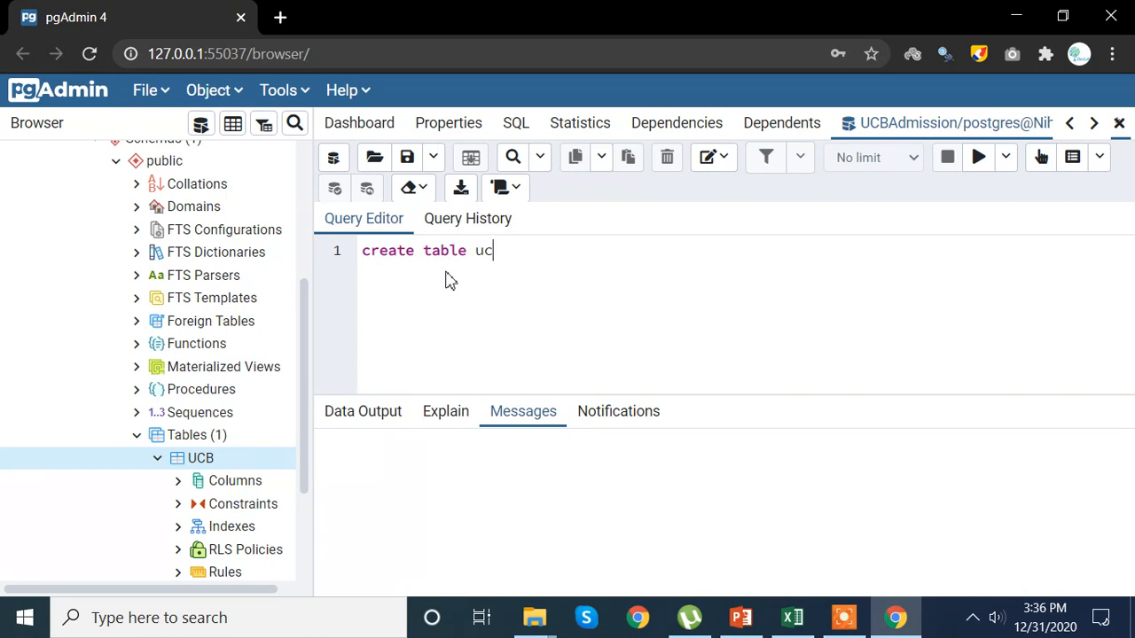
text(b)
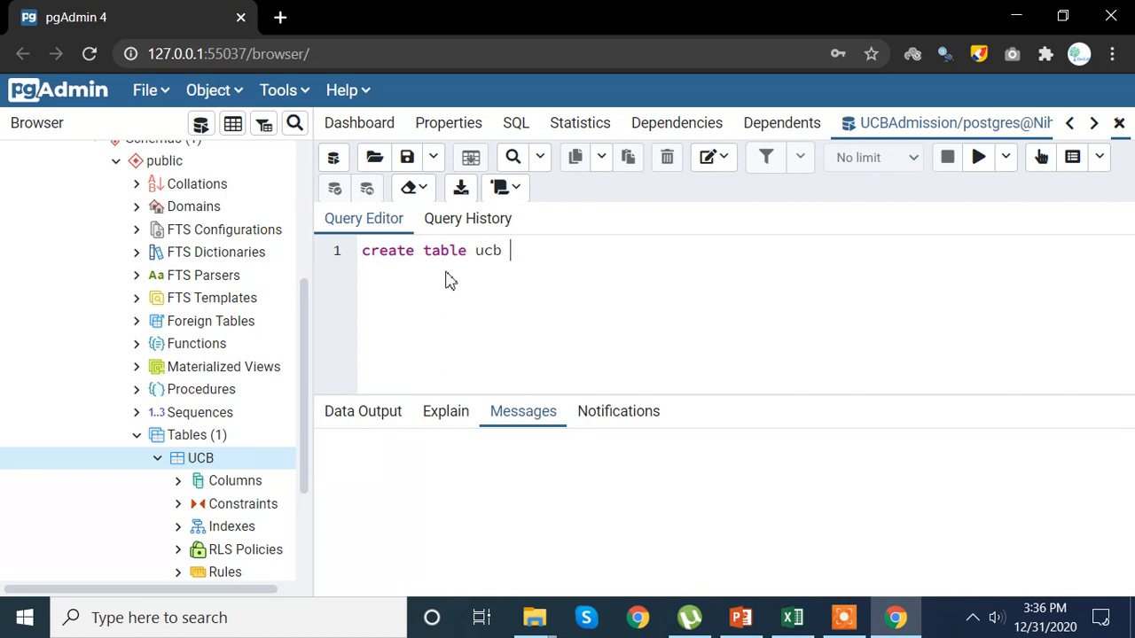
text(()
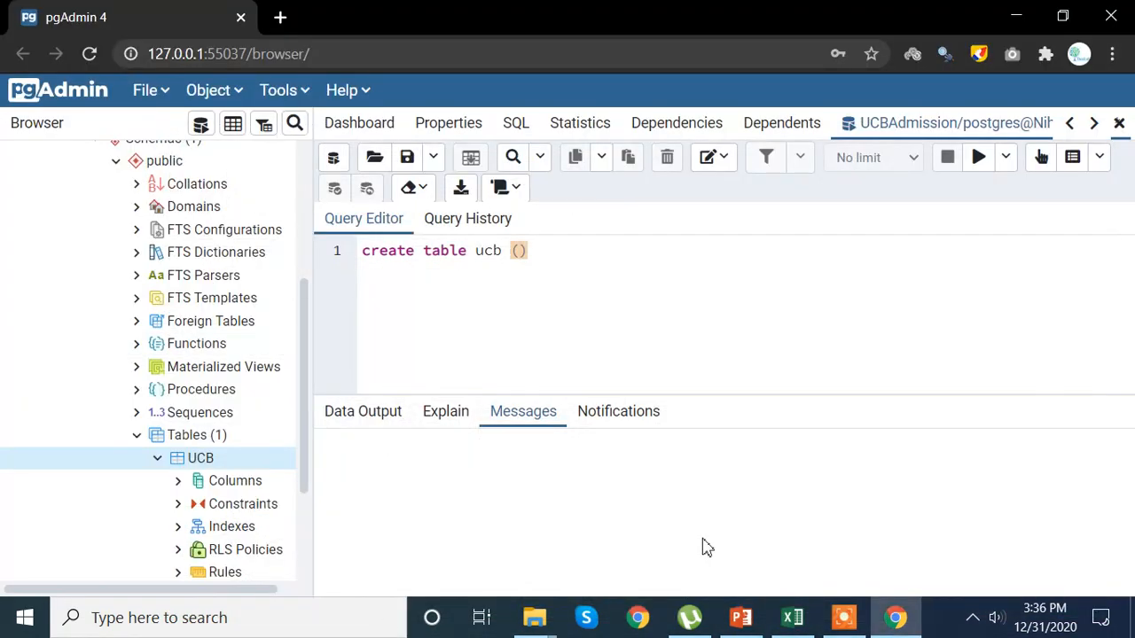
click(791, 617)
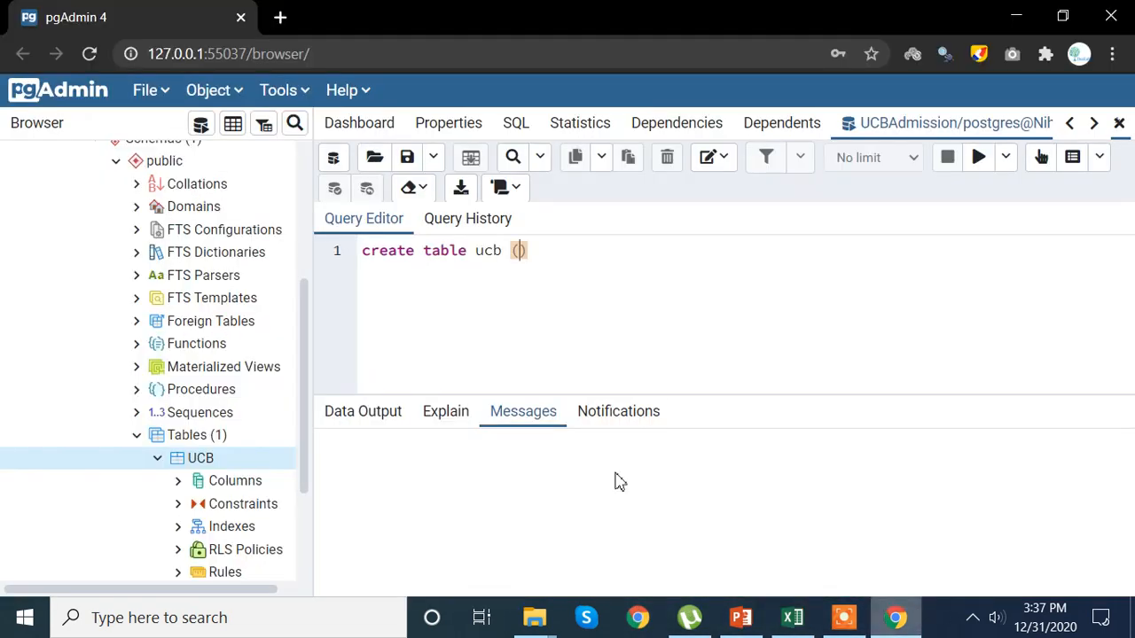
Step: Paste the CSV headers into the ucb definition and type Index_ as int, Admit as text
text(Index_	Admit	Gender	Dept	Freq)
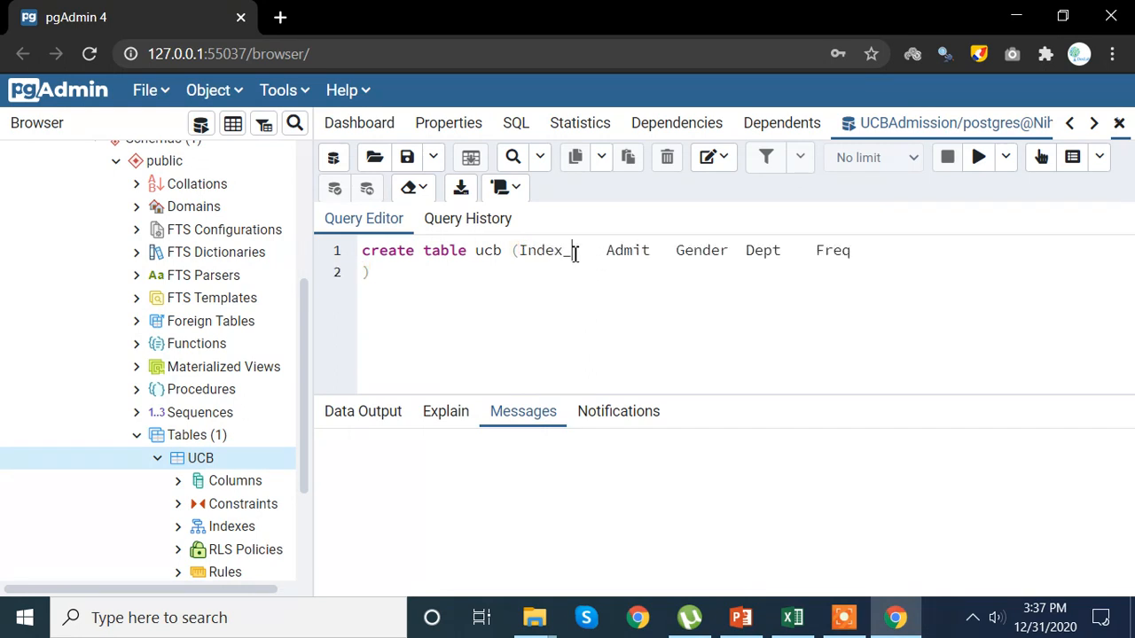
text(int,)
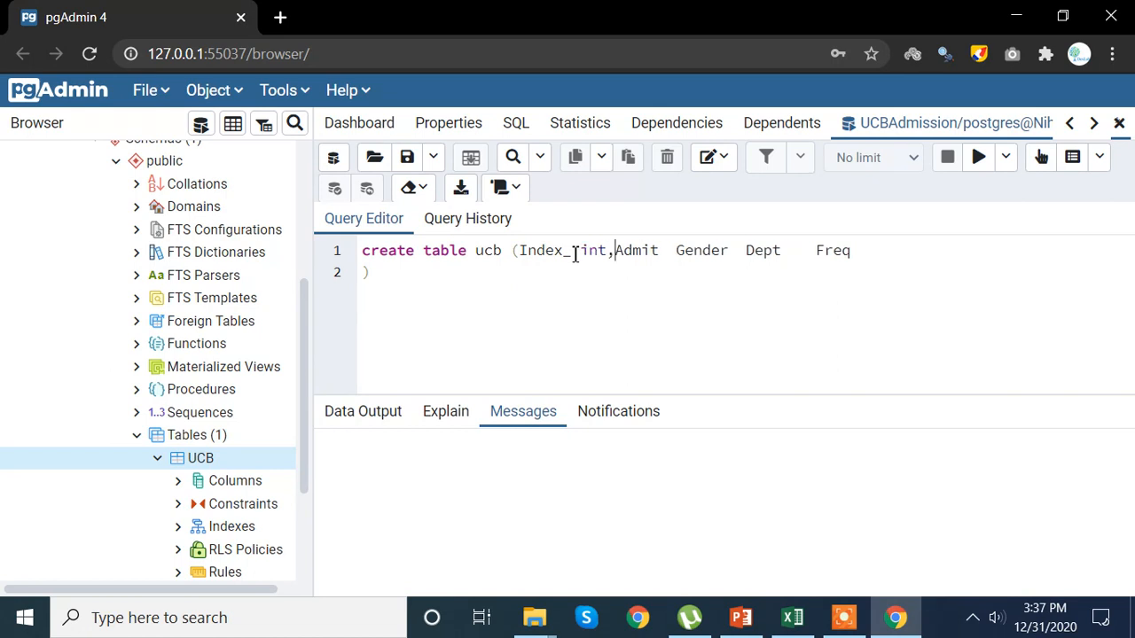
text(t)
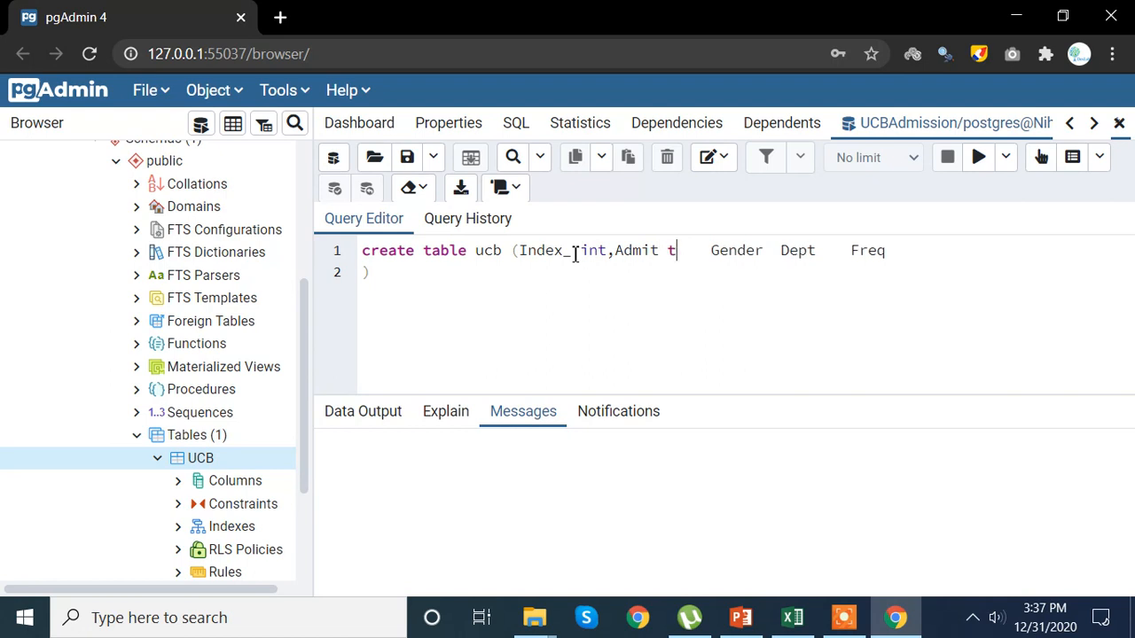
text(exy)
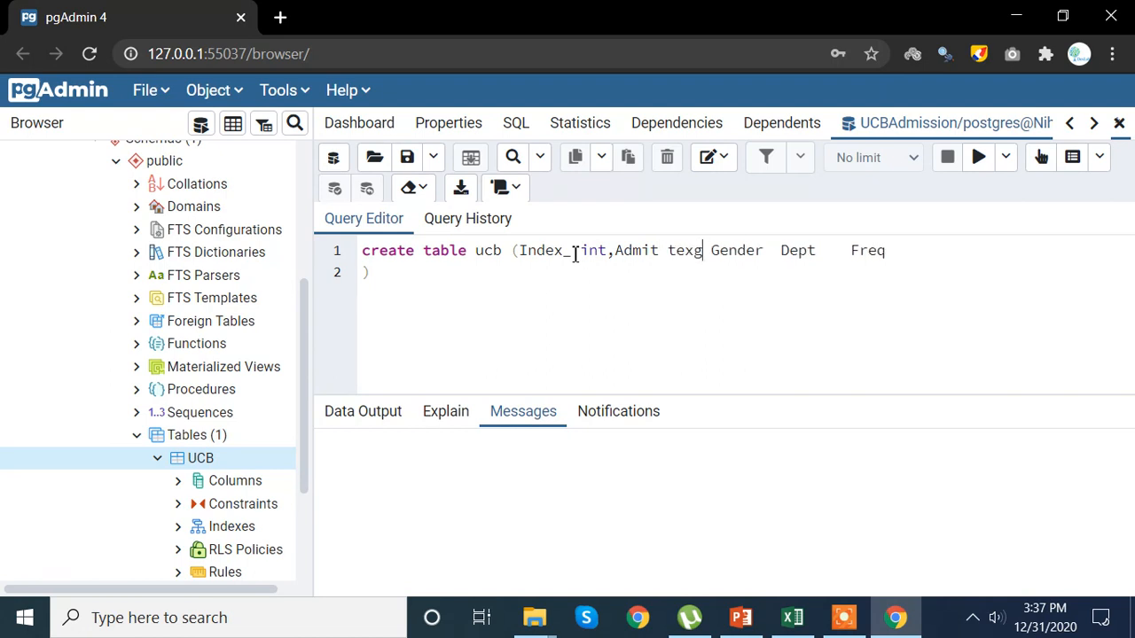
key(Backspace)
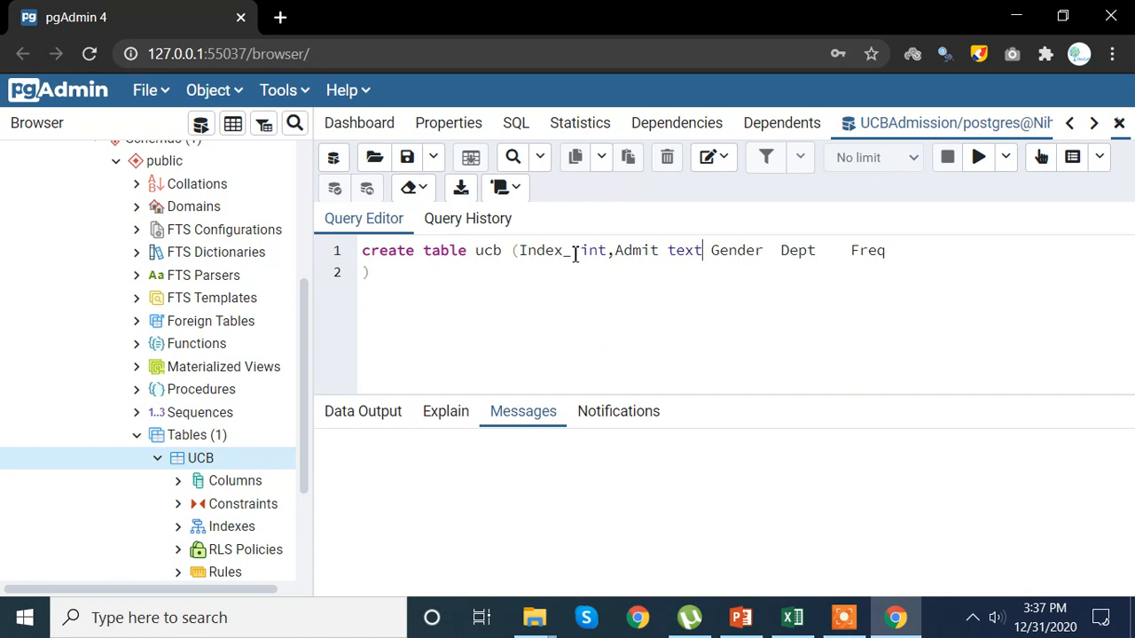
text(,)
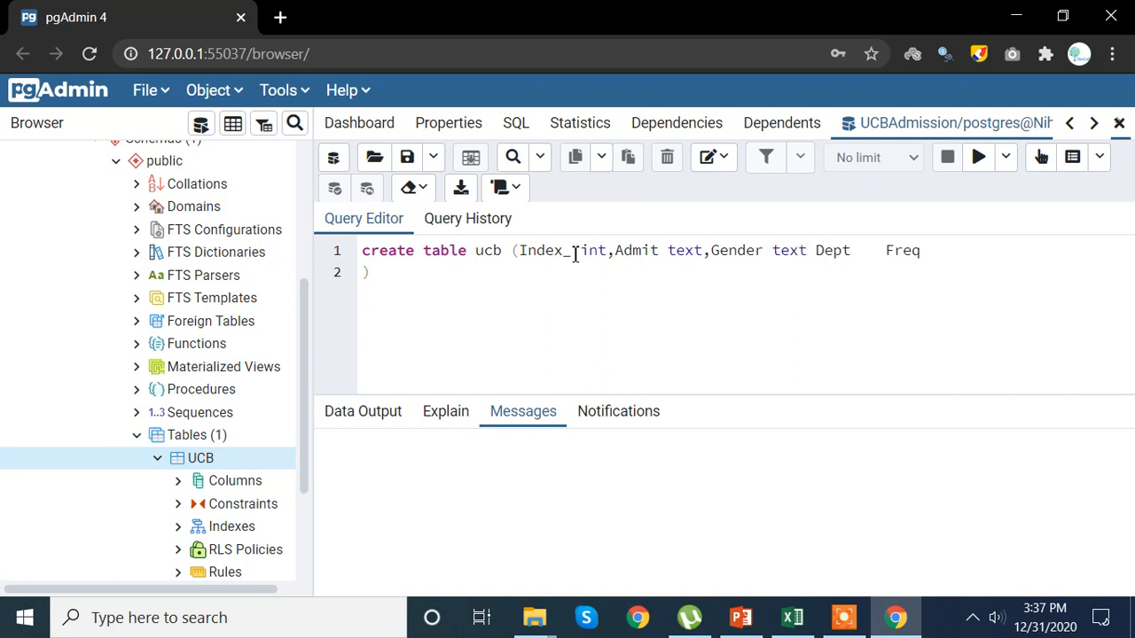
Step: Type Gender and Dept as text and Freq as int, closing the statement with a semicolon
text(,)
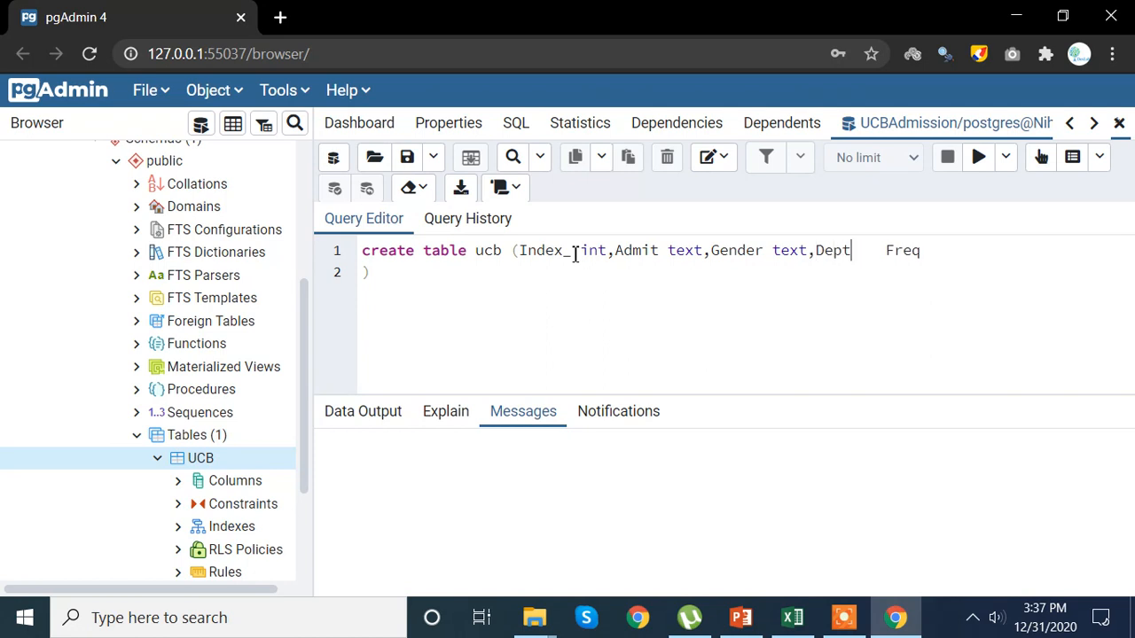
text(text)
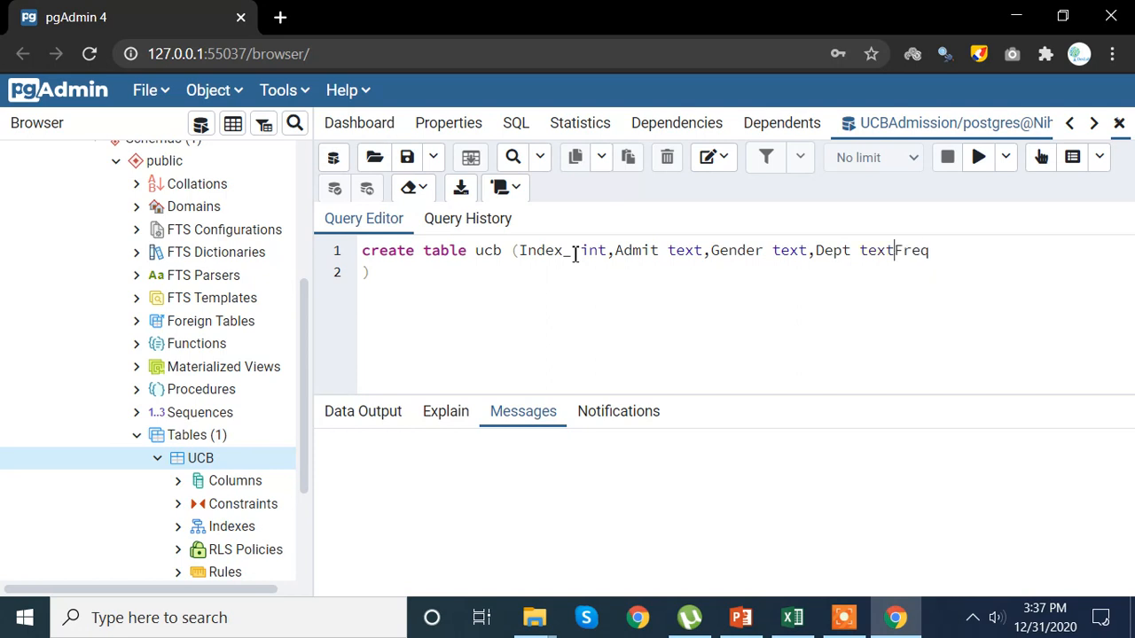
text(,)
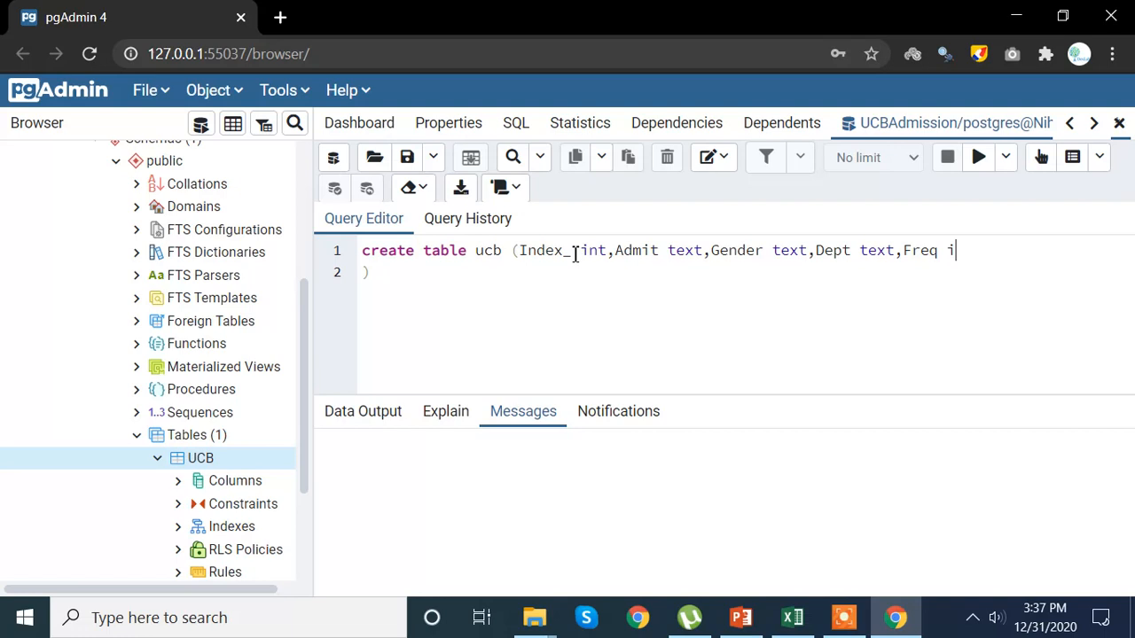
key(BackSpace)
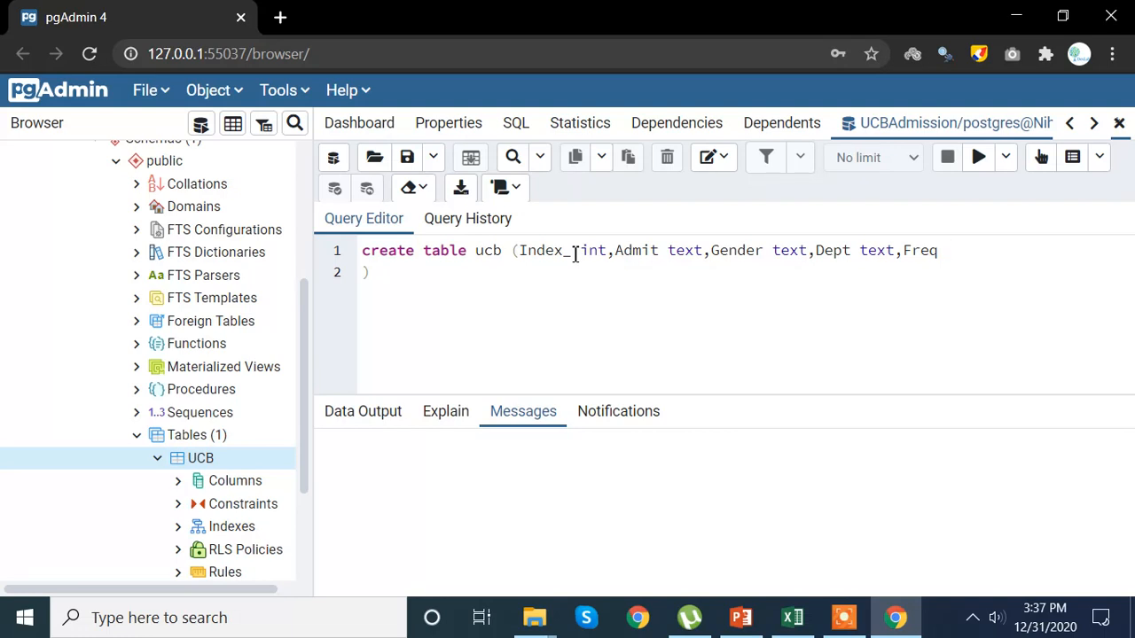
text(int))
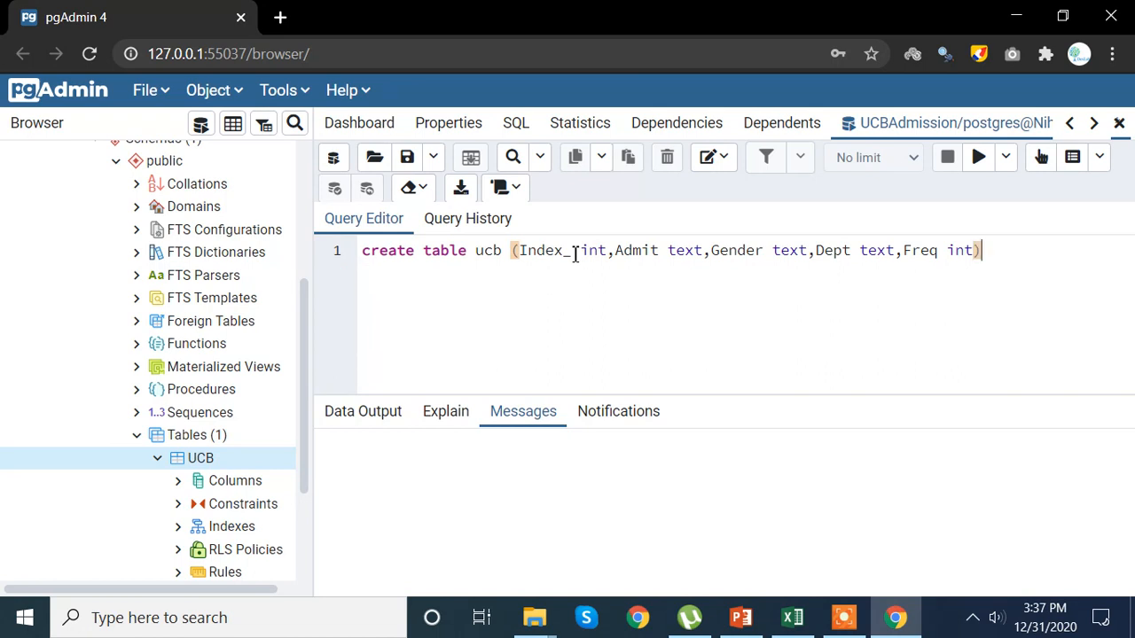
text(;)
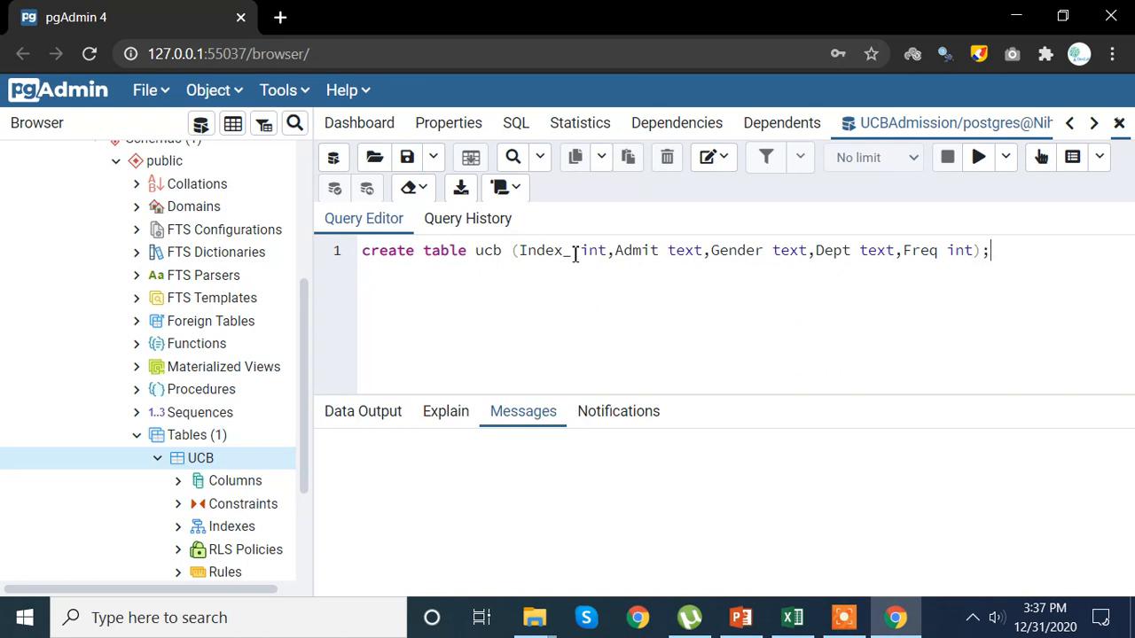
Step: Run the create table ucb statement, then clear the editor and begin a select query
click(979, 156)
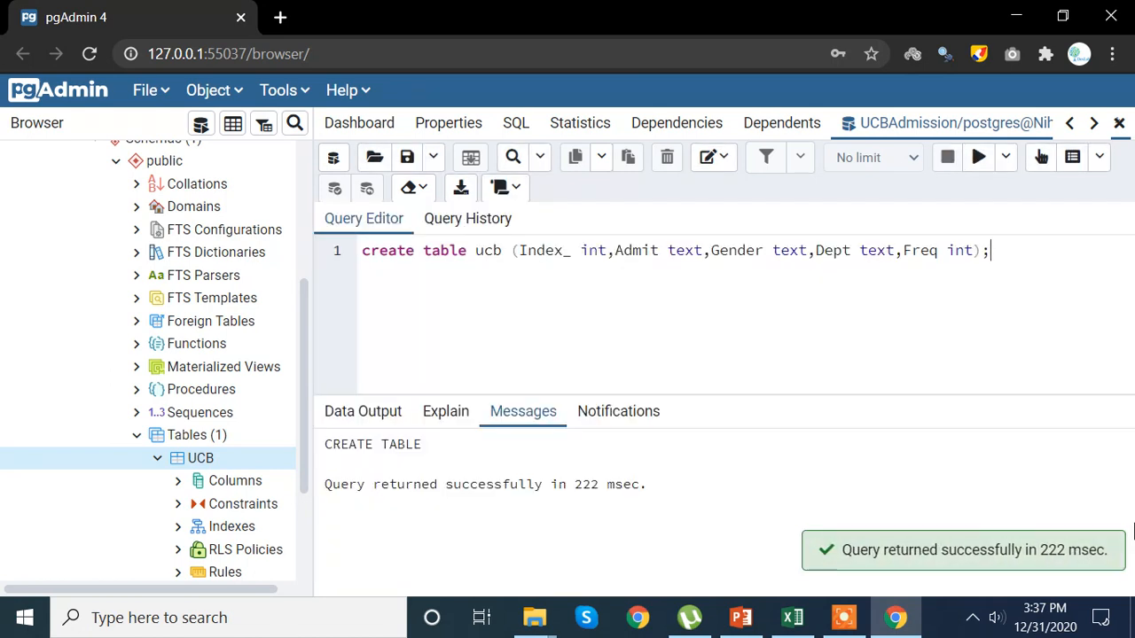
mouse_move(1072, 571)
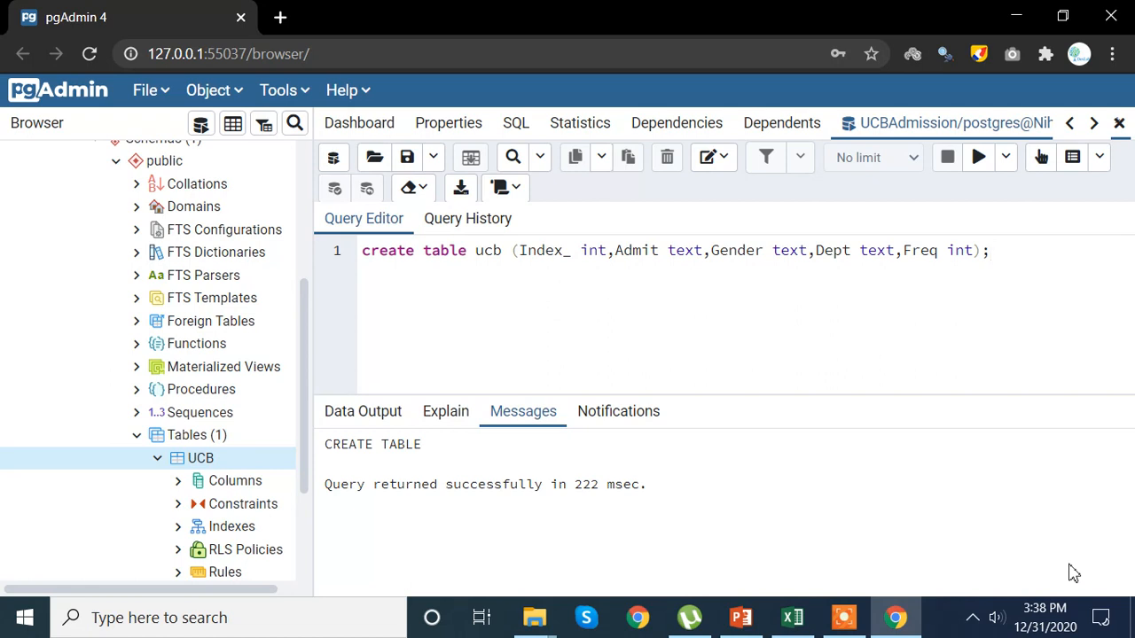
click(1004, 251)
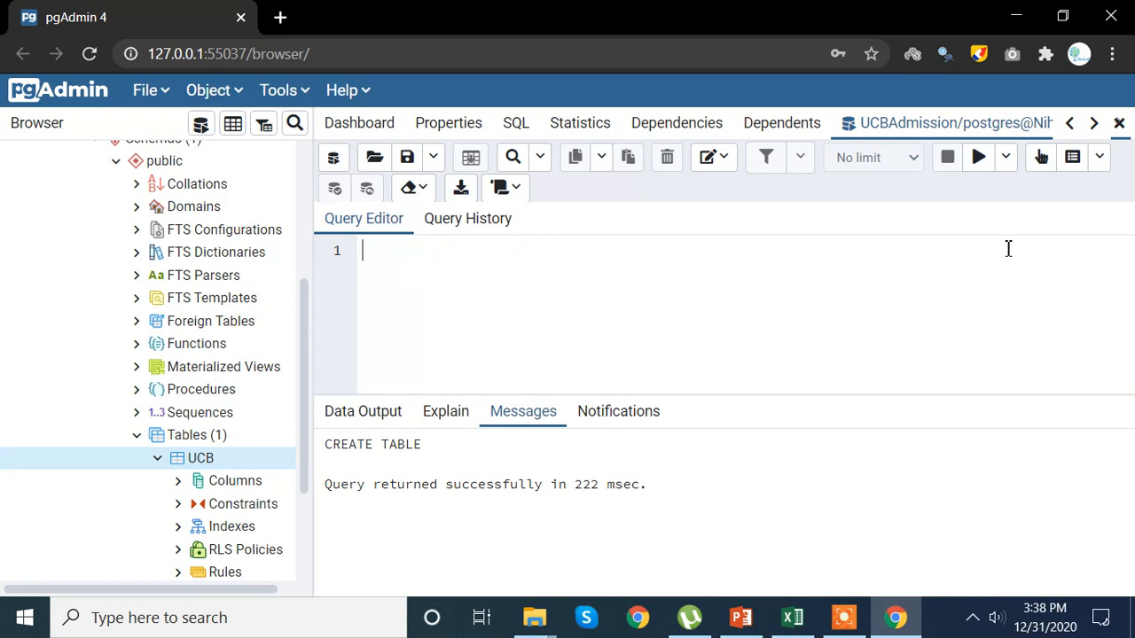
text(select*f)
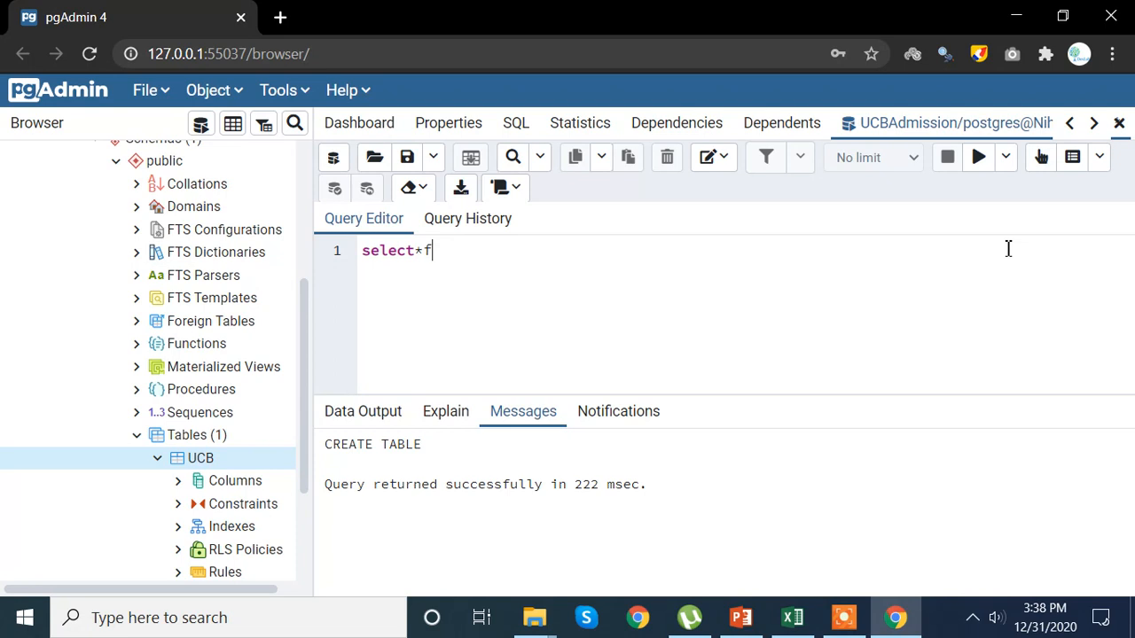
Step: Run select*from ucb; to see the empty five-column table, then clear the query
text(rom)
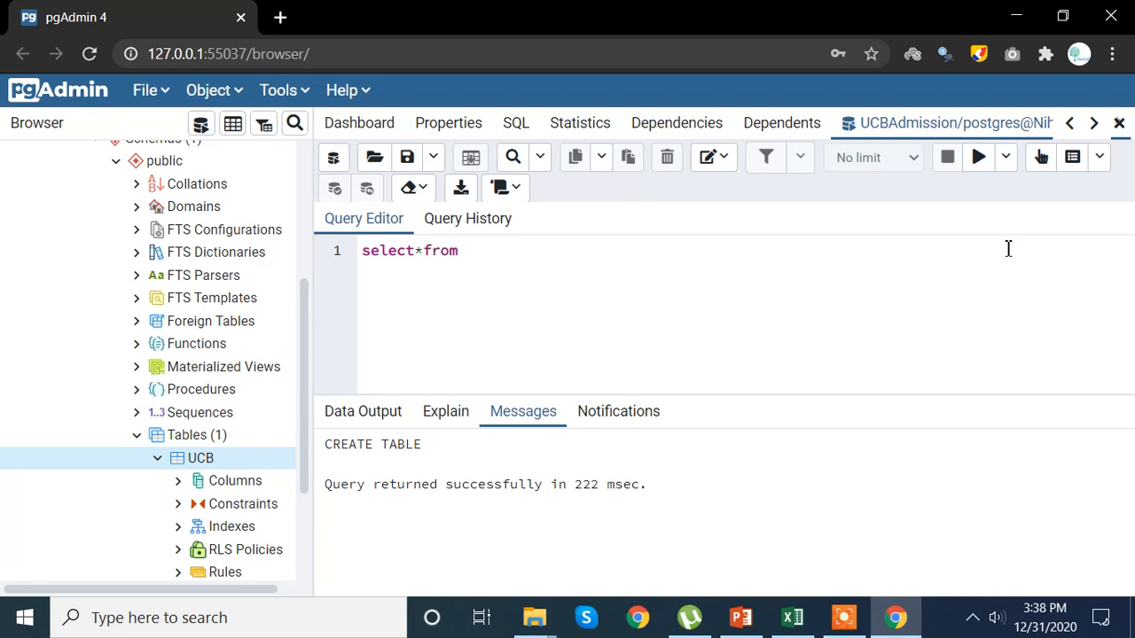
text(ucb)
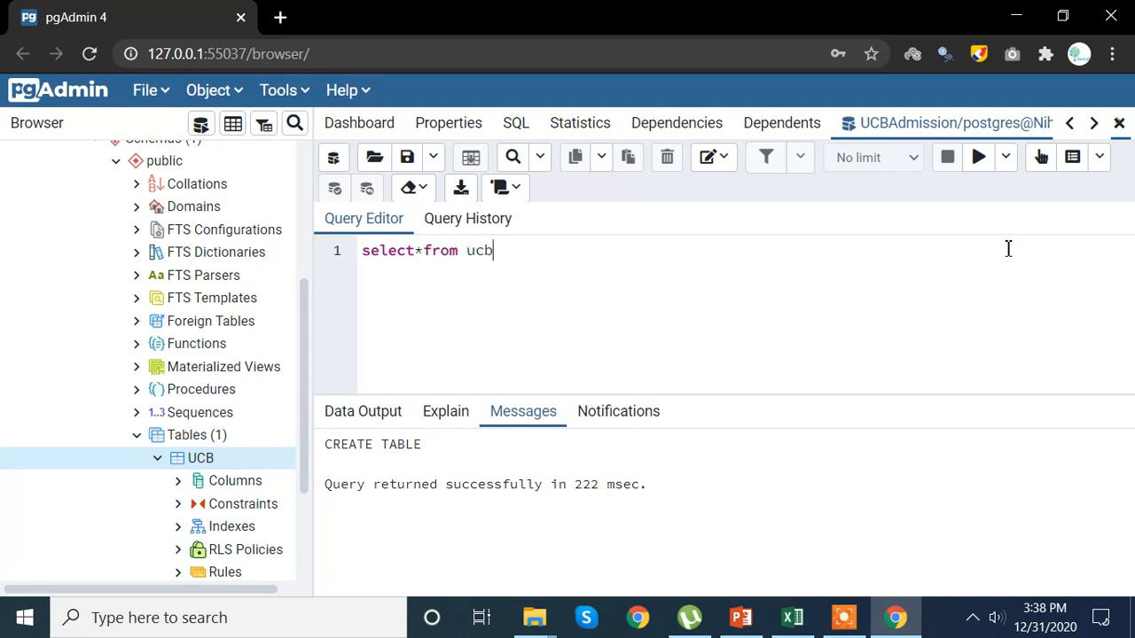
text(;)
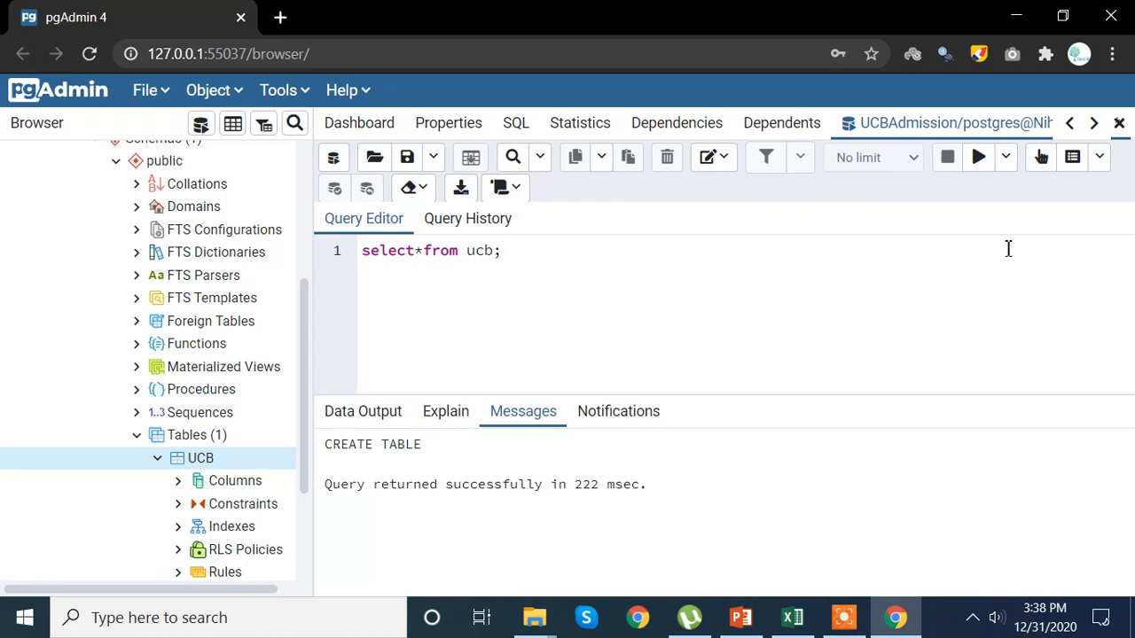
click(979, 156)
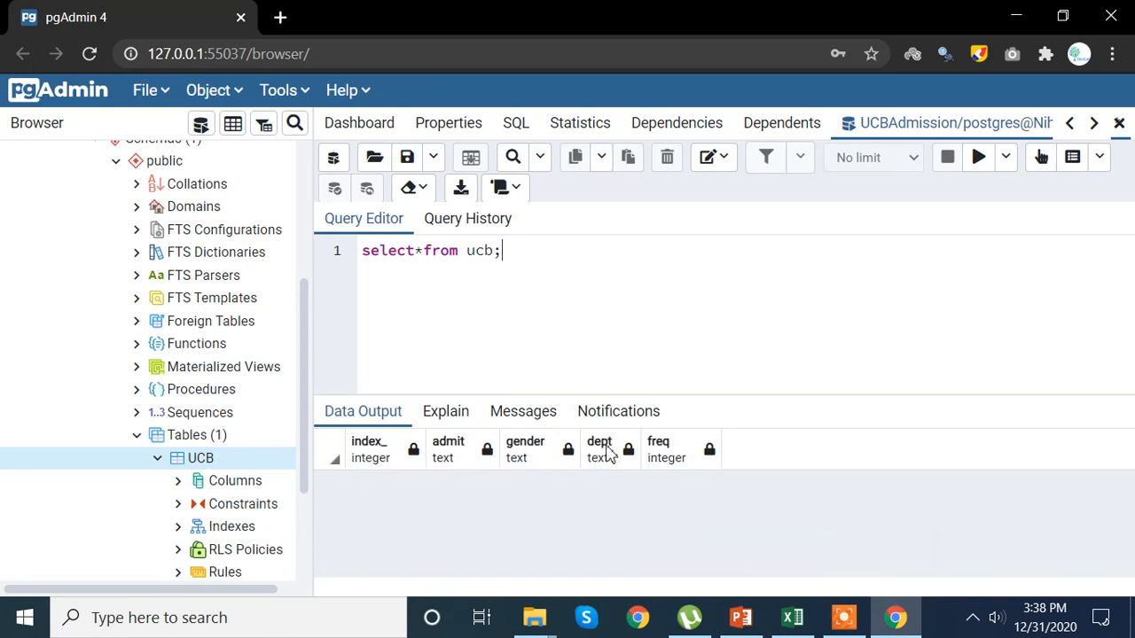
mouse_move(701, 445)
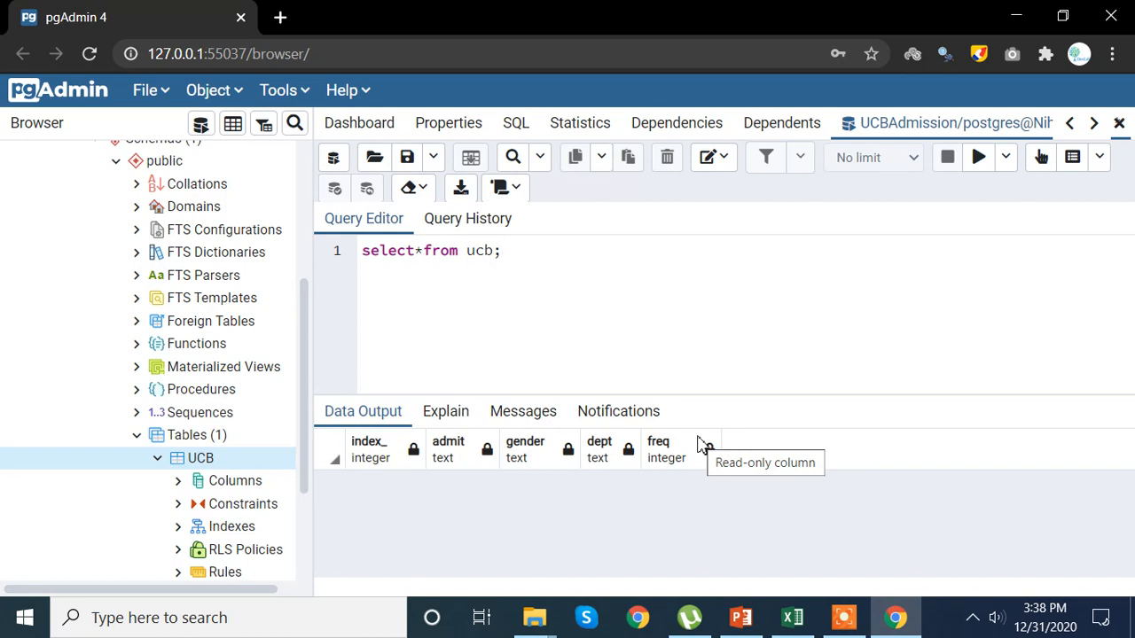
key(Backspace)
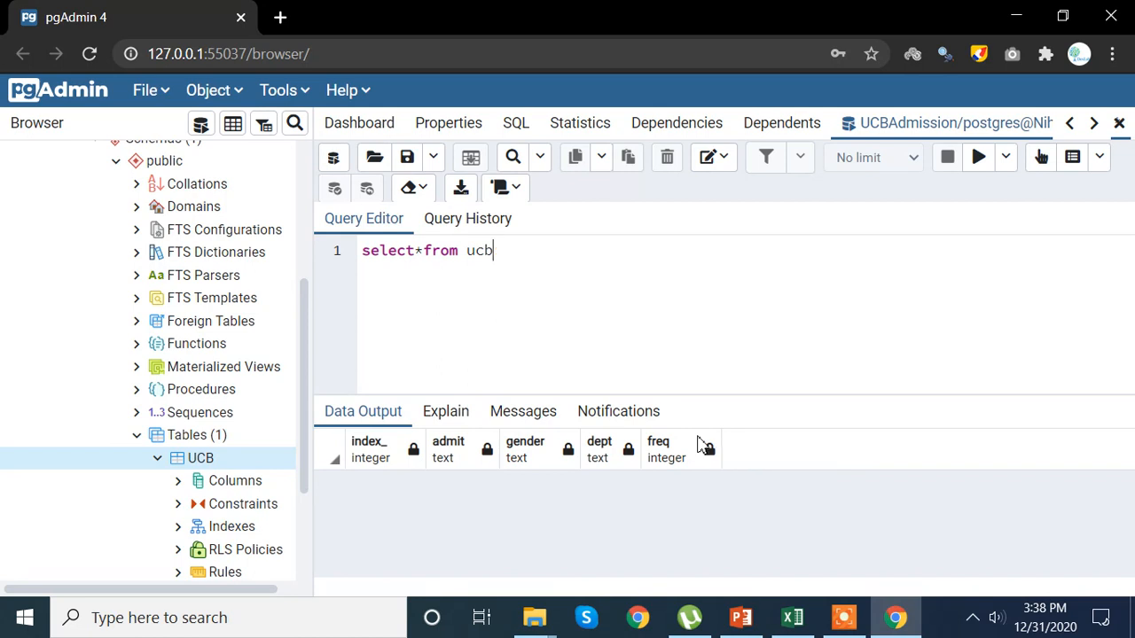
key(Ctrl+a)
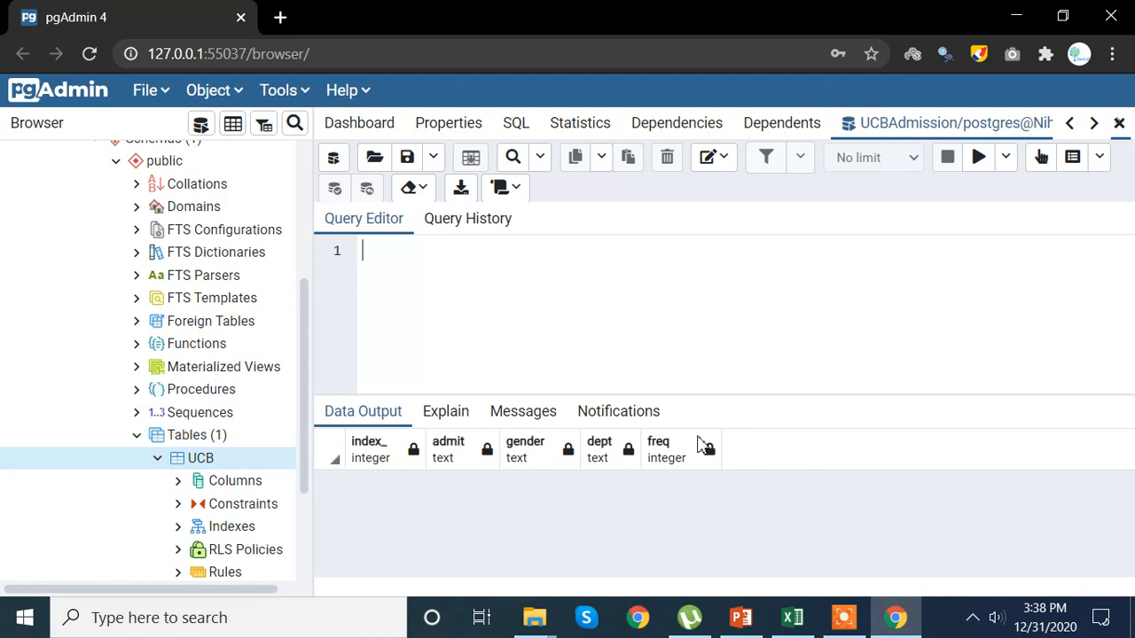
Step: Write copy ucb () and bring the header row from the UCBAdmissions spreadsheet into the parentheses
text(copy)
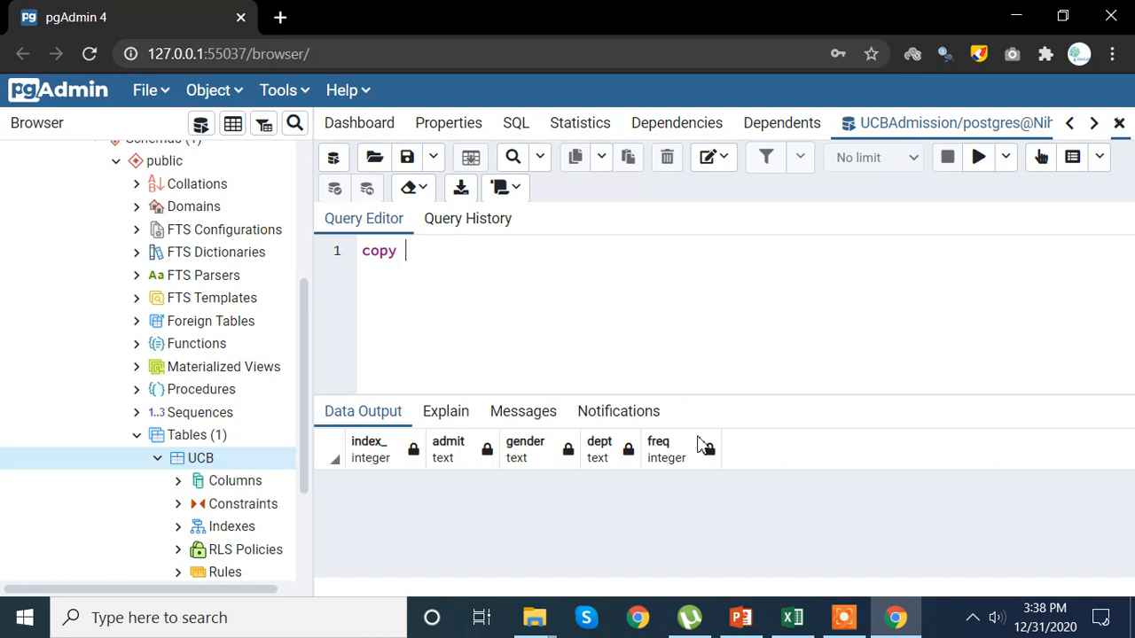
text(ucb)
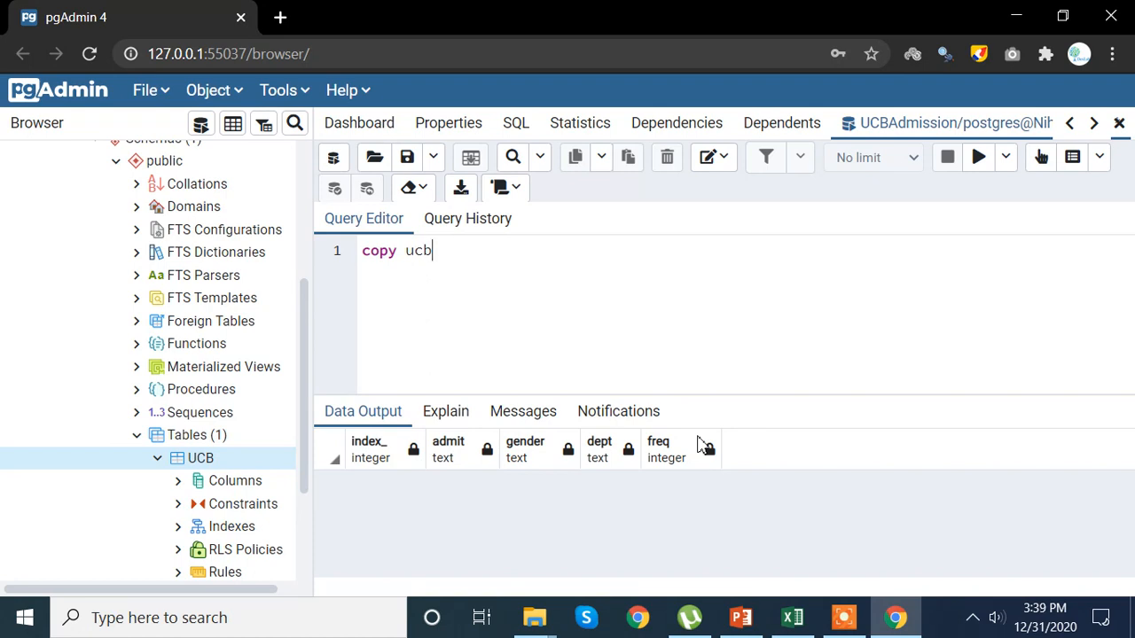
text(())
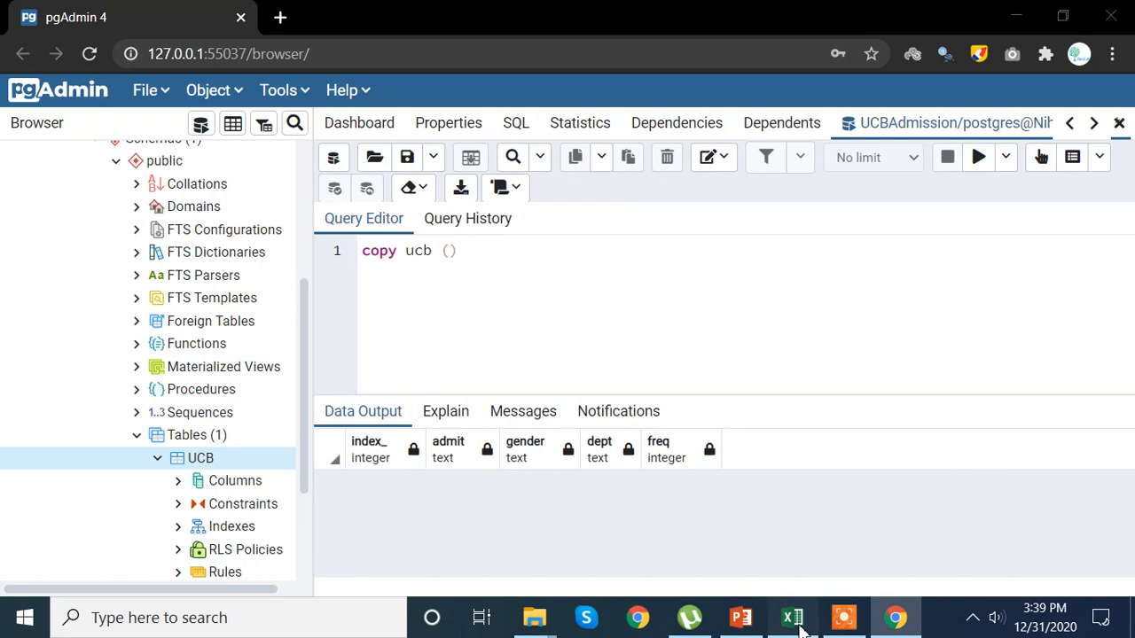
click(793, 617)
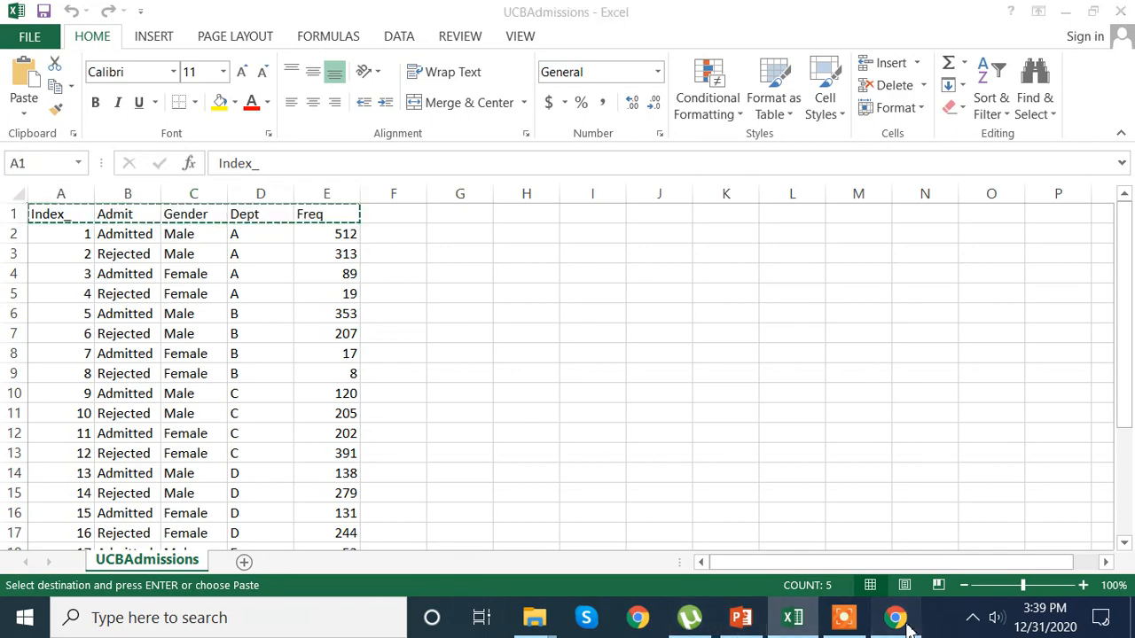
click(894, 617)
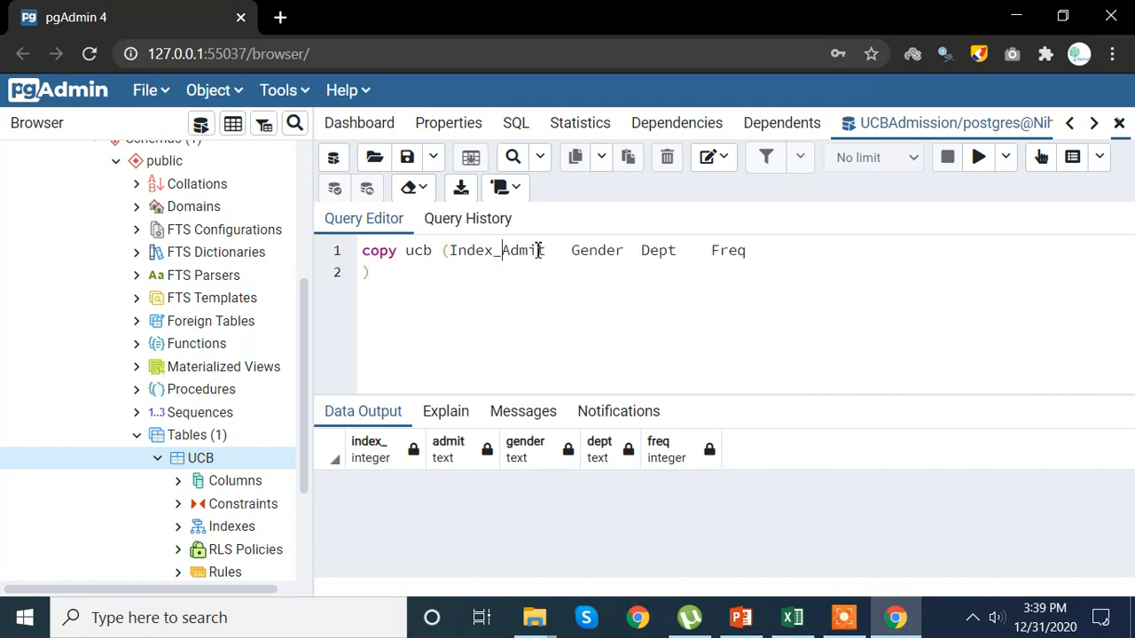
Step: Comma-separate the column list, add a from clause on the next line, and go to File Explorer
text(,)
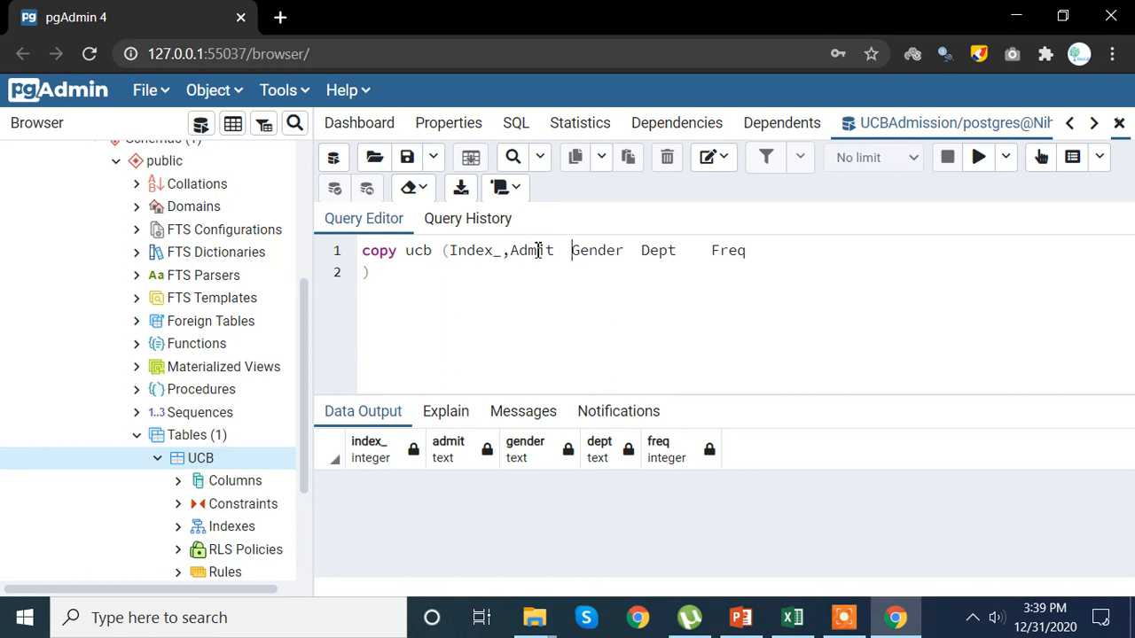
key(Backspace)
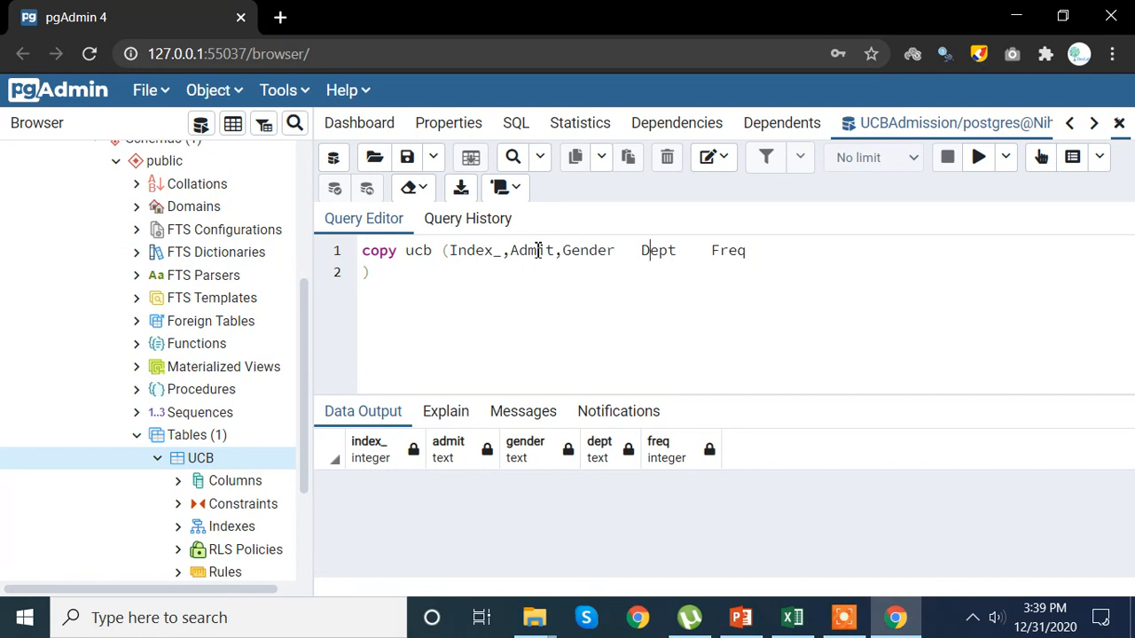
text(,)
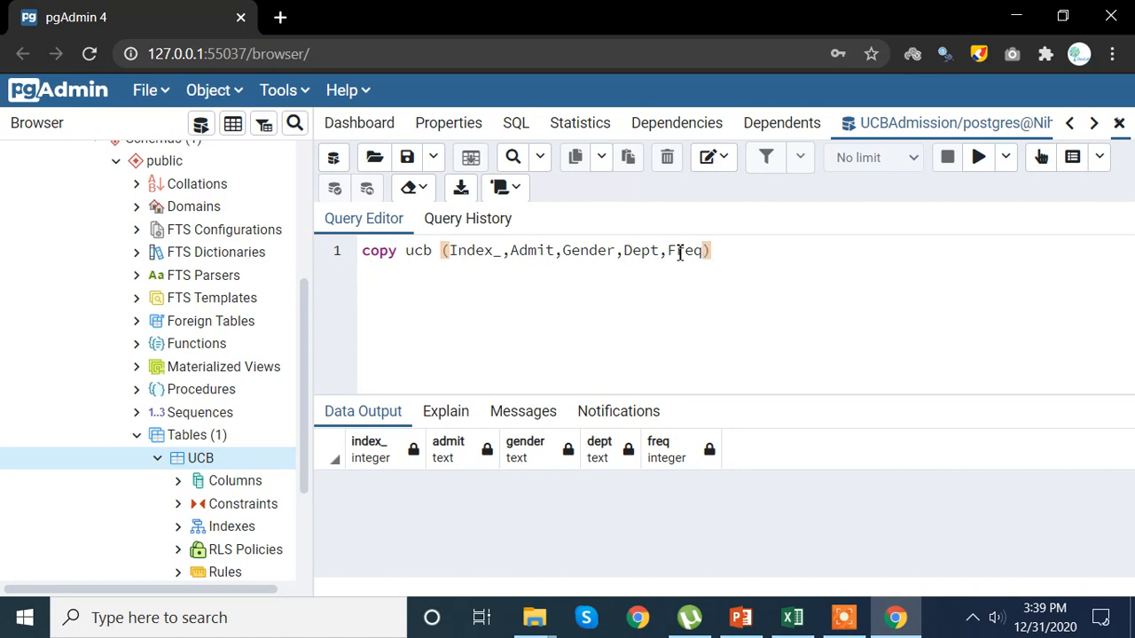
key(Enter)
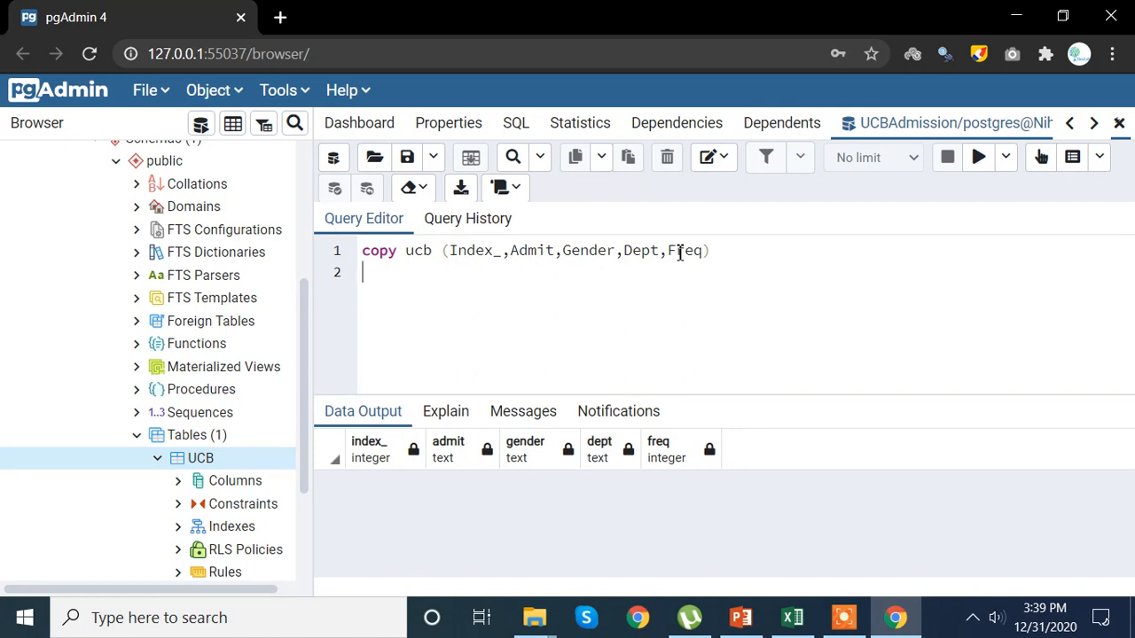
text(from)
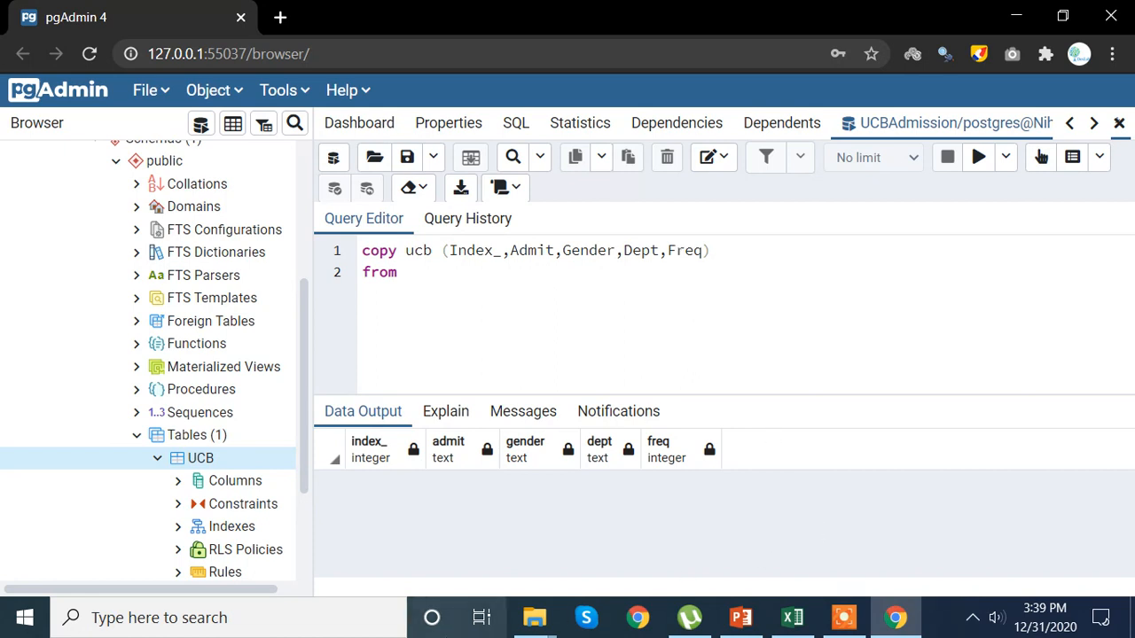
click(533, 618)
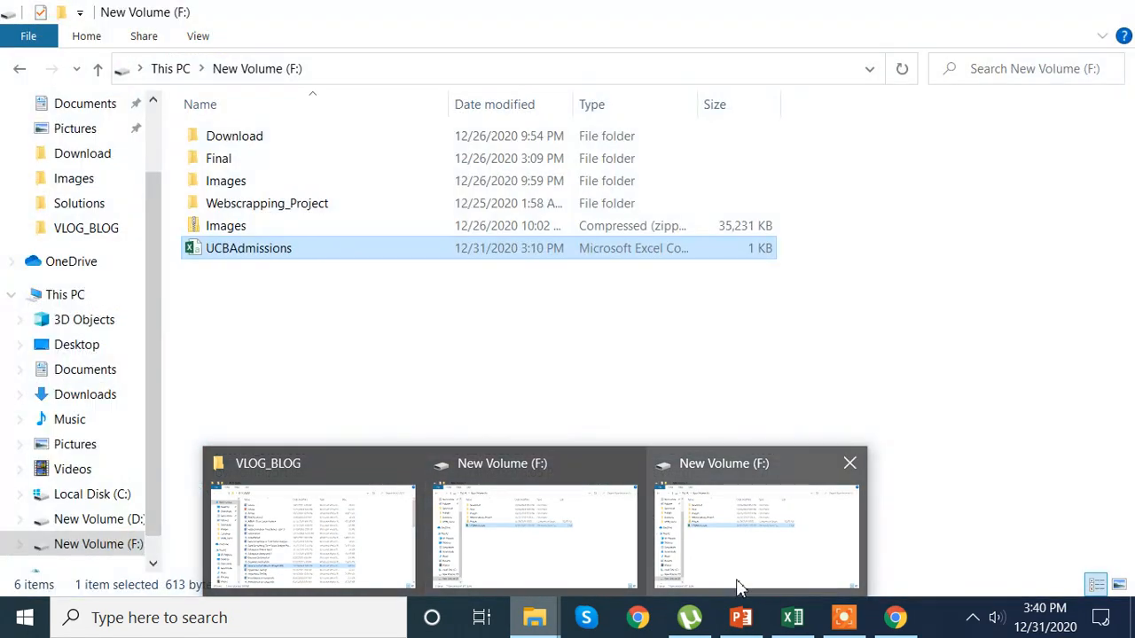
mouse_move(601, 574)
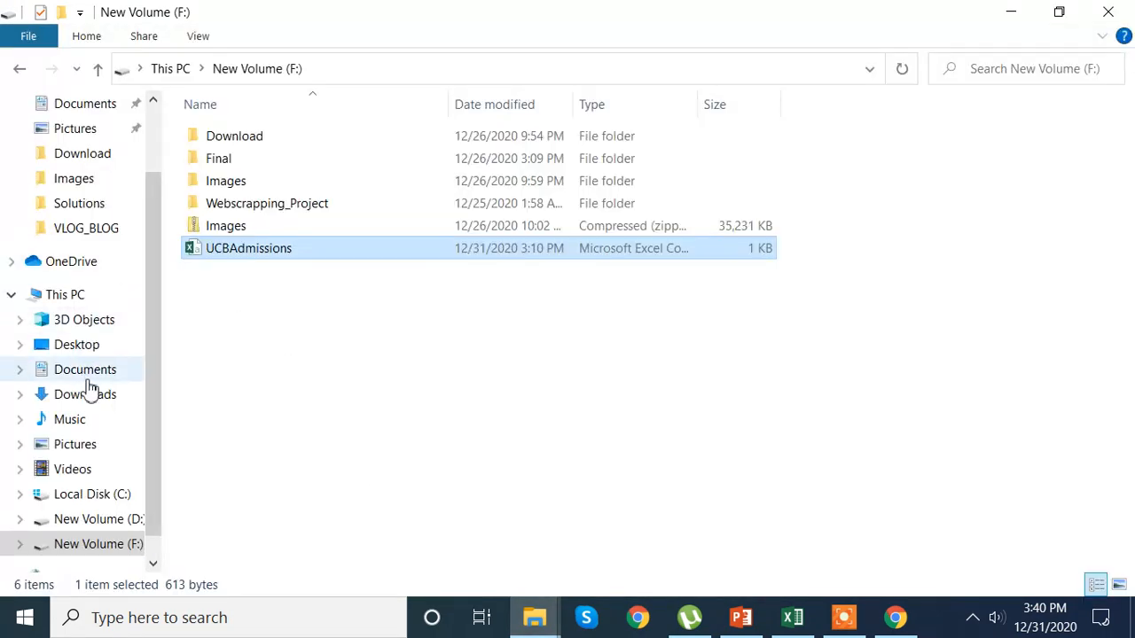
mouse_move(92, 371)
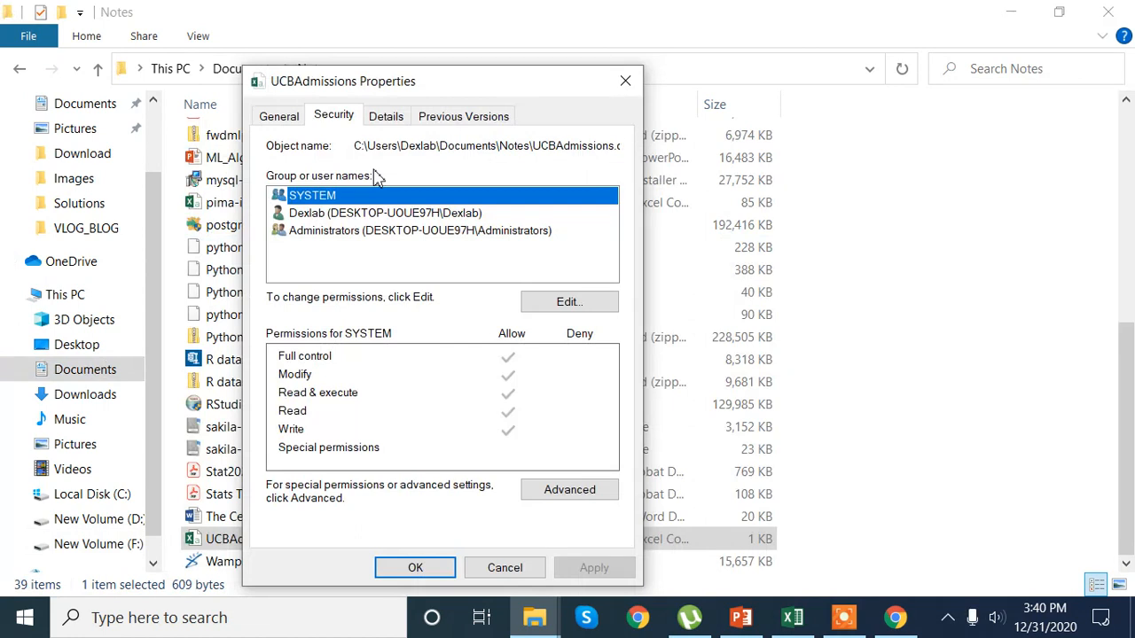
mouse_move(358, 160)
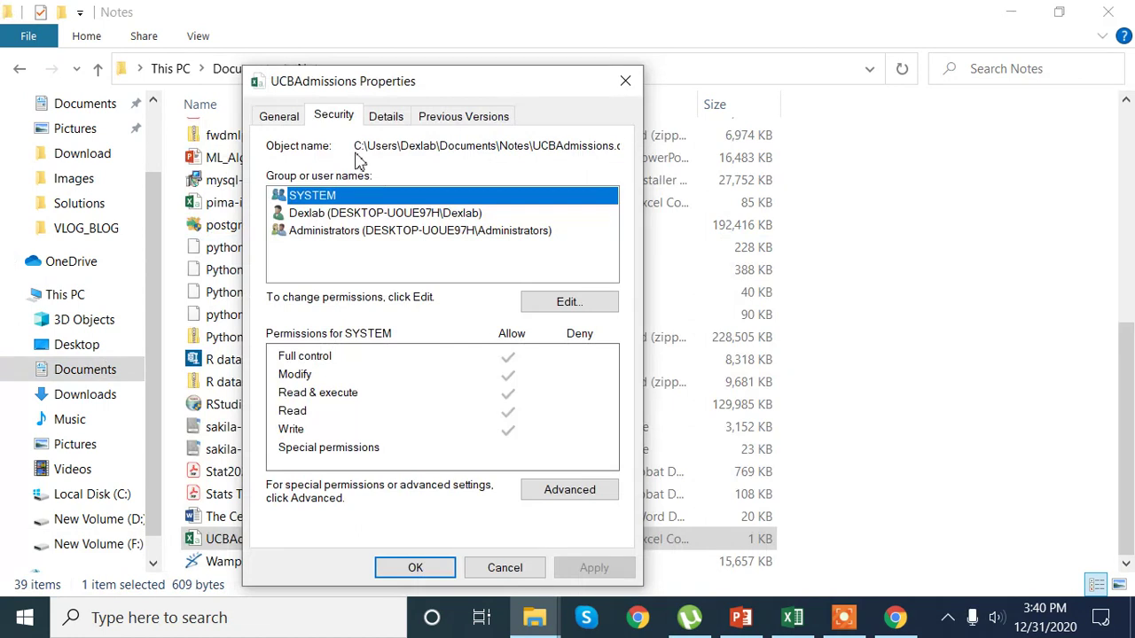
mouse_move(358, 147)
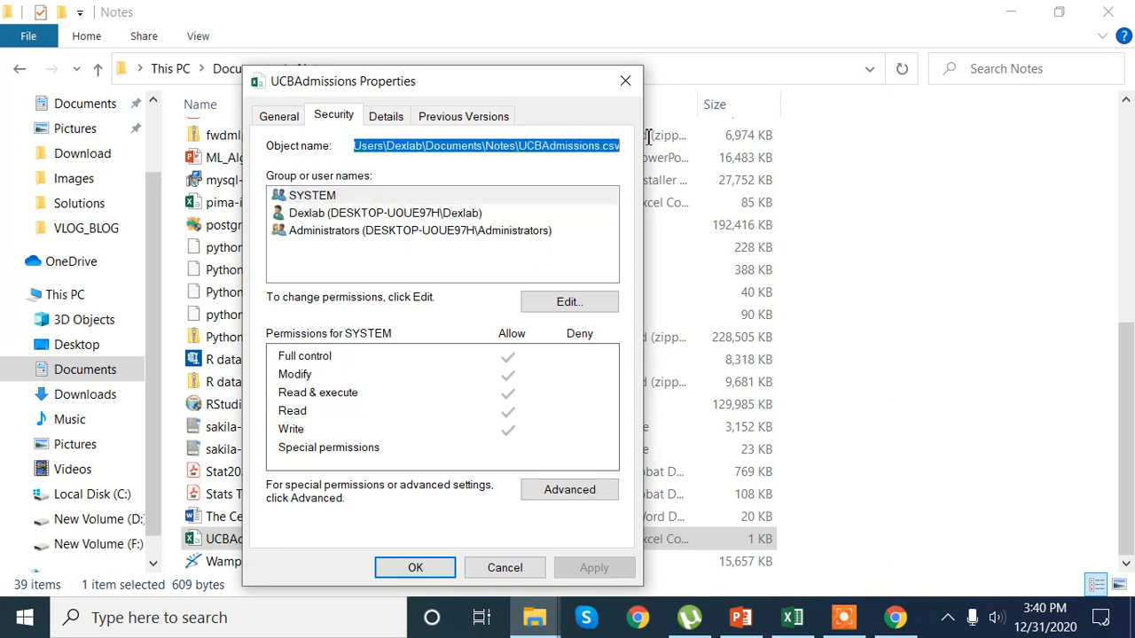
mouse_move(663, 142)
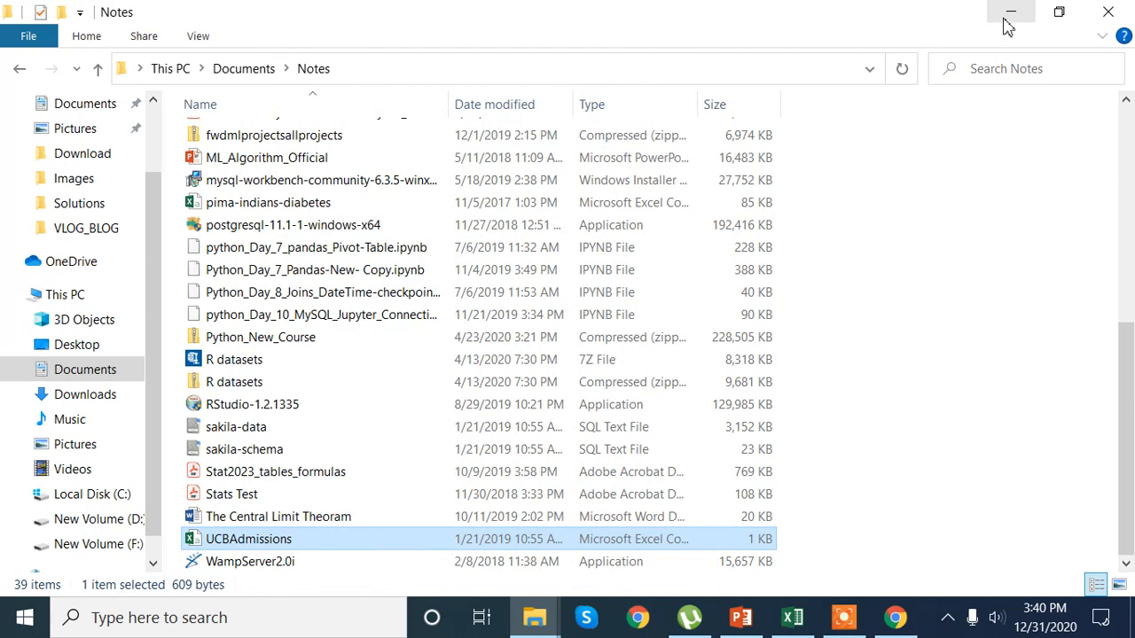
Step: Paste the quoted path 'C:\Users\Dexlab\Documents\Notes\UCBAdmissions.csv' after from
click(893, 617)
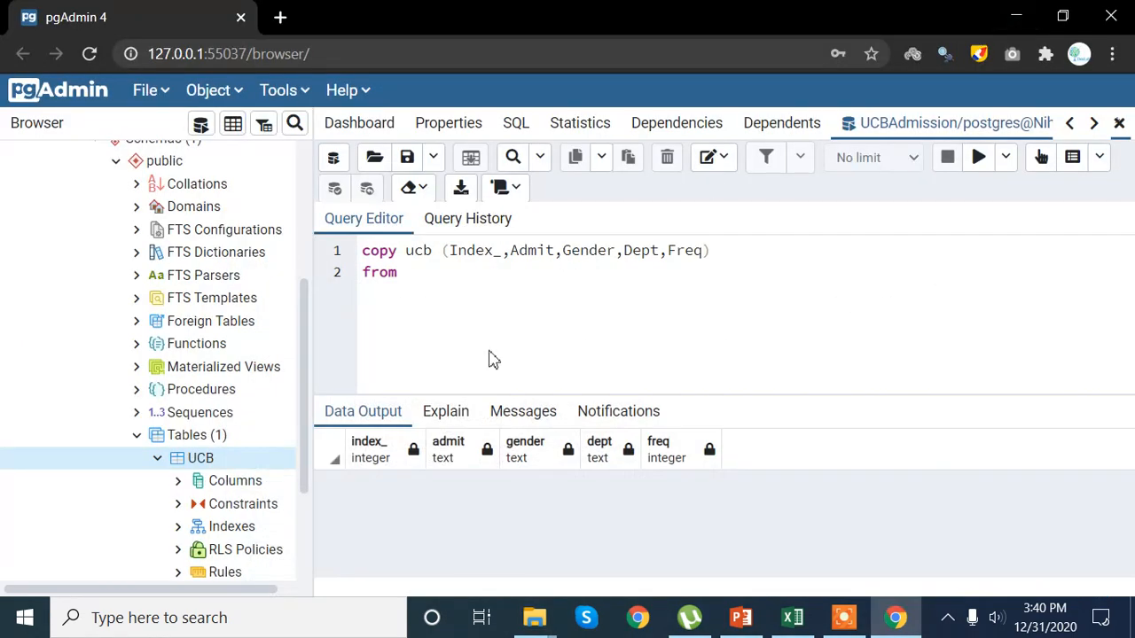
text('C:\Users\Dexlab\Documents\Notes\UCBAdmissions.csv')
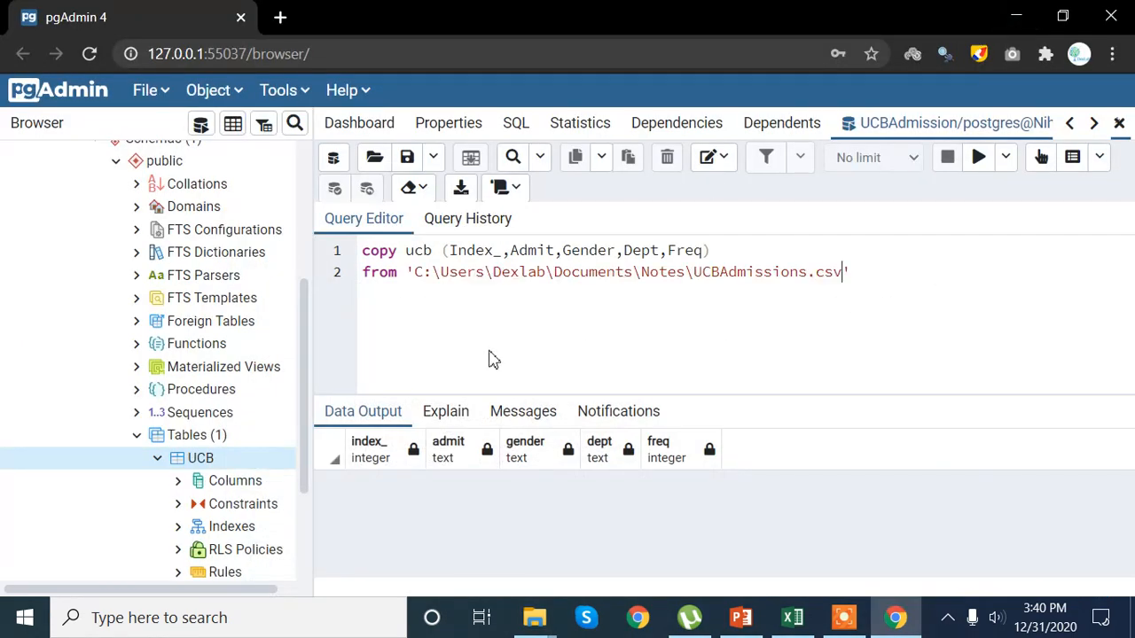
key(Enter)
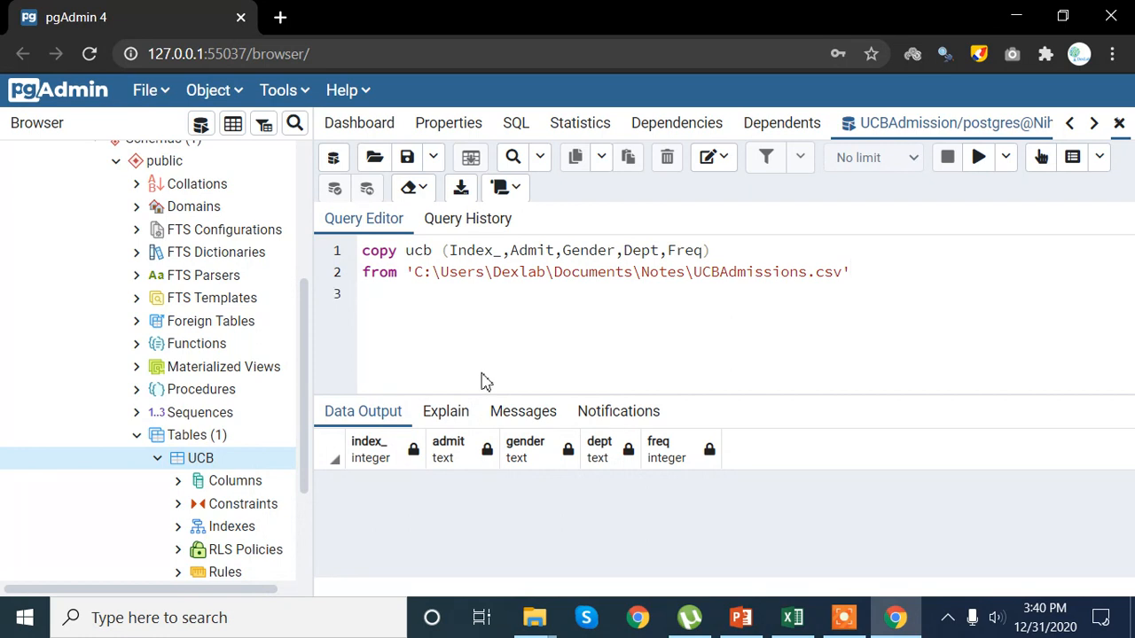
Step: Finish the COPY with DELIMITER ',' CSV Header and a closing semicolon
text(De)
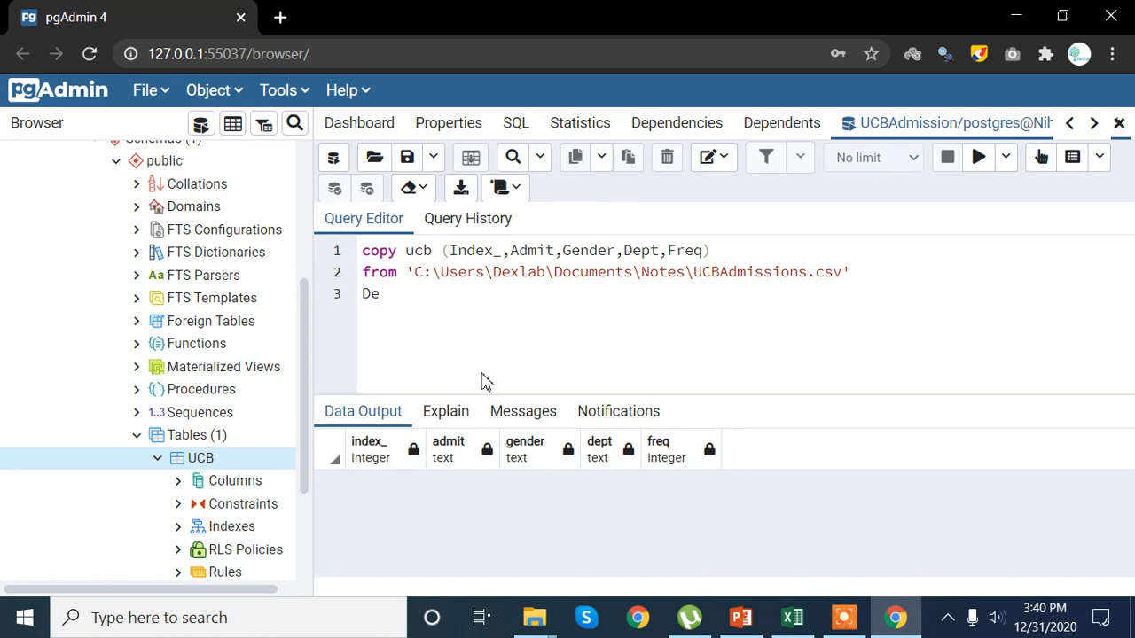
text(LI)
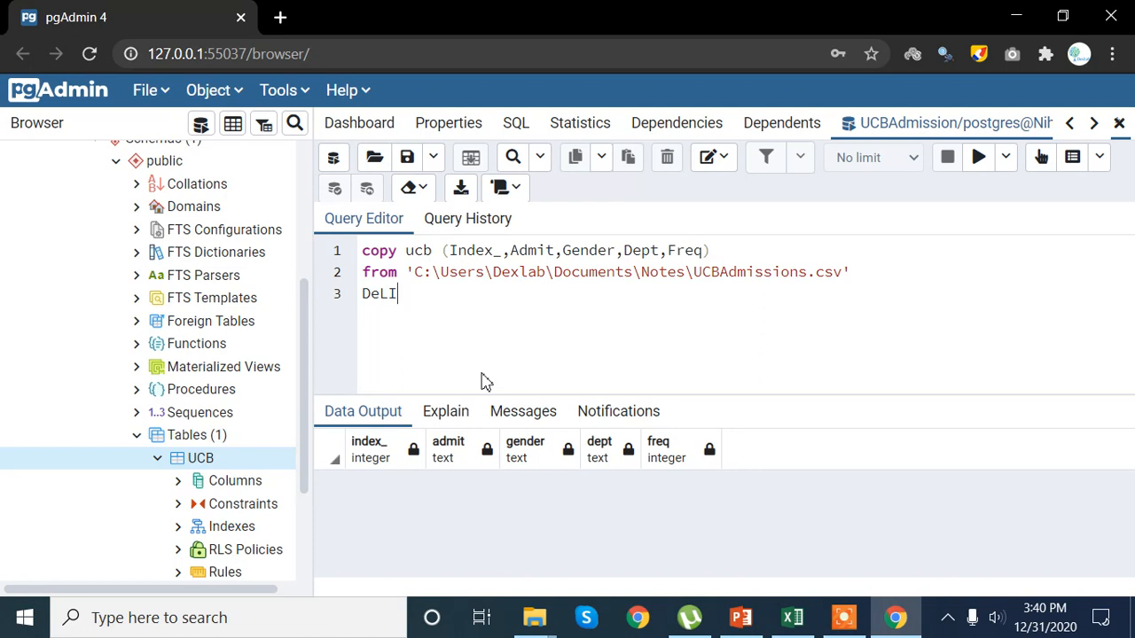
text(MIT)
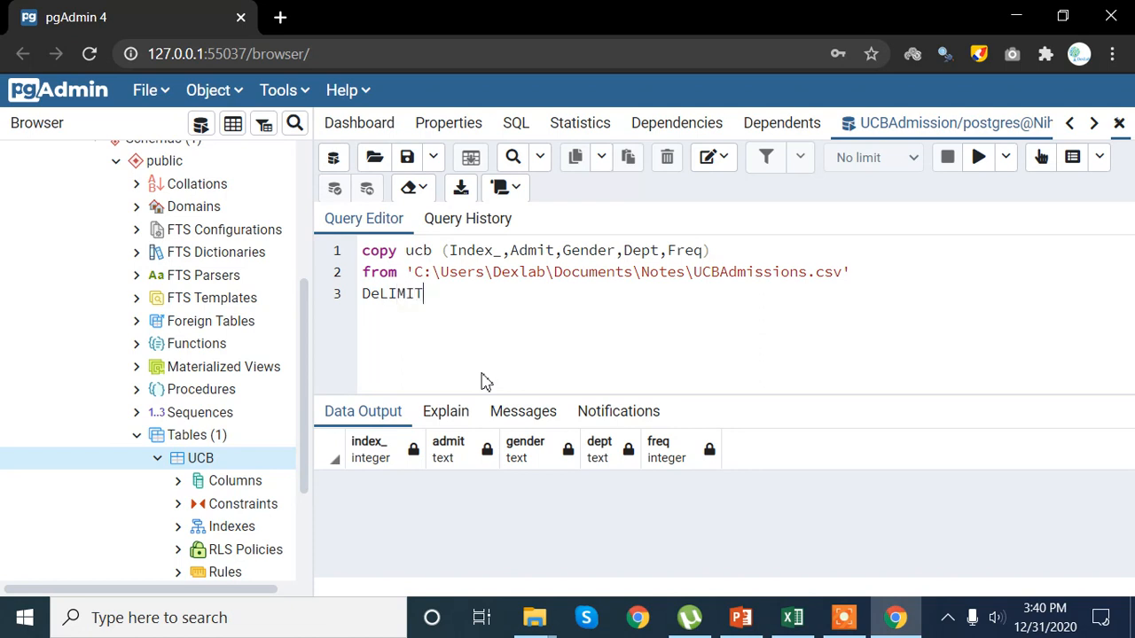
text(ER)
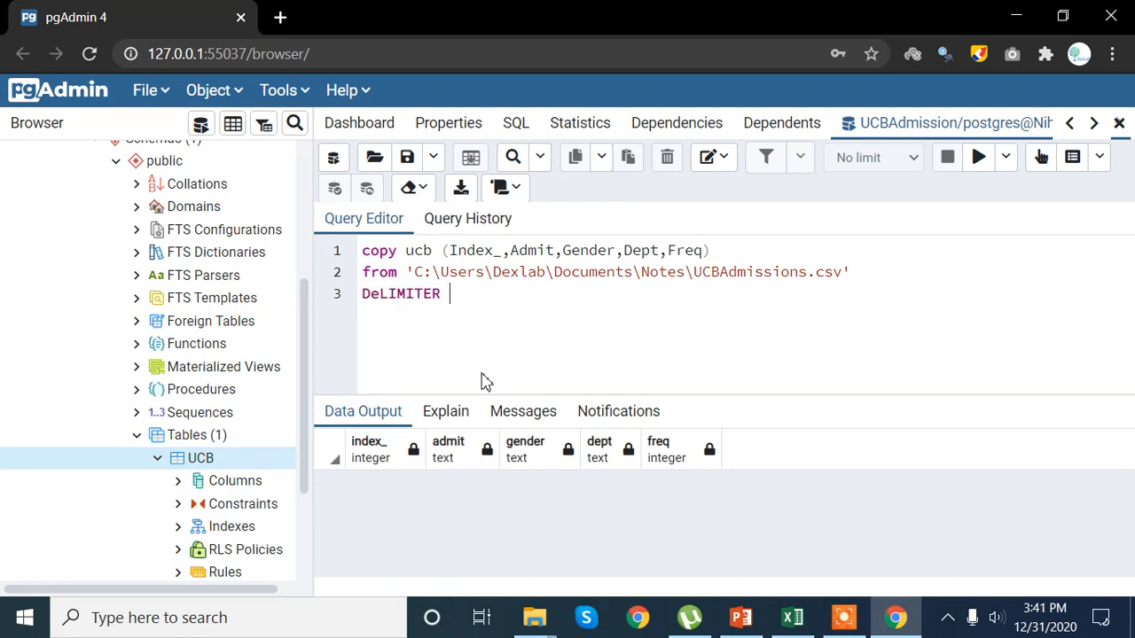
text(',)
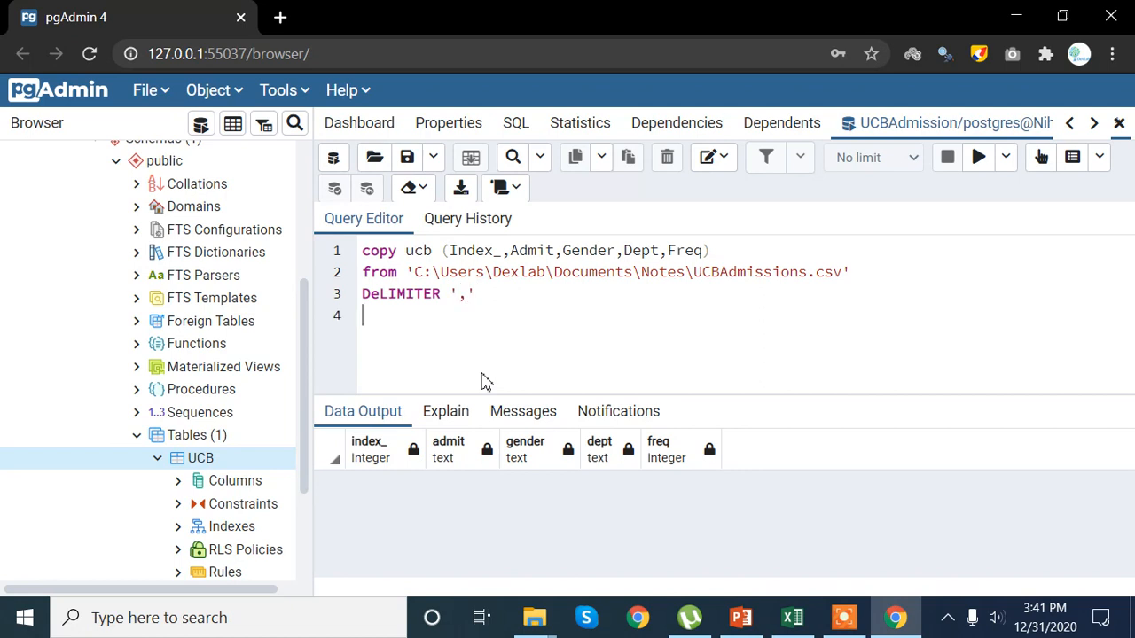
text(CS)
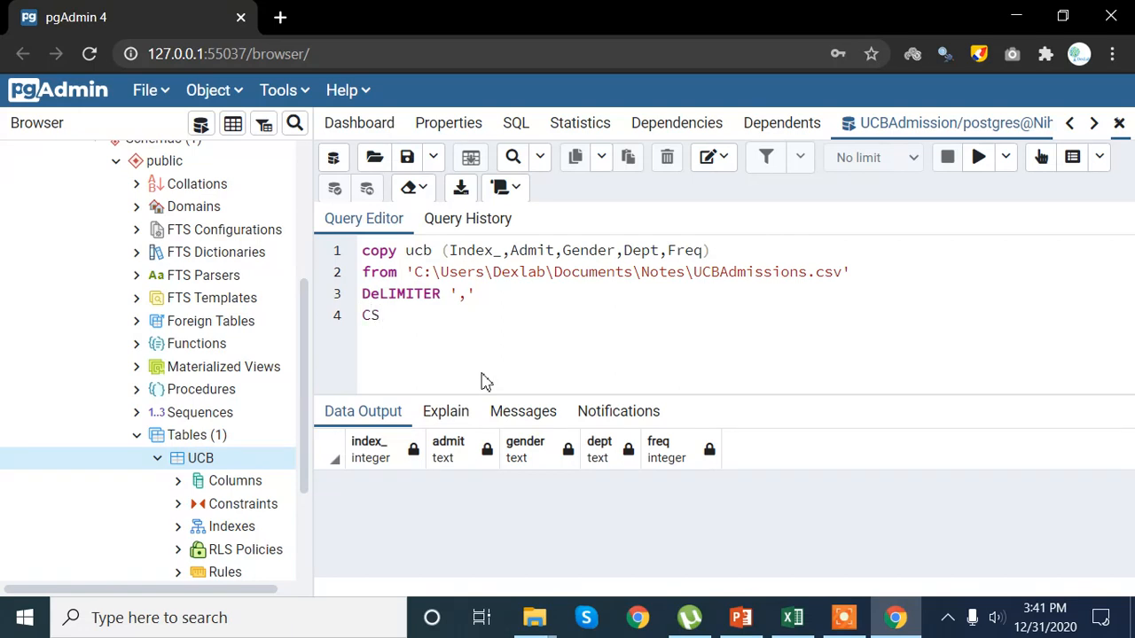
text(V)
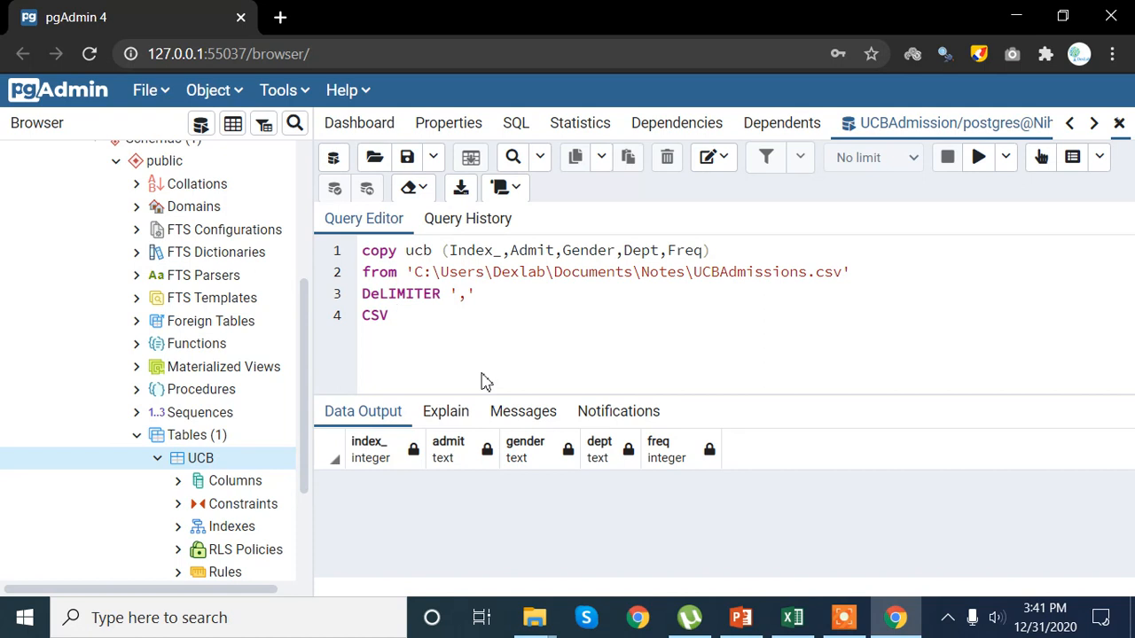
mouse_move(457, 357)
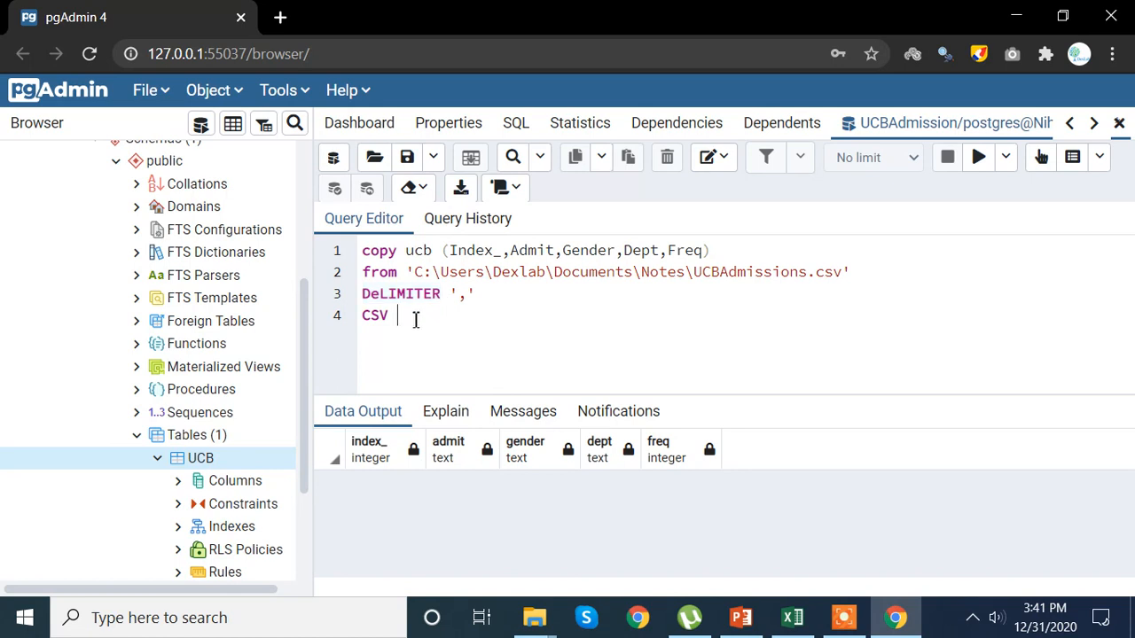
text(H)
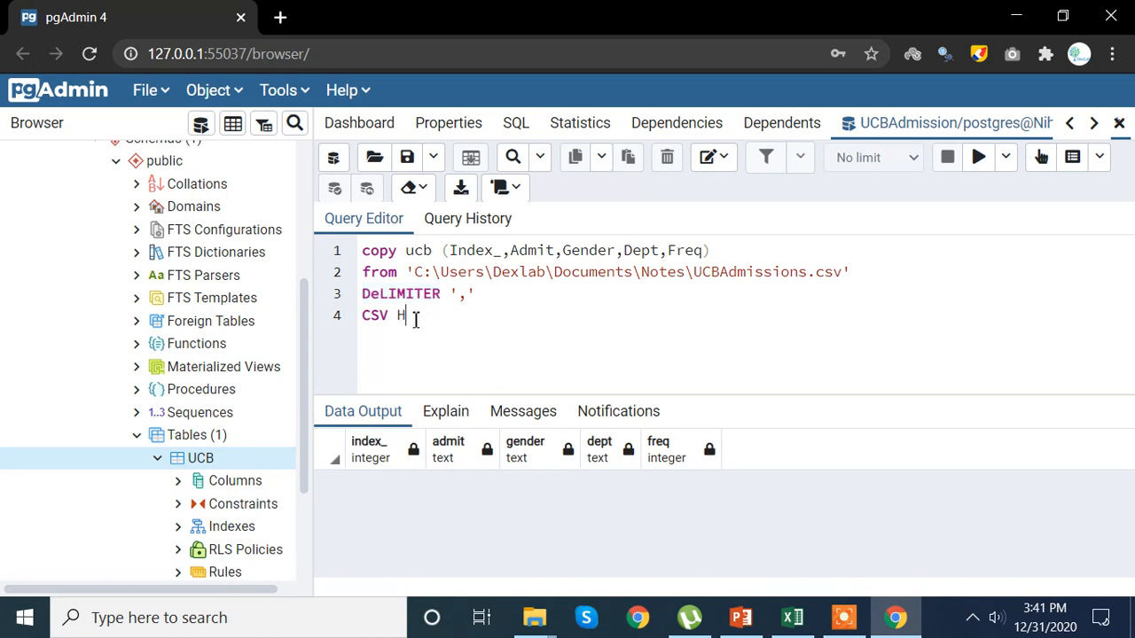
text(ea)
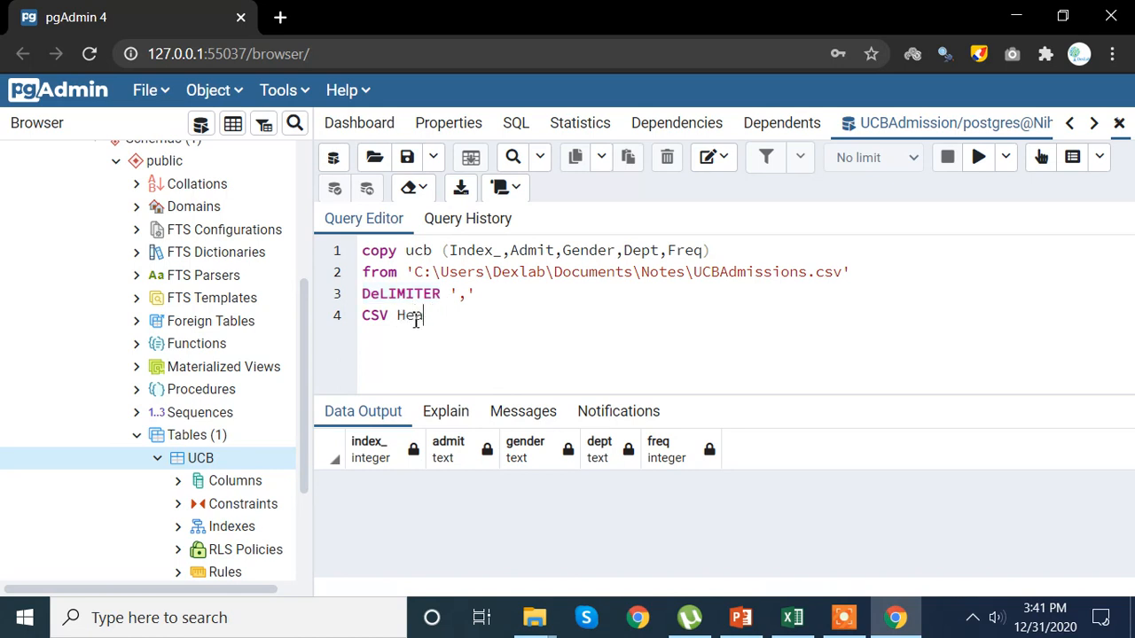
text(der)
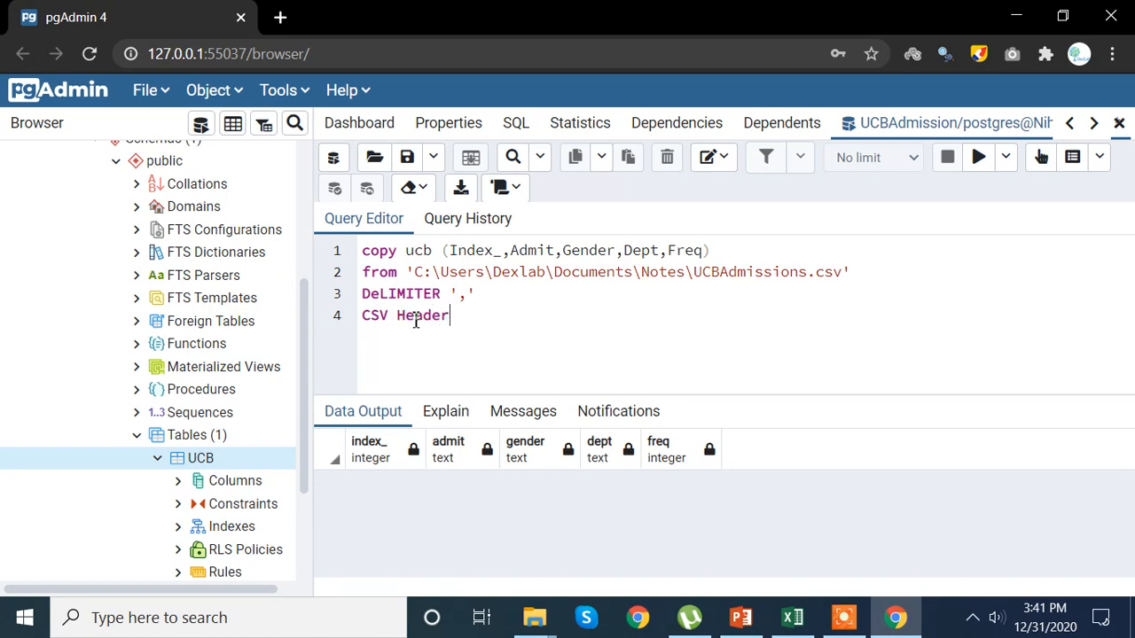
text(;)
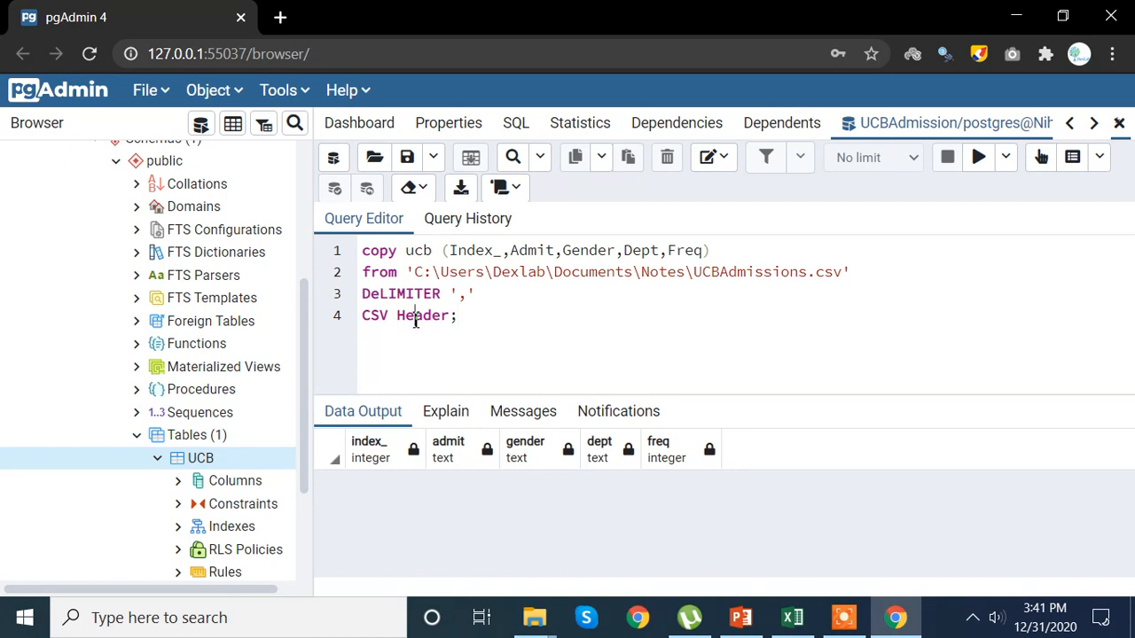
Step: Run the COPY query, get the permission-denied error, and erase the old file path
click(979, 156)
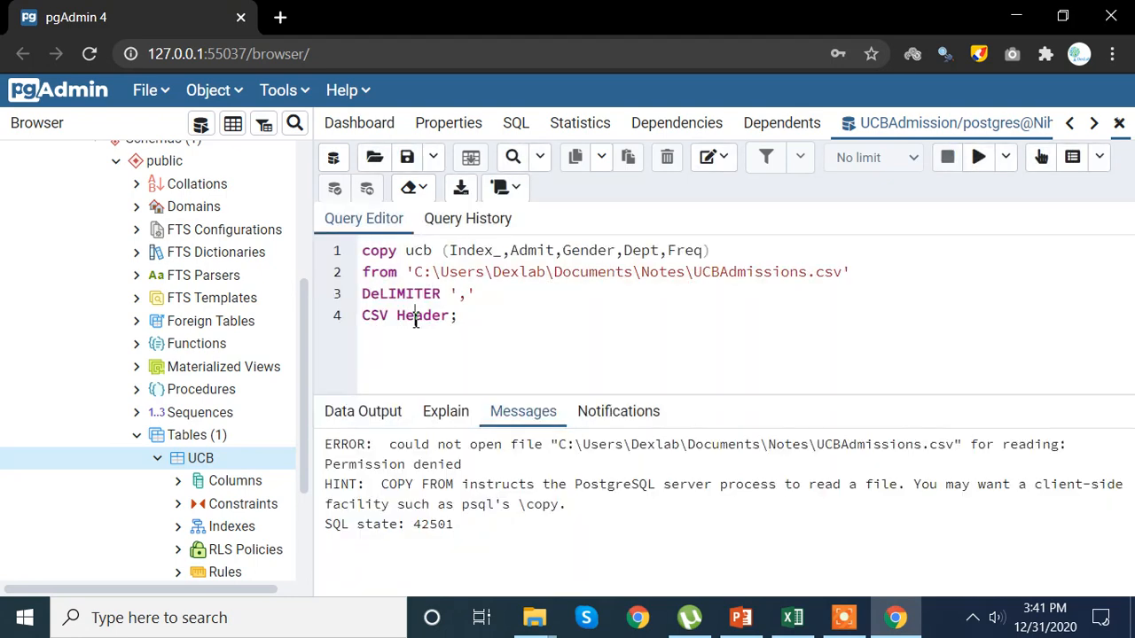
mouse_move(754, 557)
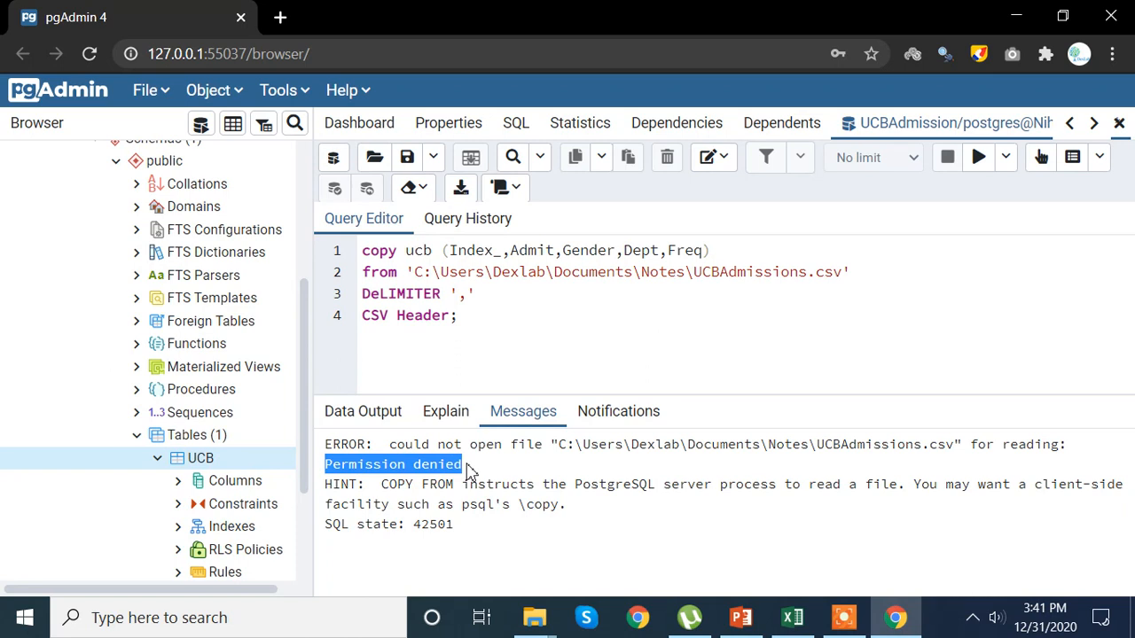
mouse_move(635, 382)
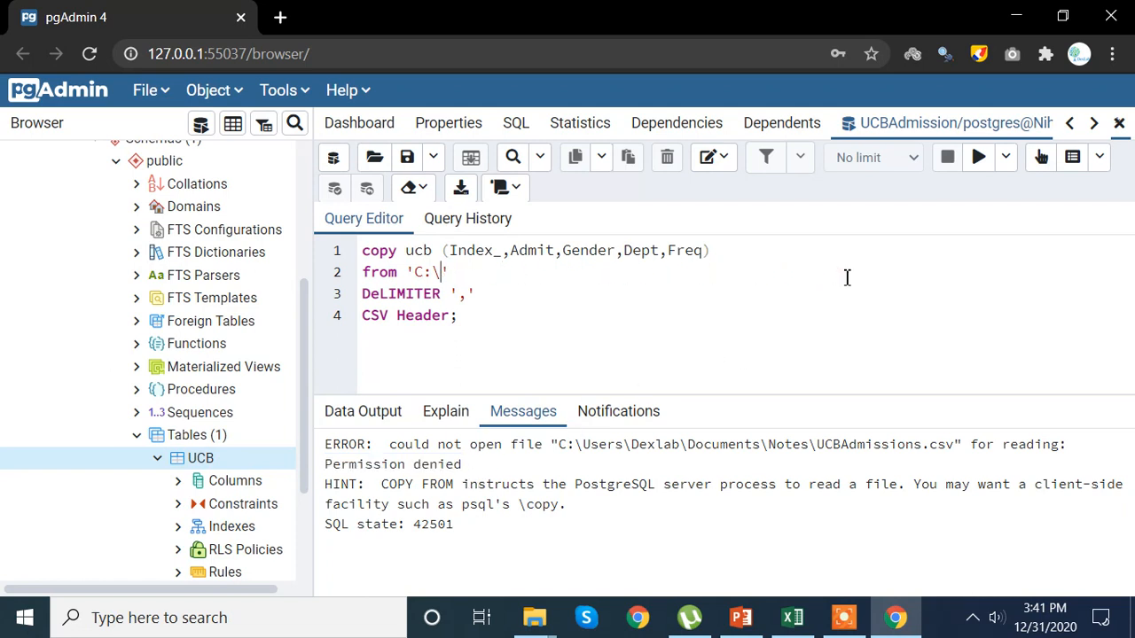
key(Backspace)
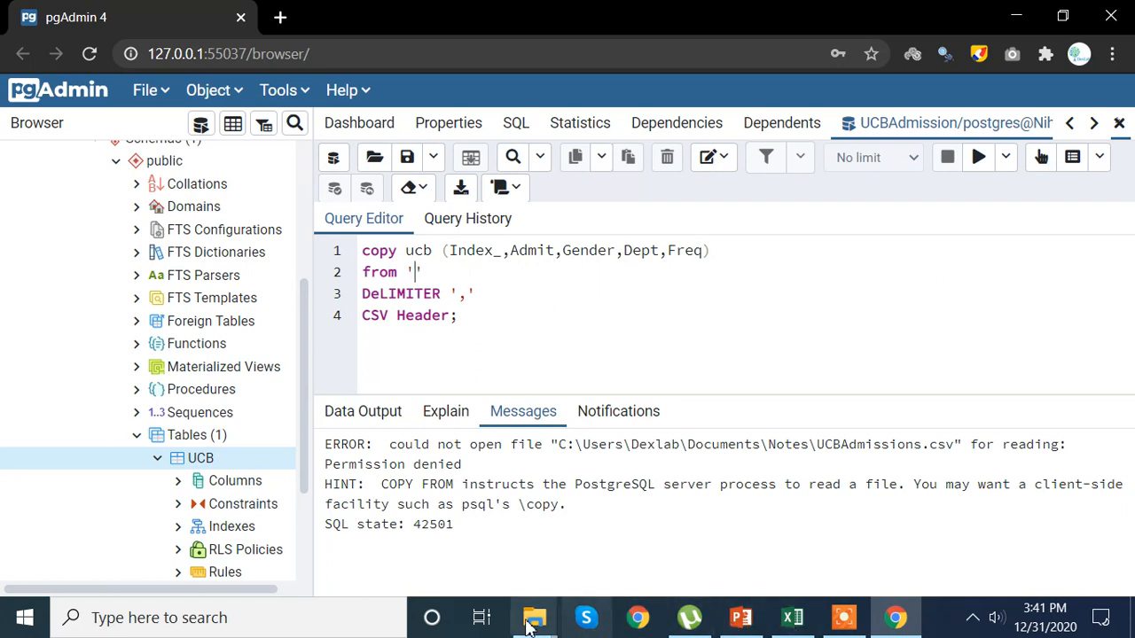
Step: Inspect UCBAdmissions.csv's security properties and retype the C:\Users\Dexlab path in the quotes
click(534, 617)
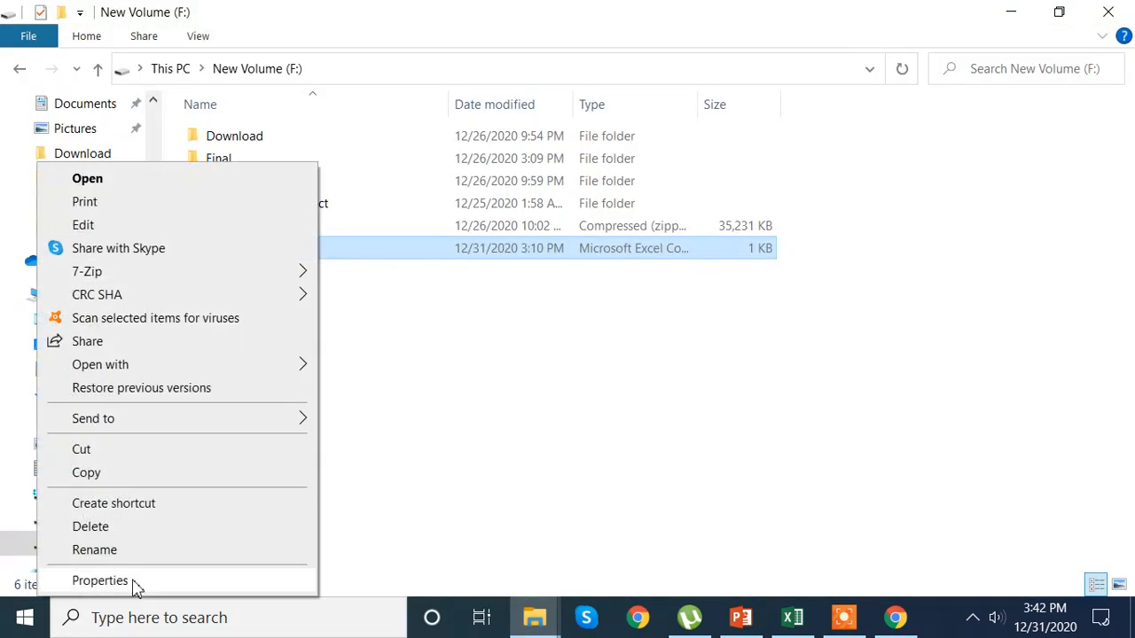
click(99, 578)
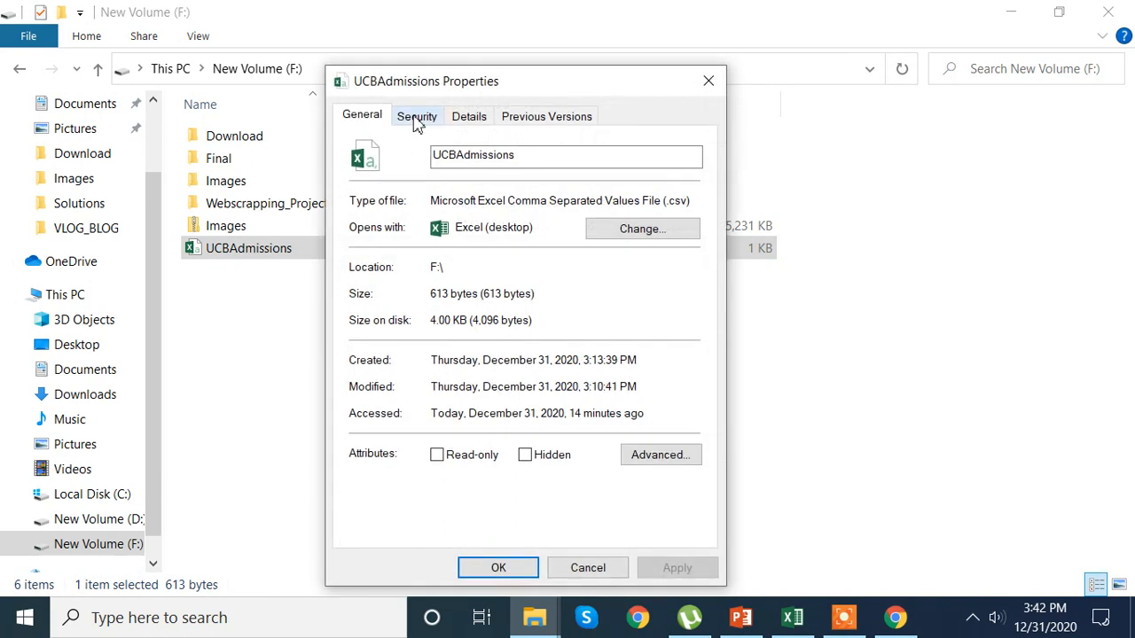
click(417, 117)
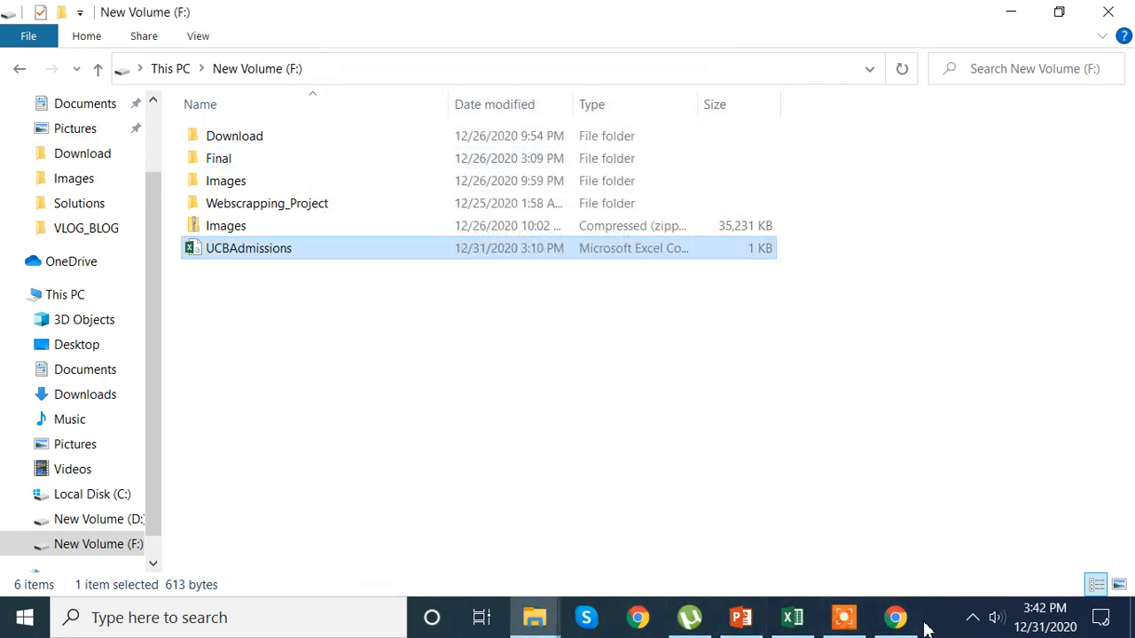
click(893, 617)
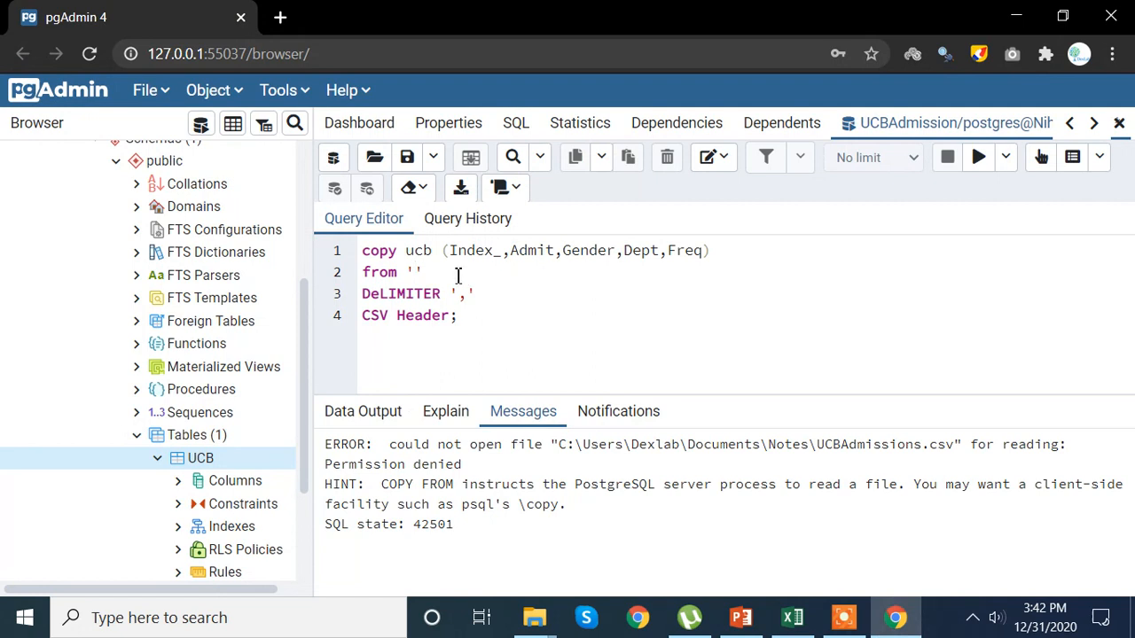
text(C:\Users\Dexlab\Documents\Notes\UCBAdmissions.csv)
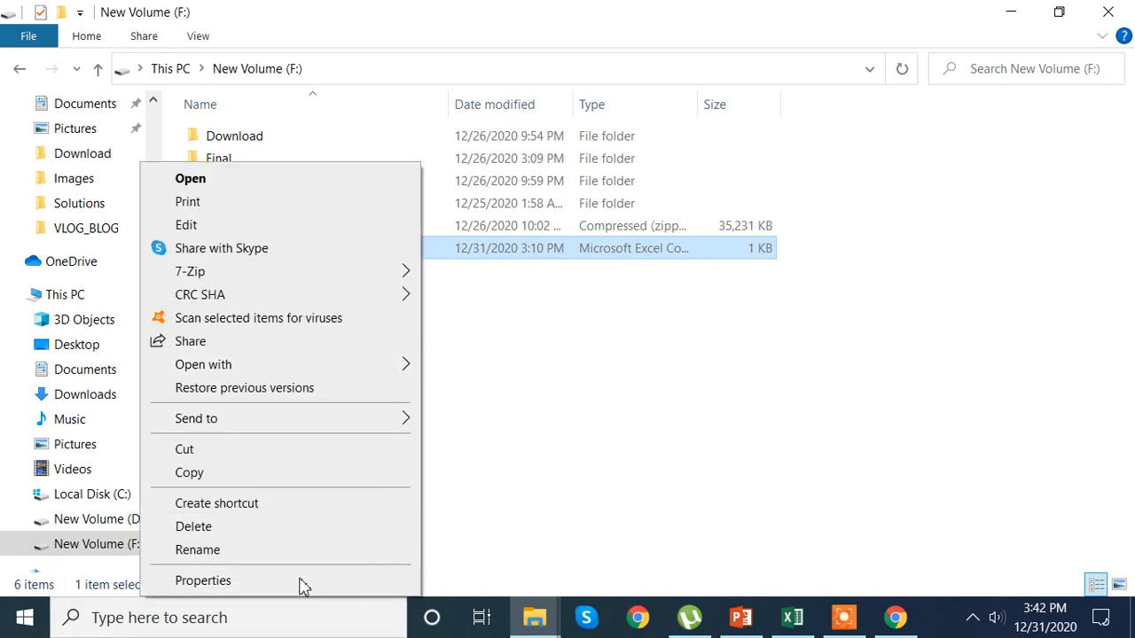
Step: Copy the file's full path F:\UCBAdmissions.csv from its properties
click(202, 582)
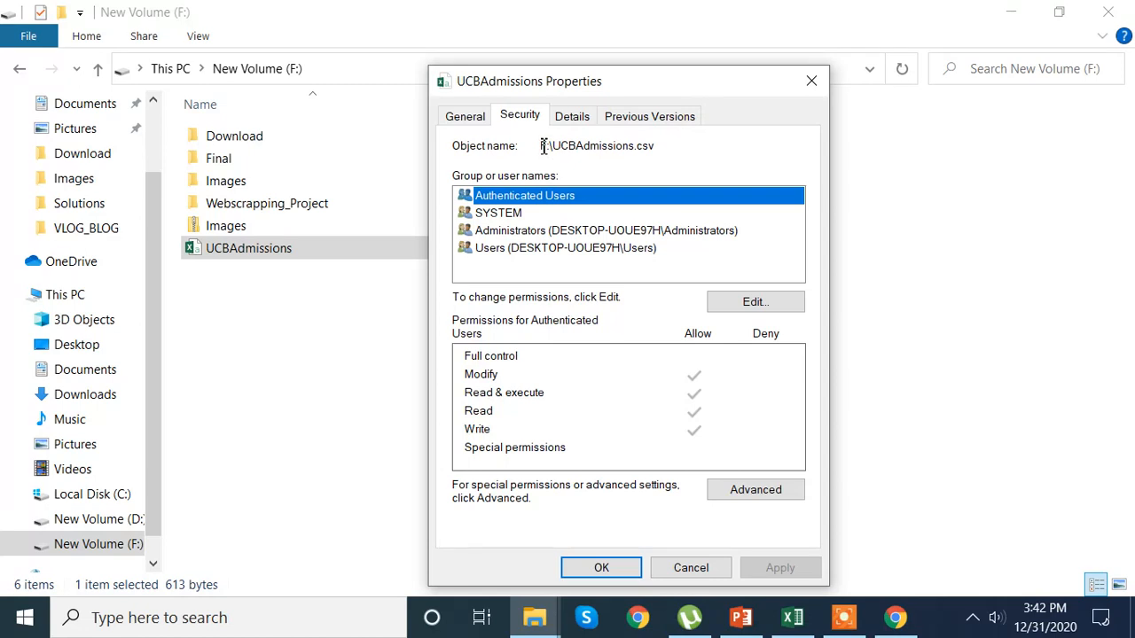
triple_click(596, 145)
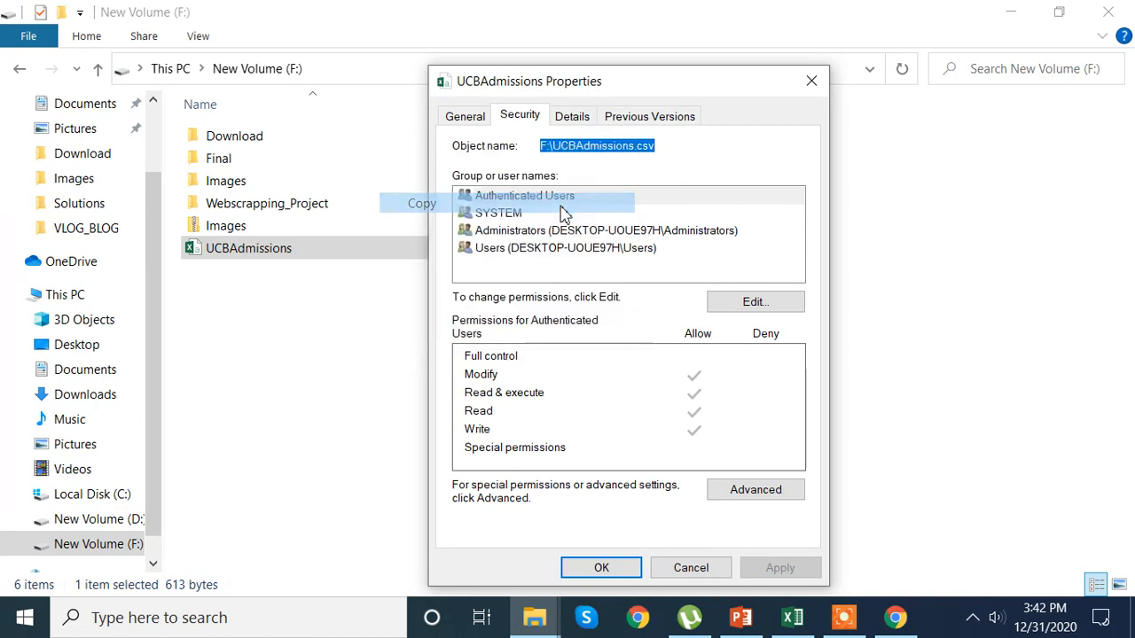
click(692, 568)
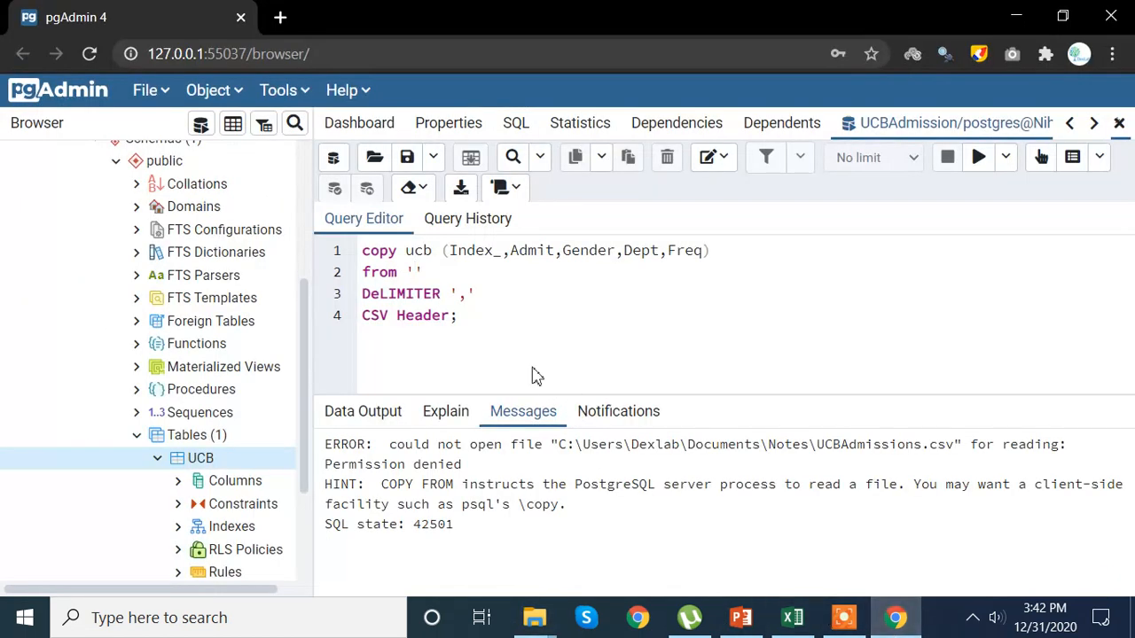
Step: Run COPY from F:\UCBAdmissions.csv loading 24 rows into ucb, then start replacing the query
text(F:\UCBAdmissions.csv)
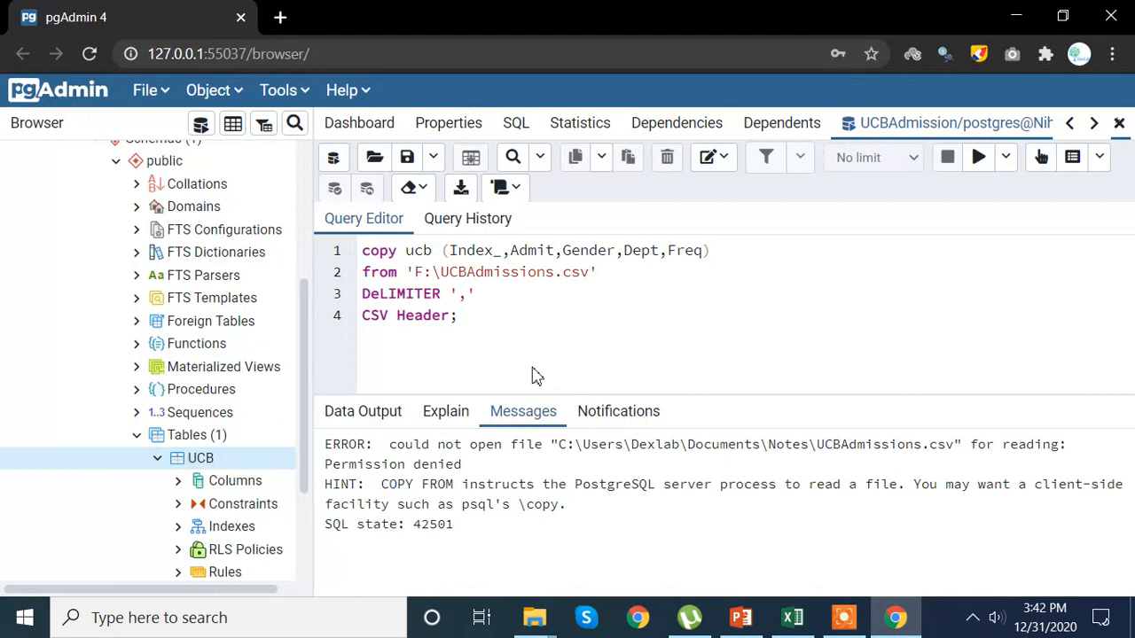
click(979, 156)
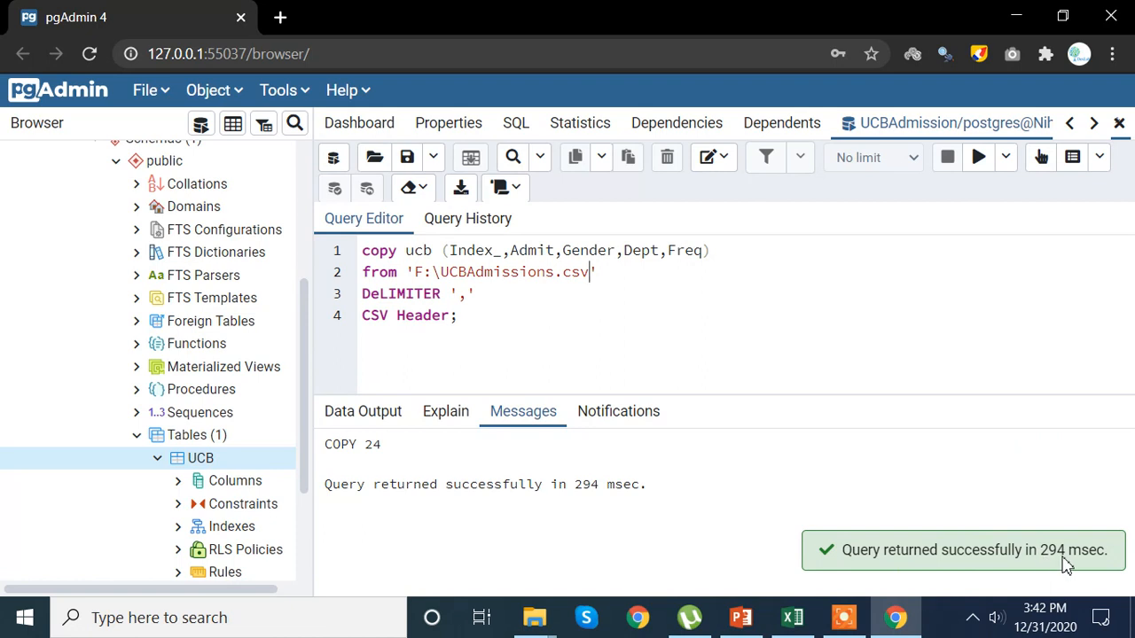
mouse_move(758, 367)
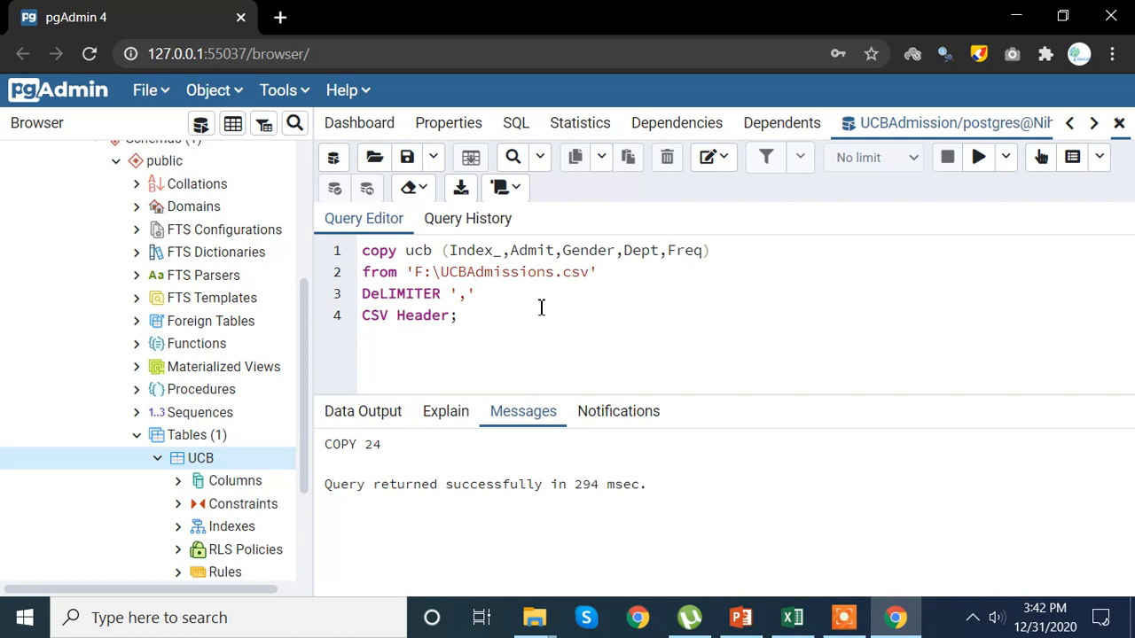
key(Ctrl+a)
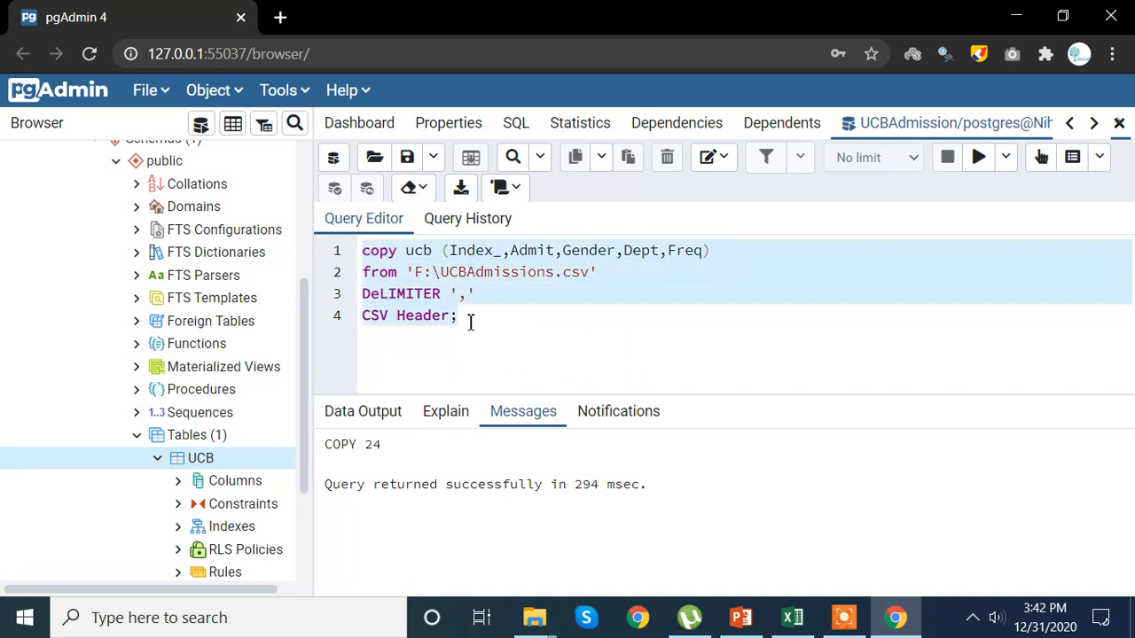
text(se)
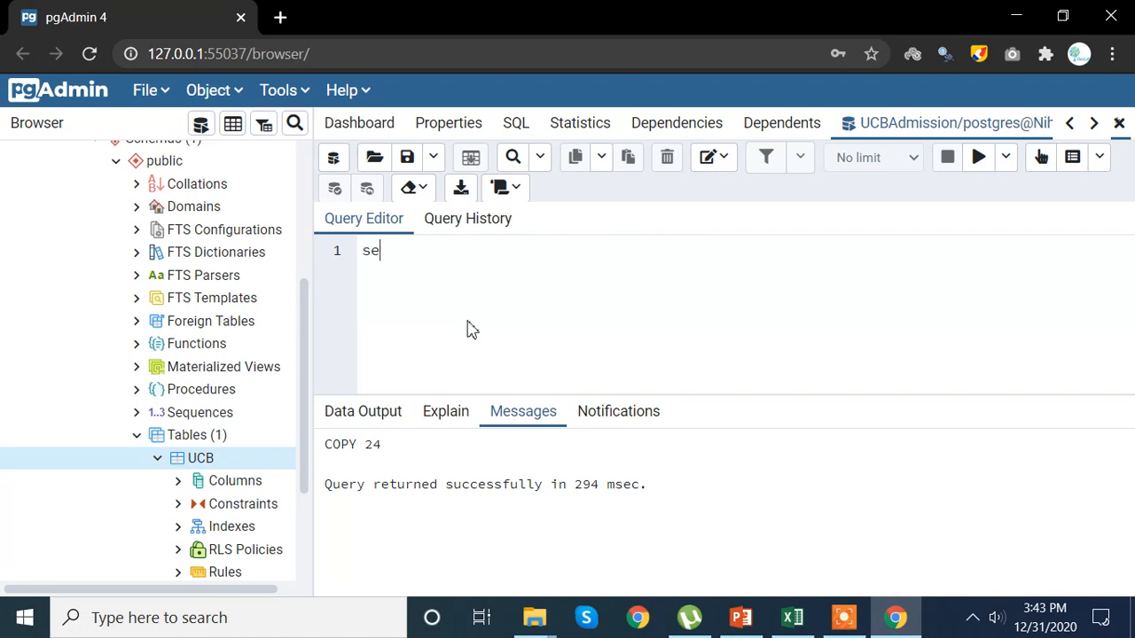
Step: Copy the earlier select*from ucb query from Query History
key(Backspace)
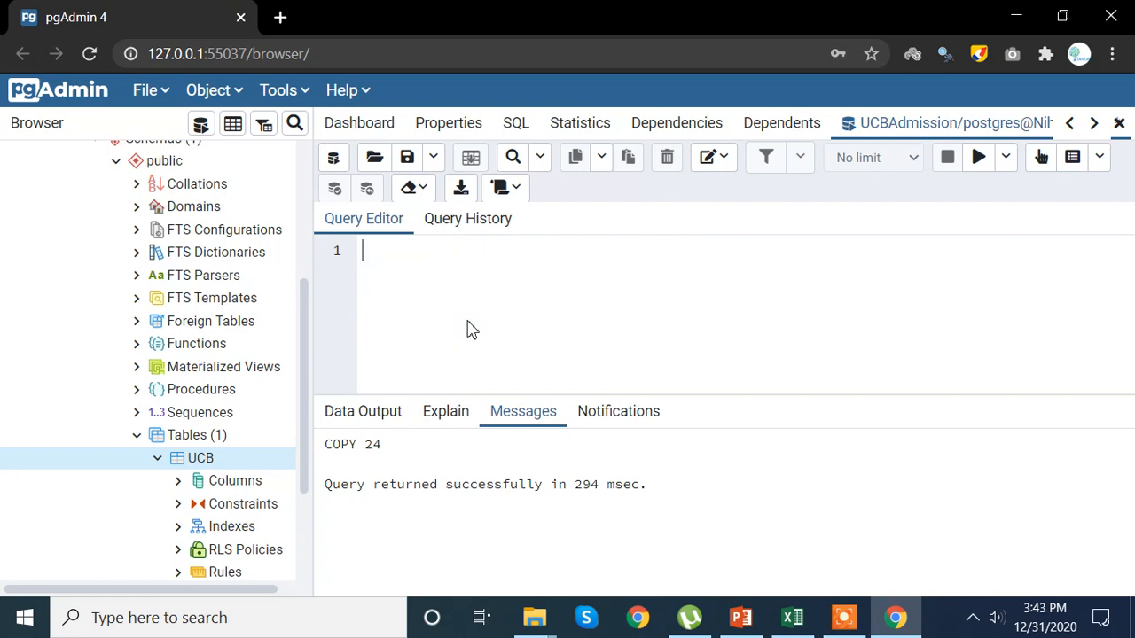
click(468, 218)
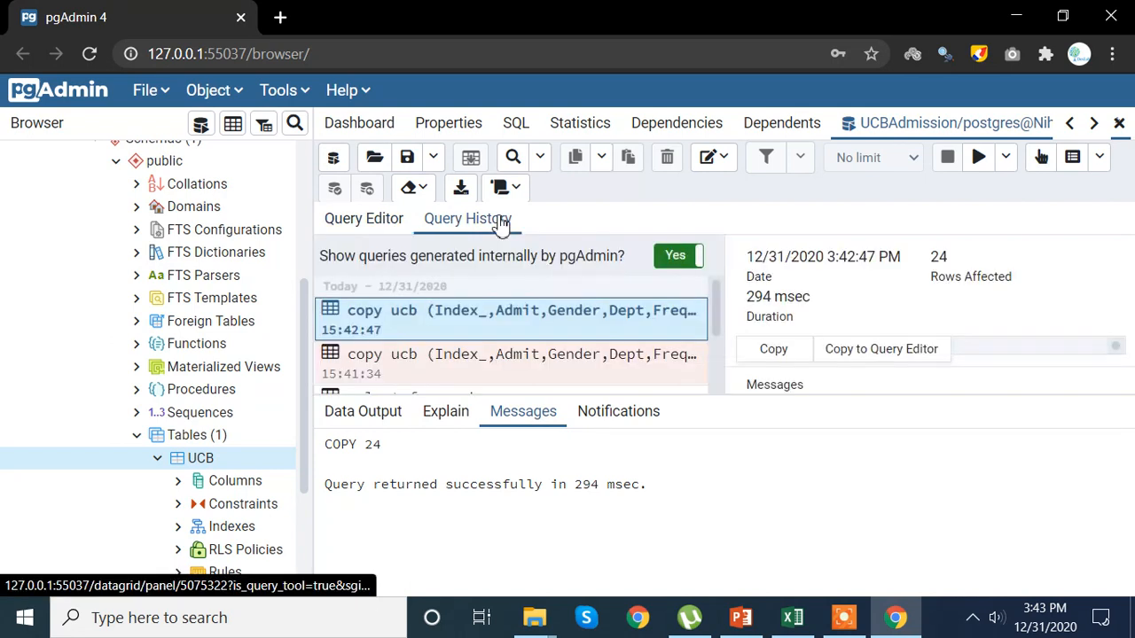
scroll(down, 3)
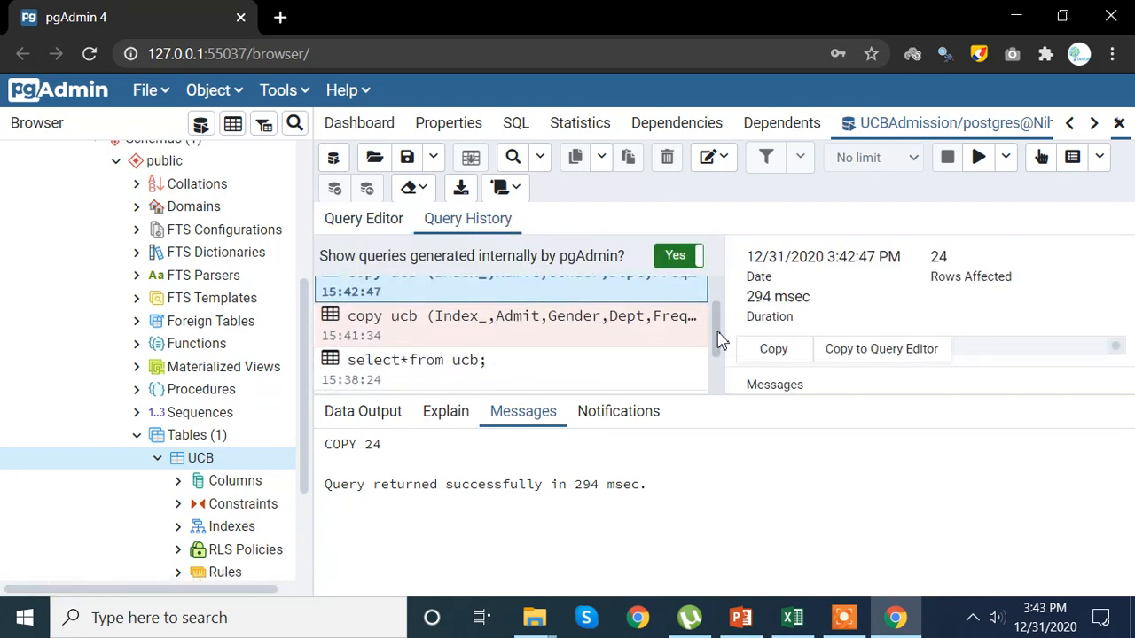
scroll(down, 3)
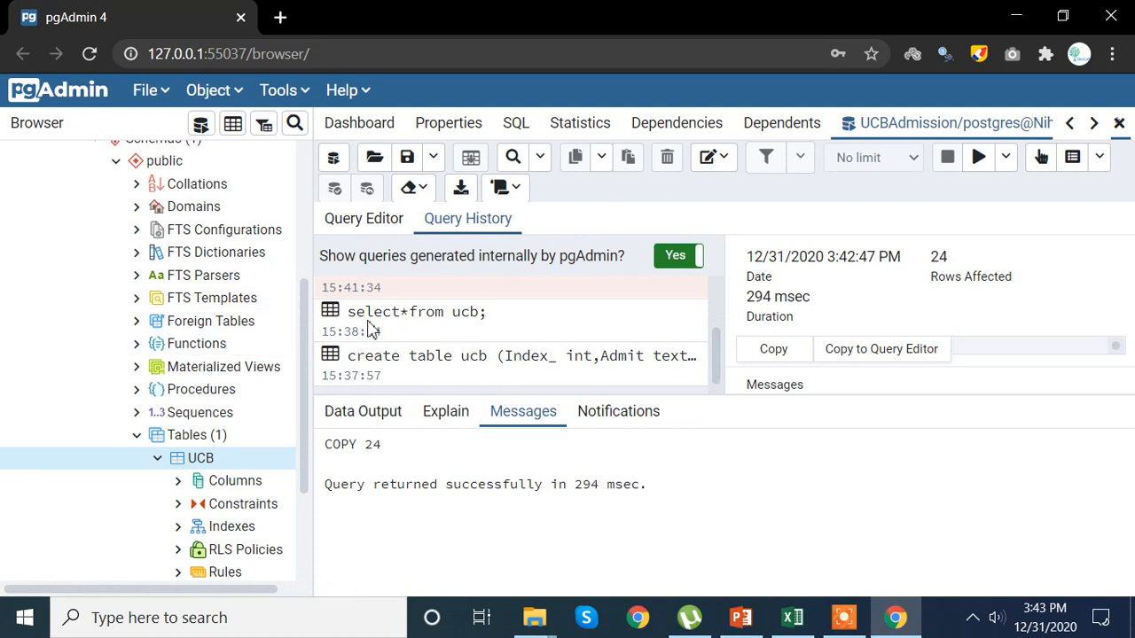
right_click(369, 326)
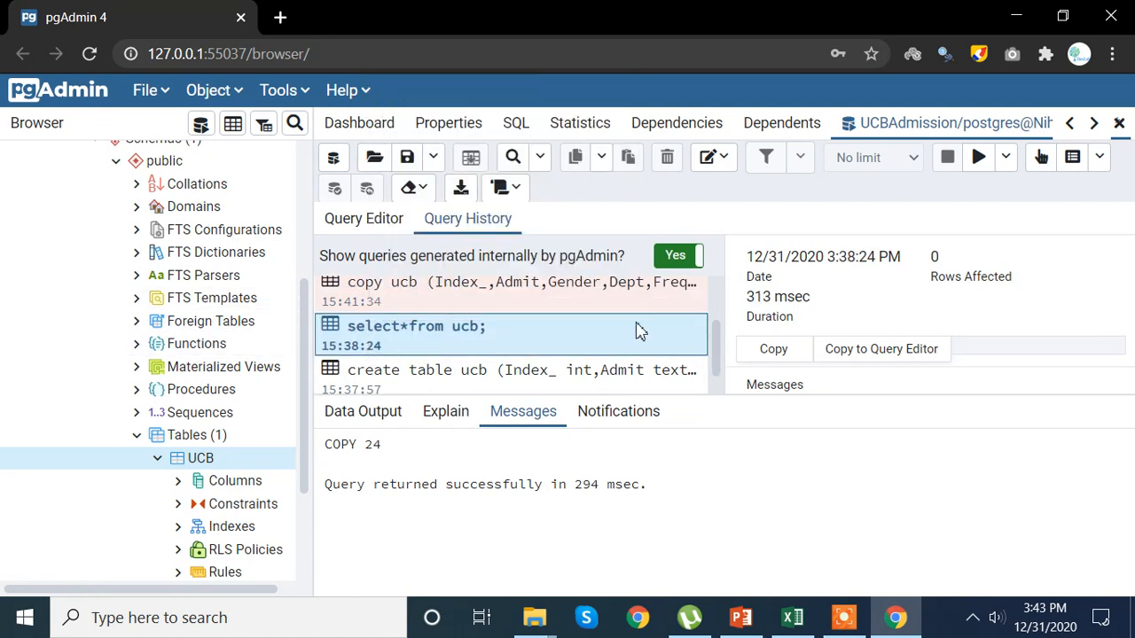
click(773, 350)
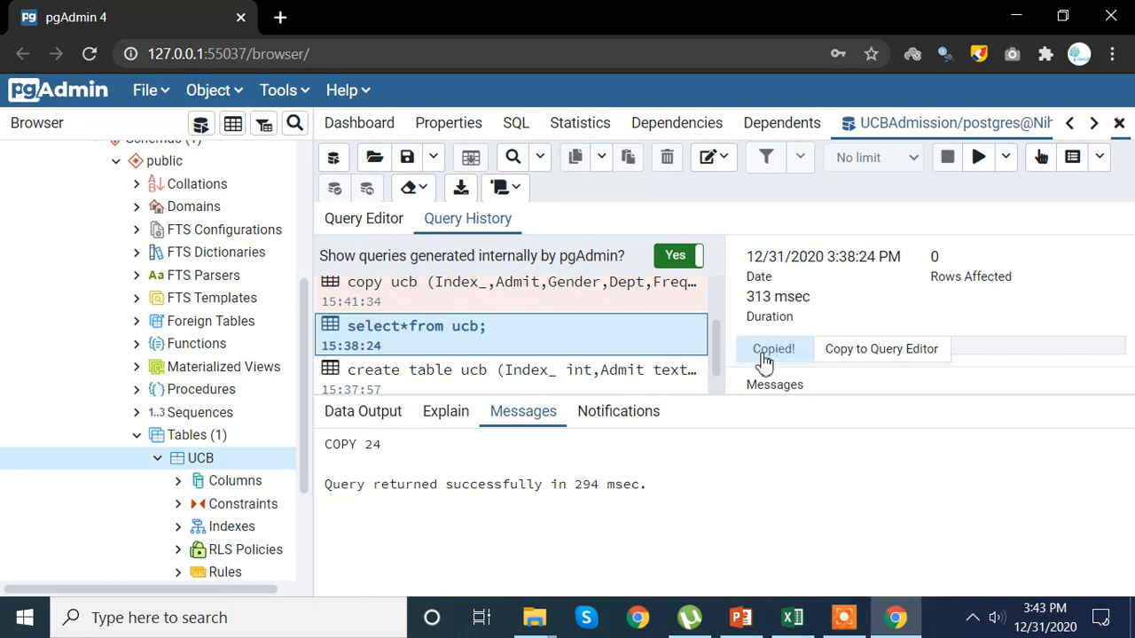
mouse_move(400, 252)
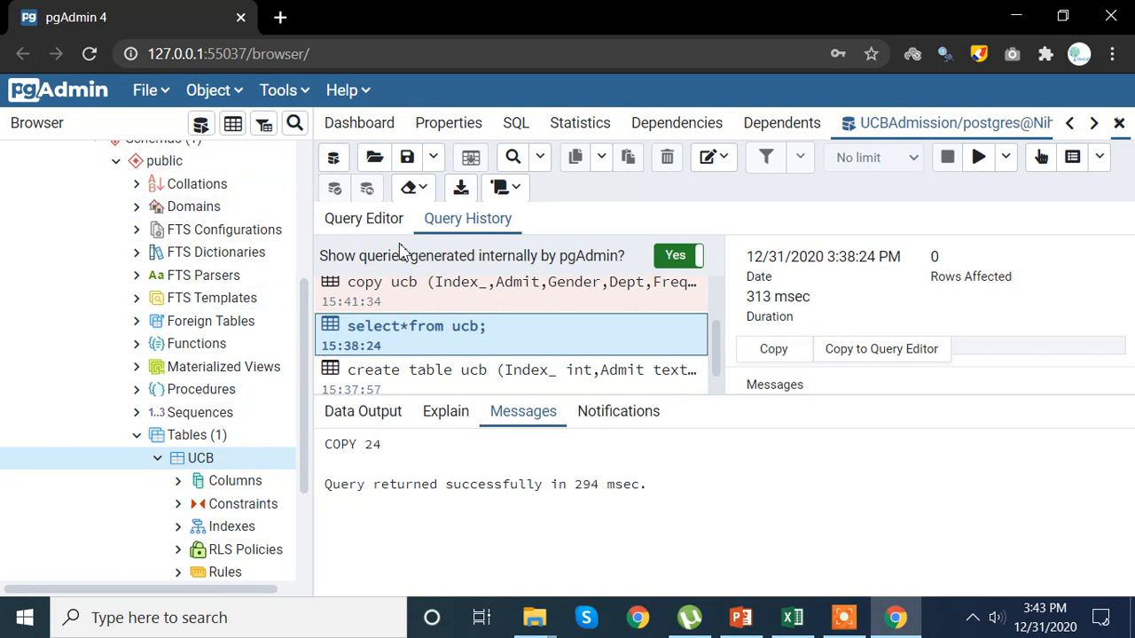
Step: Paste select*from ucb; into the editor and run it to show the loaded rows
click(364, 218)
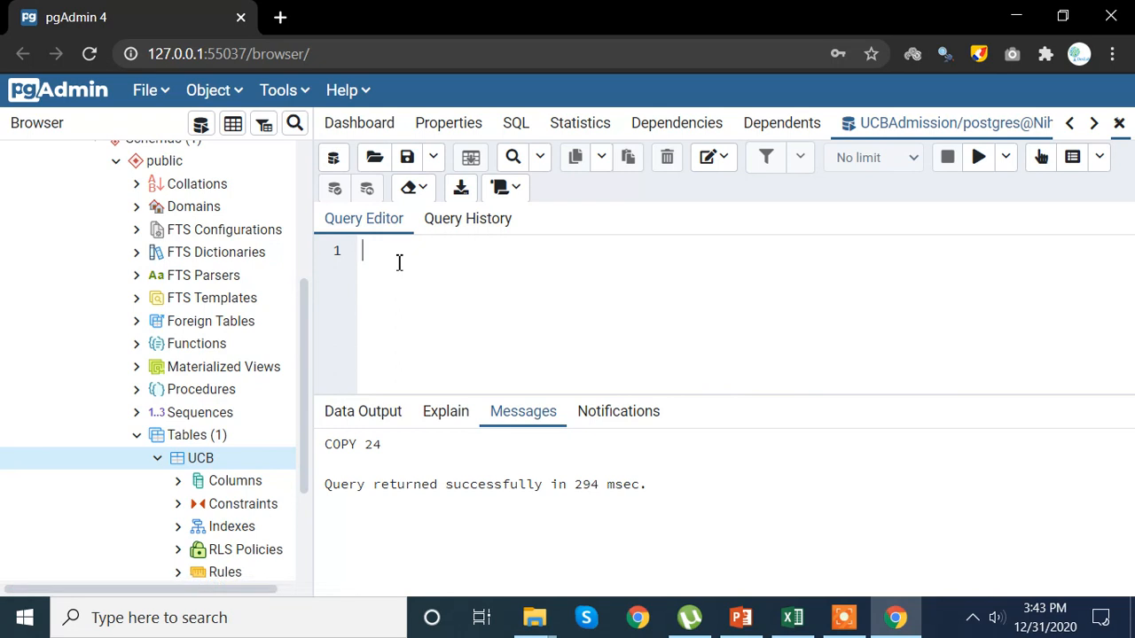
text(select*from ucb;)
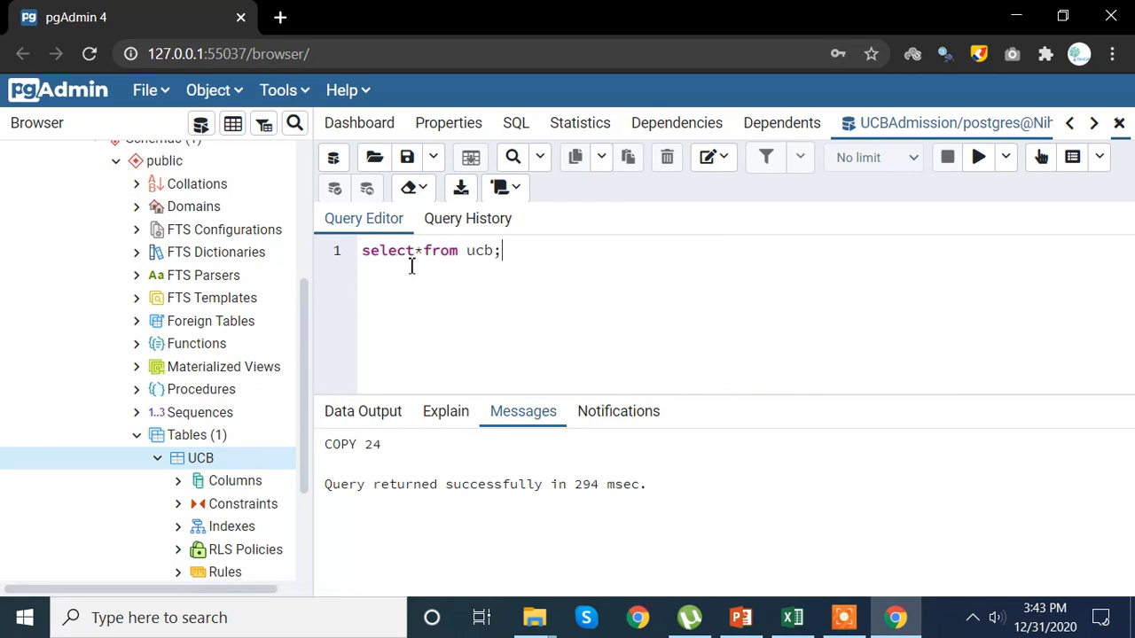
mouse_move(614, 331)
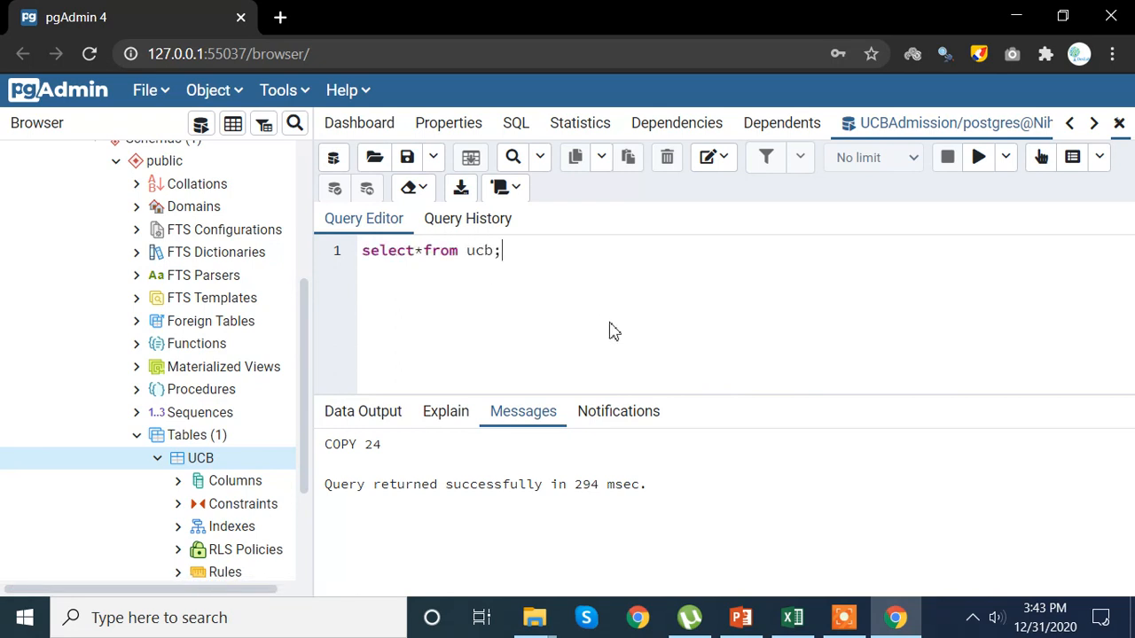
click(979, 156)
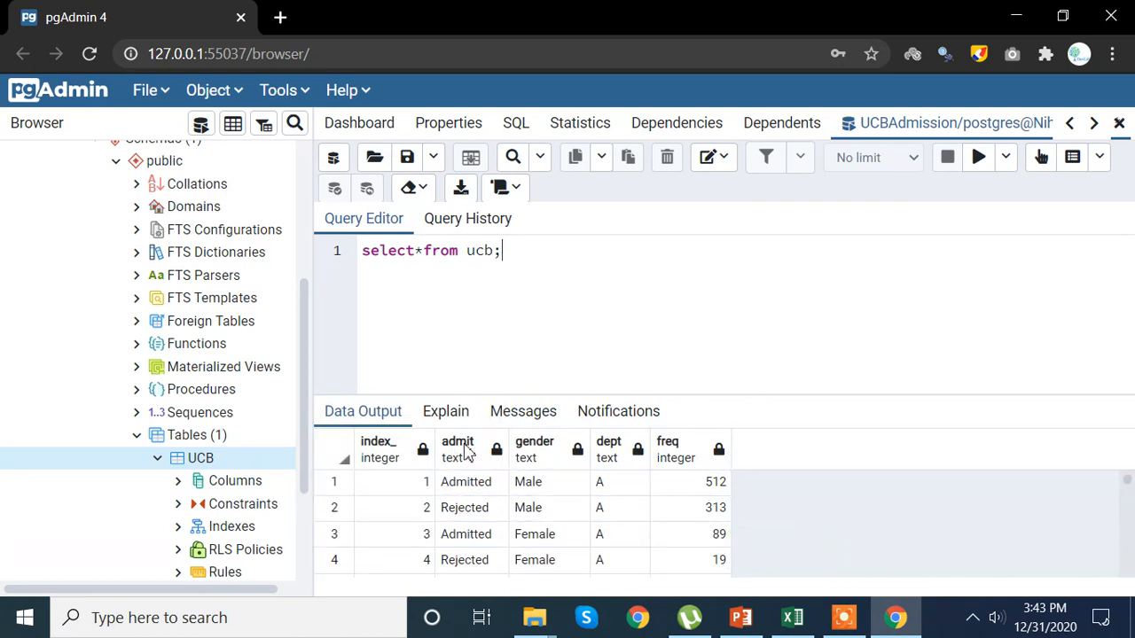
mouse_move(632, 546)
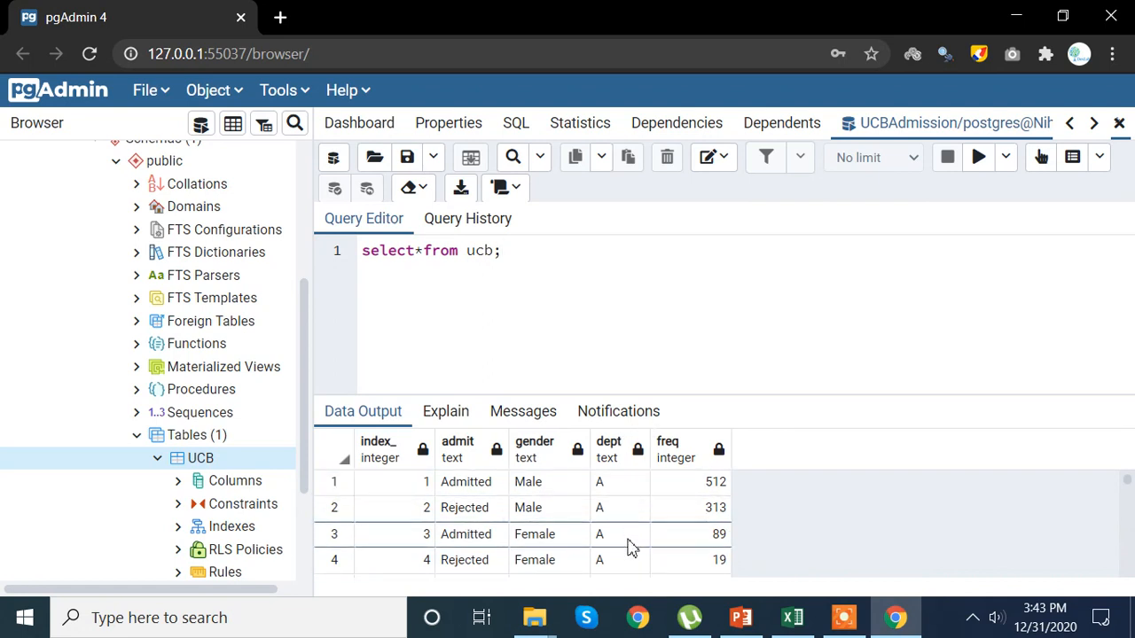
mouse_move(713, 602)
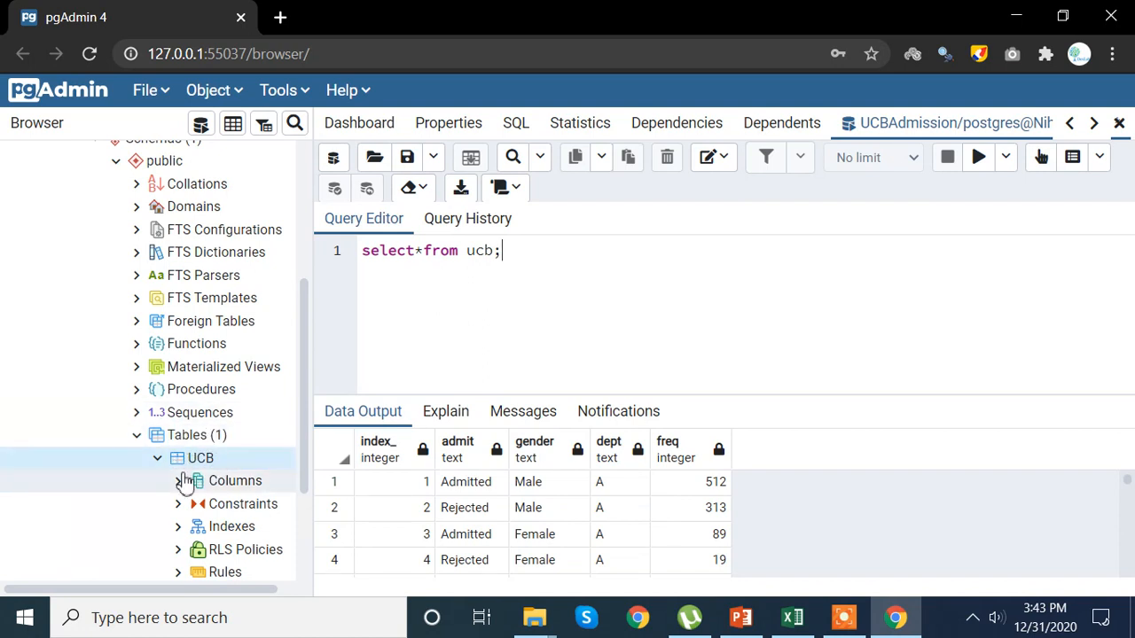
mouse_move(169, 504)
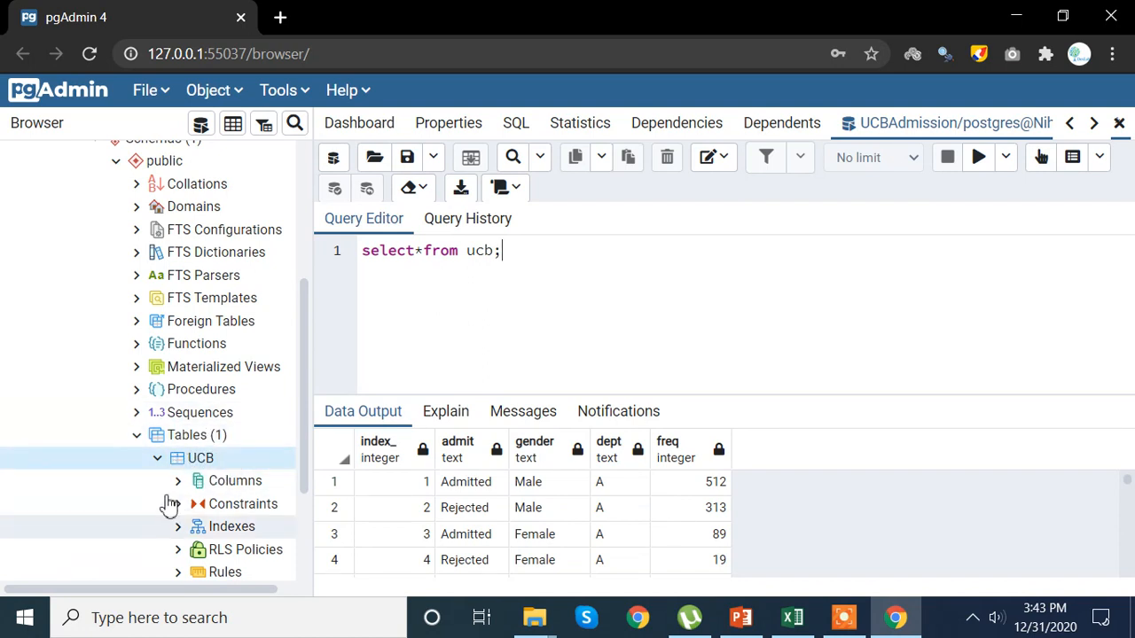
mouse_move(238, 480)
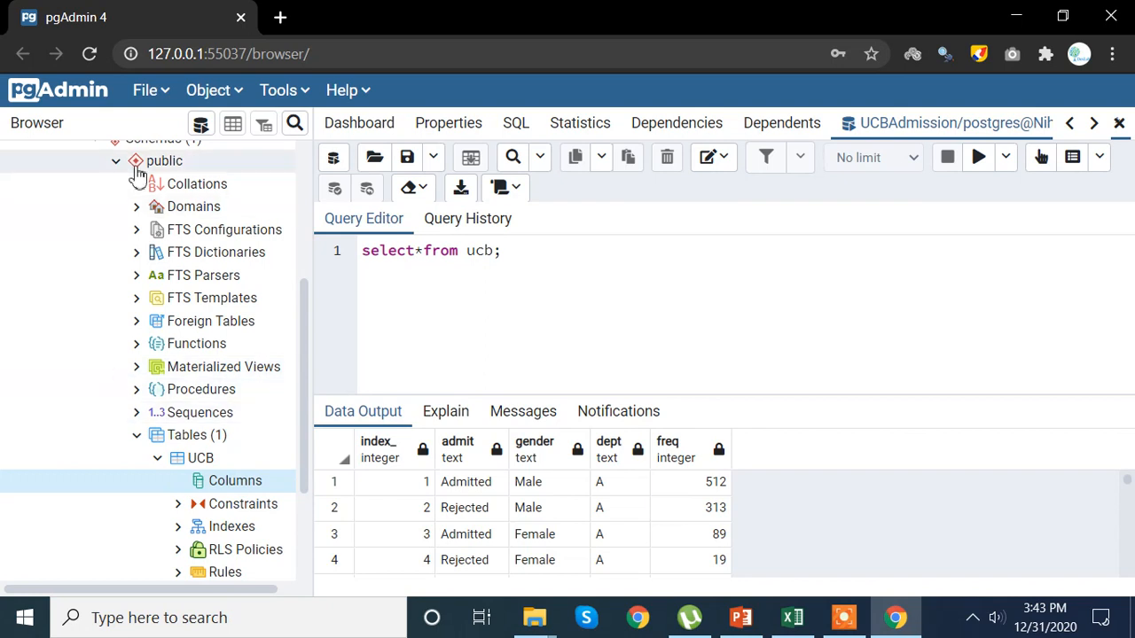
Step: Refresh the Tables group so it reports 2 tables, then select the ucb table's Columns node
click(188, 436)
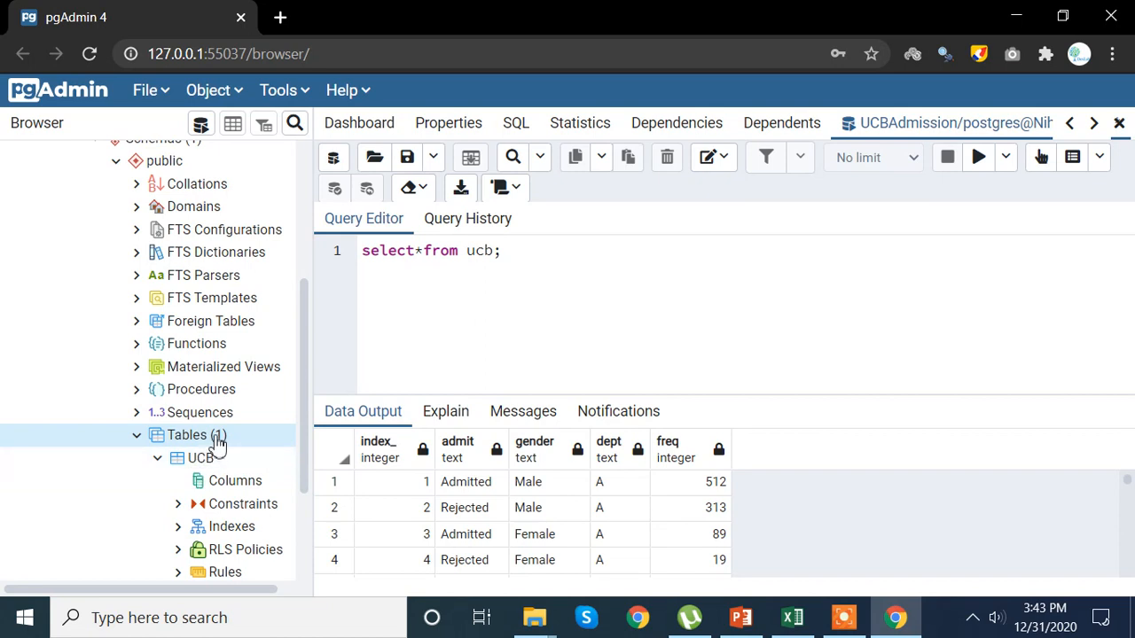
right_click(186, 437)
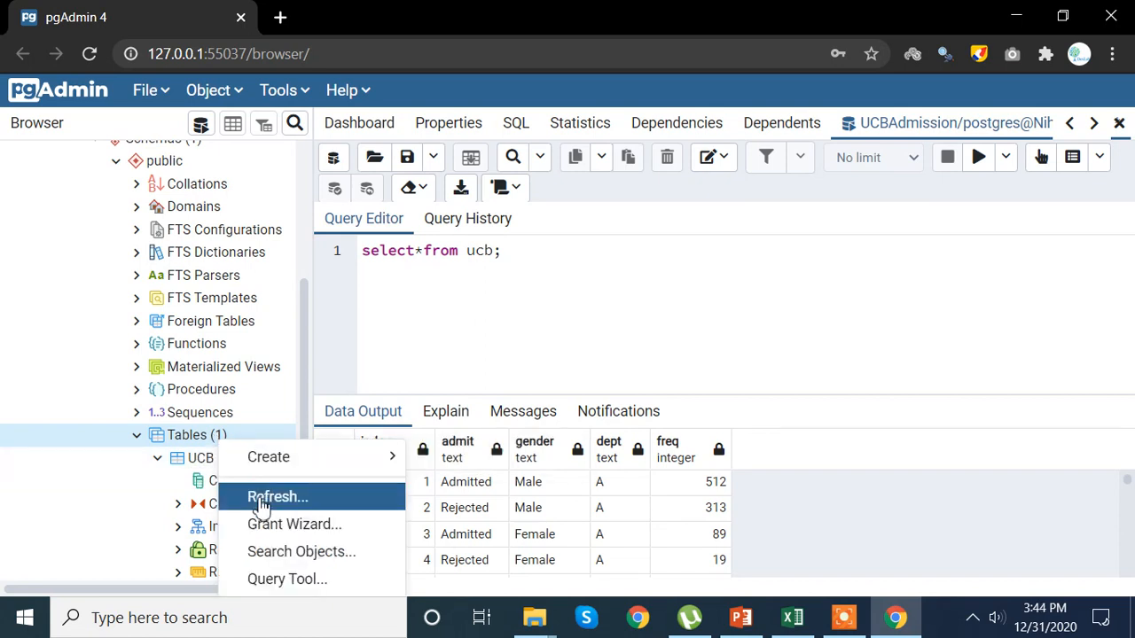
click(277, 496)
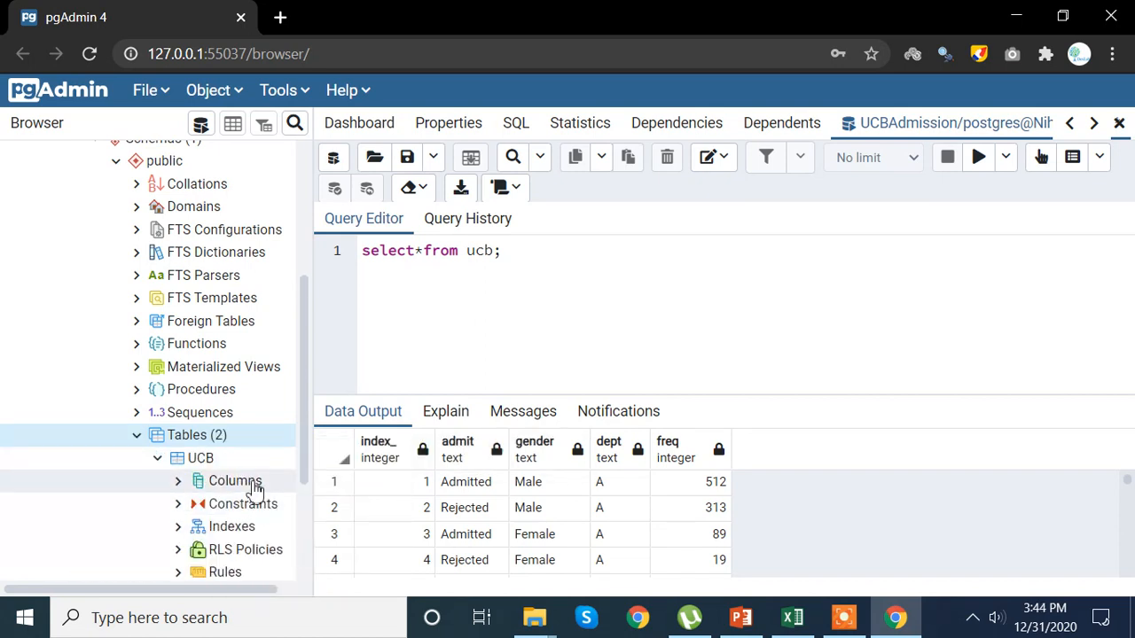
click(234, 481)
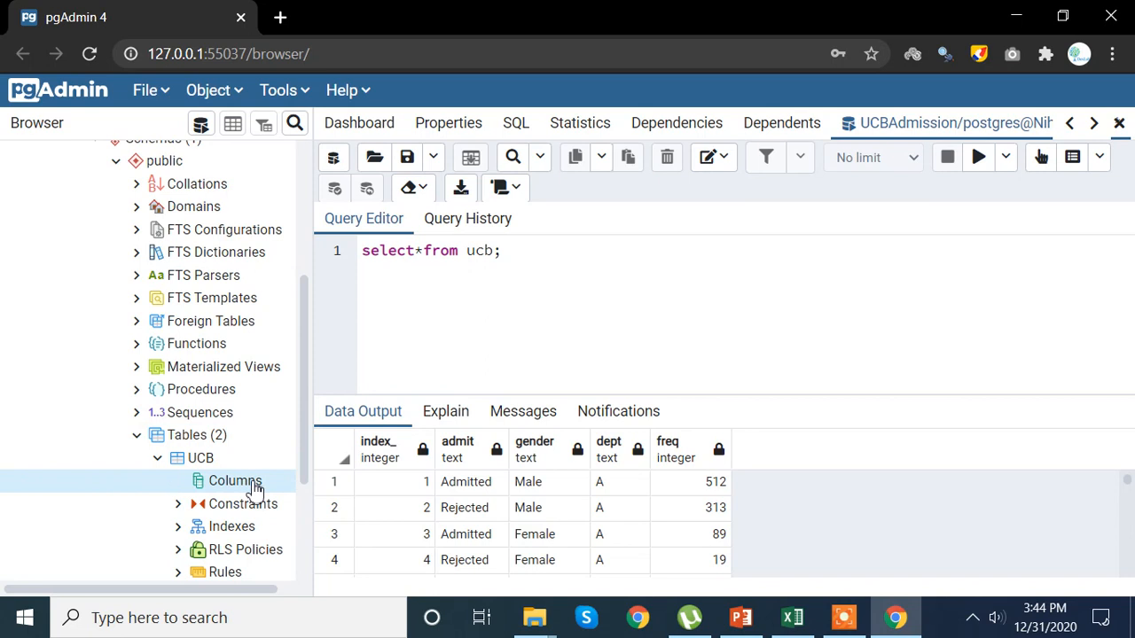
mouse_move(305, 419)
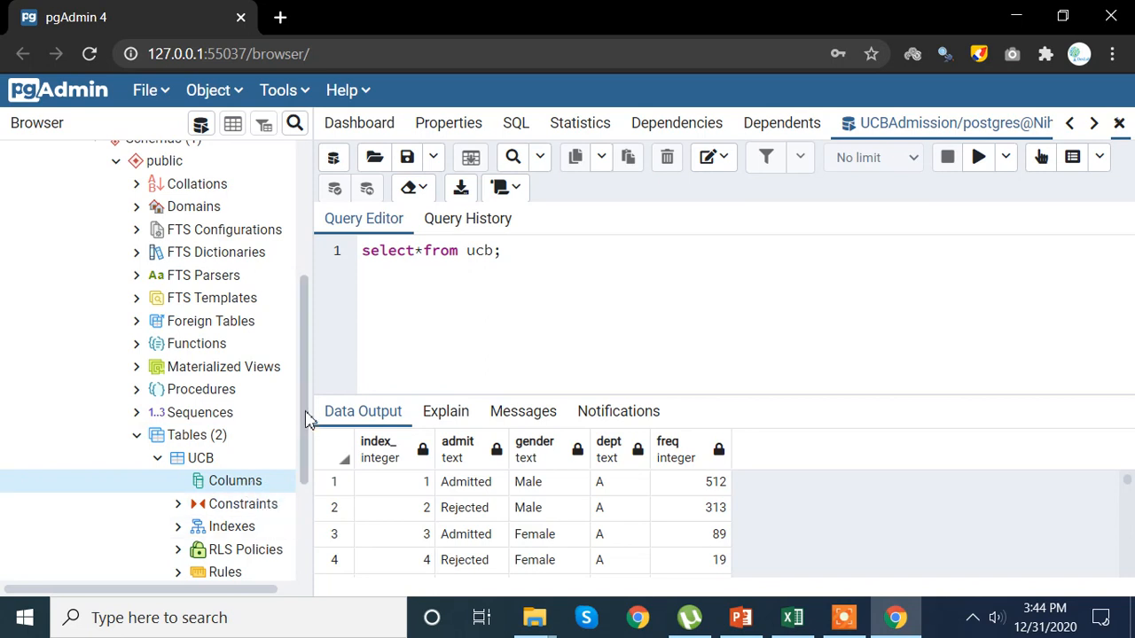